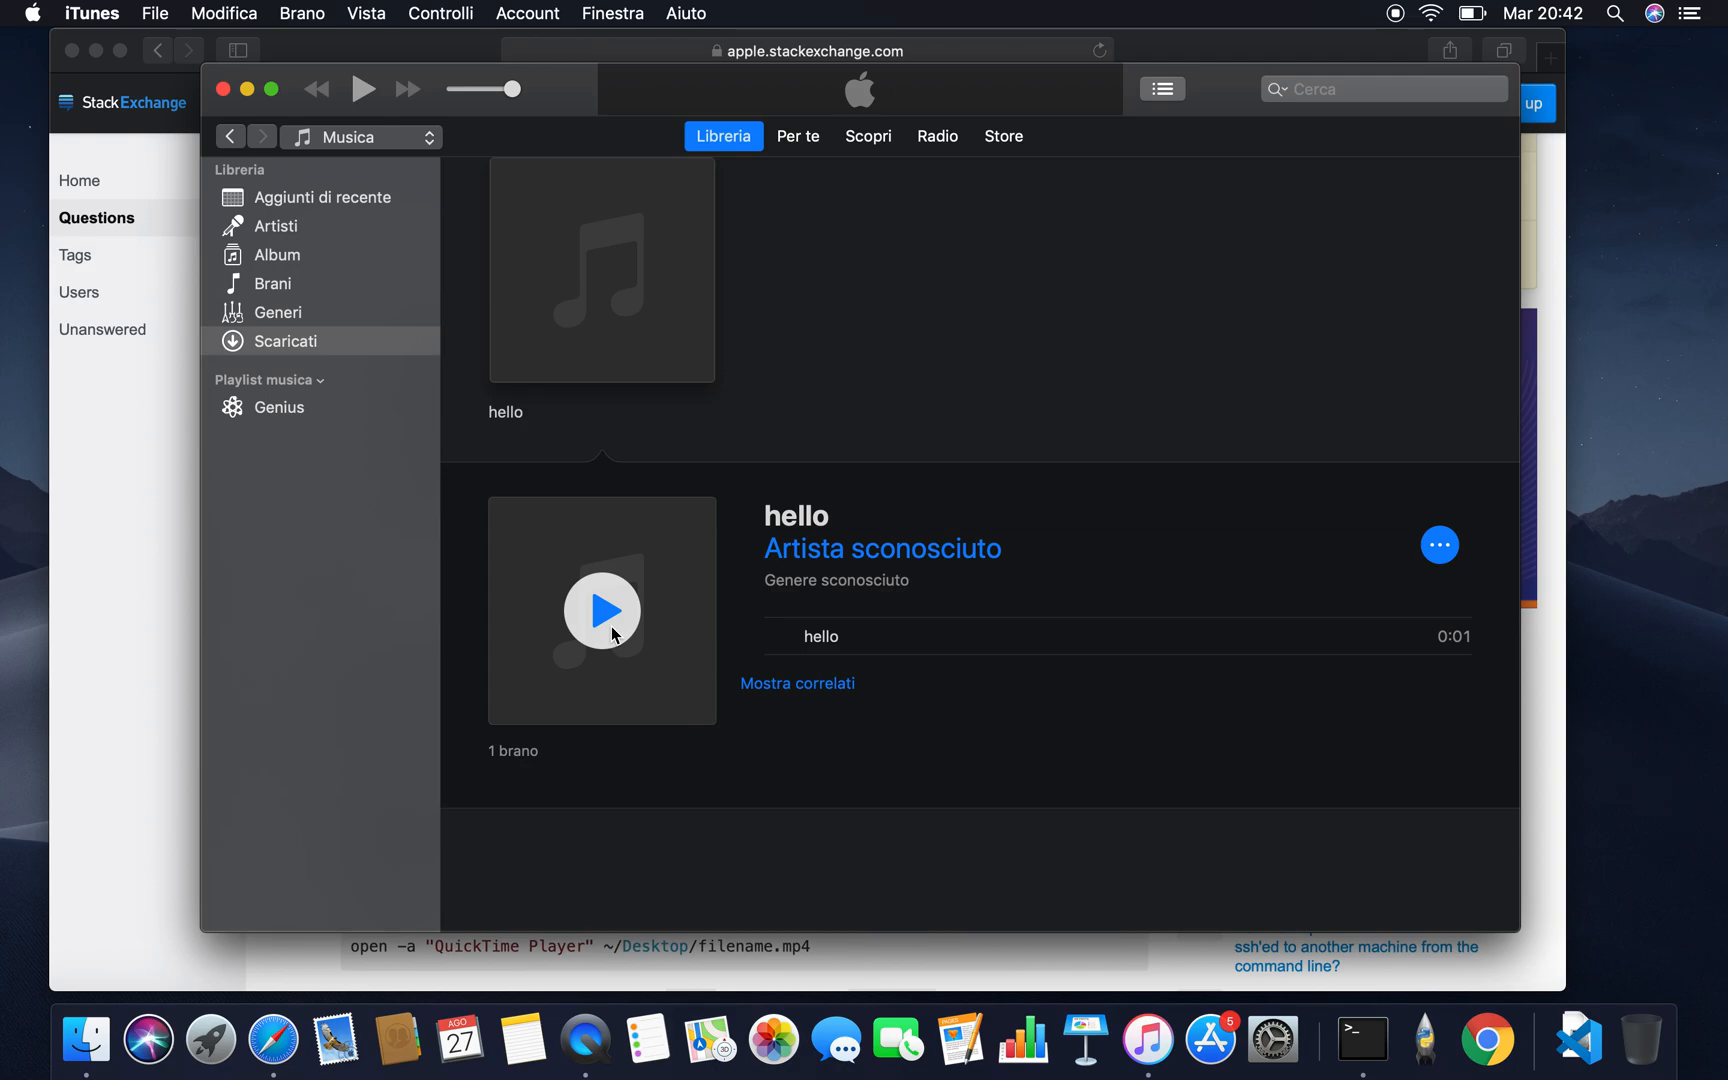
# Play the hello track from its album artwork in iTunes.
pyautogui.click(602, 611)
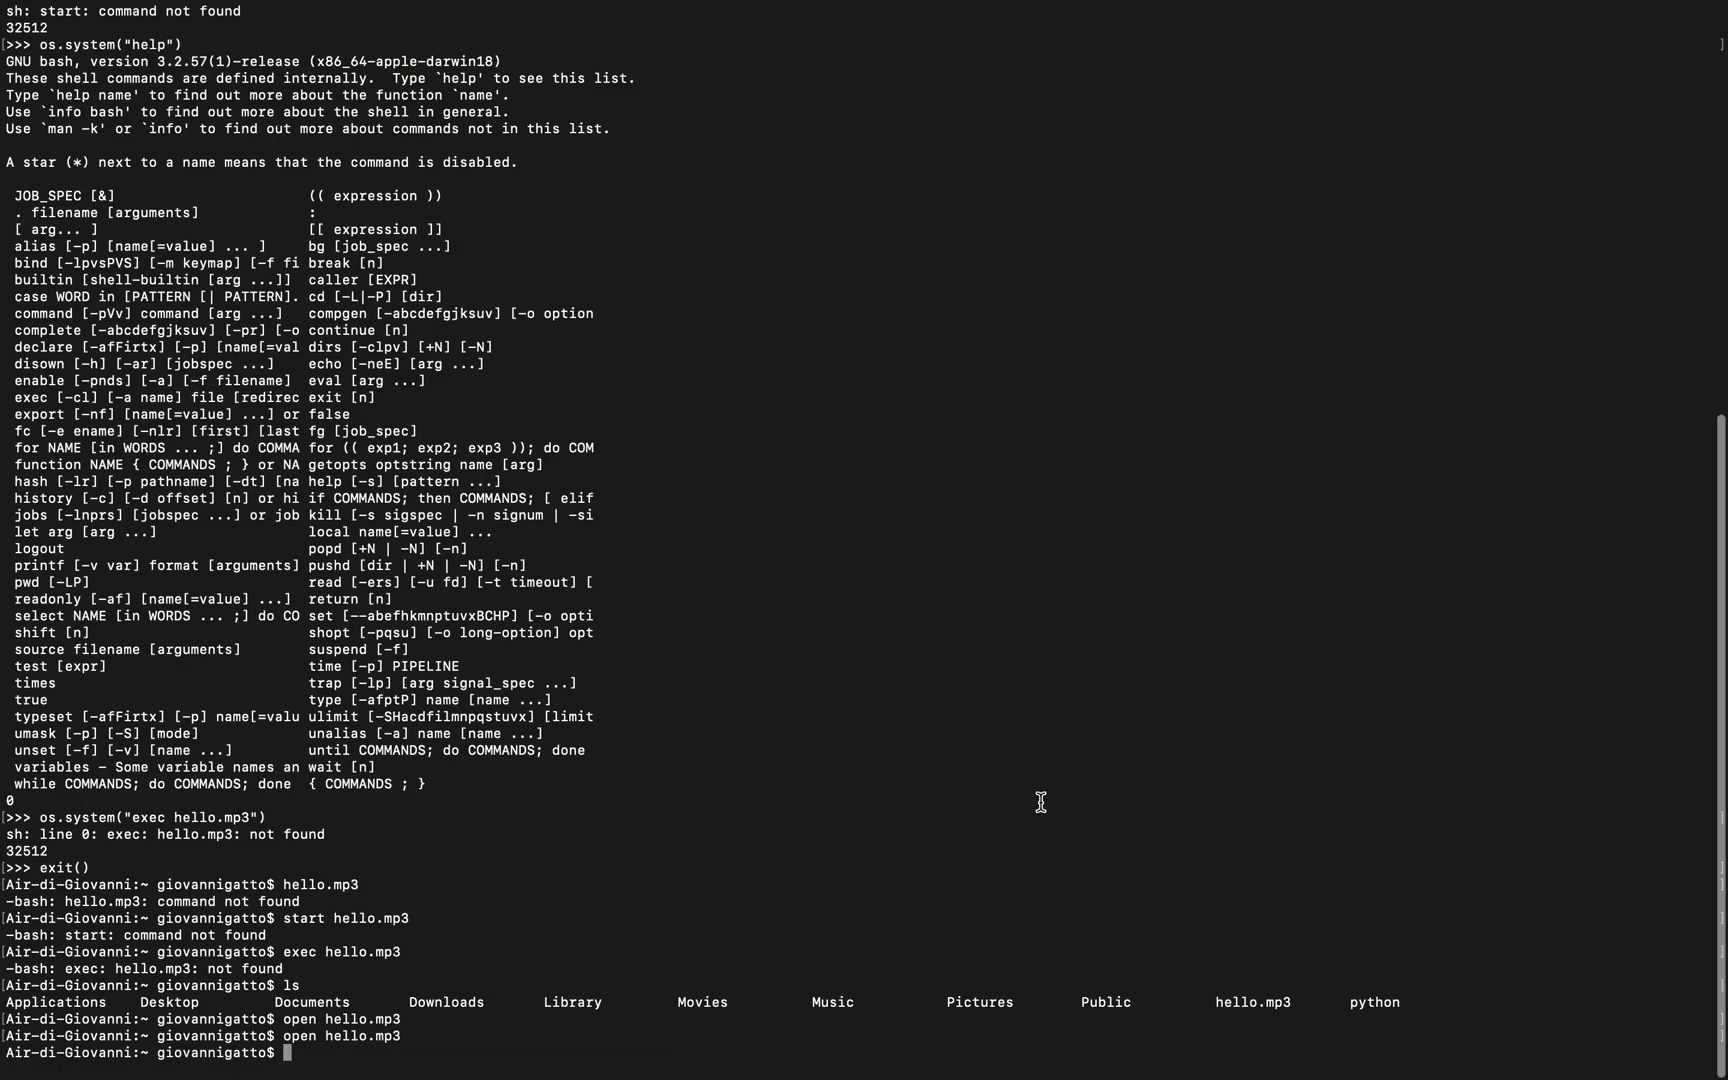
# Clear the screen, confirm gtts is installed via pip3, and start a python3 session.
pyautogui.write('clea')
pyautogui.write('pip3 install gtts')
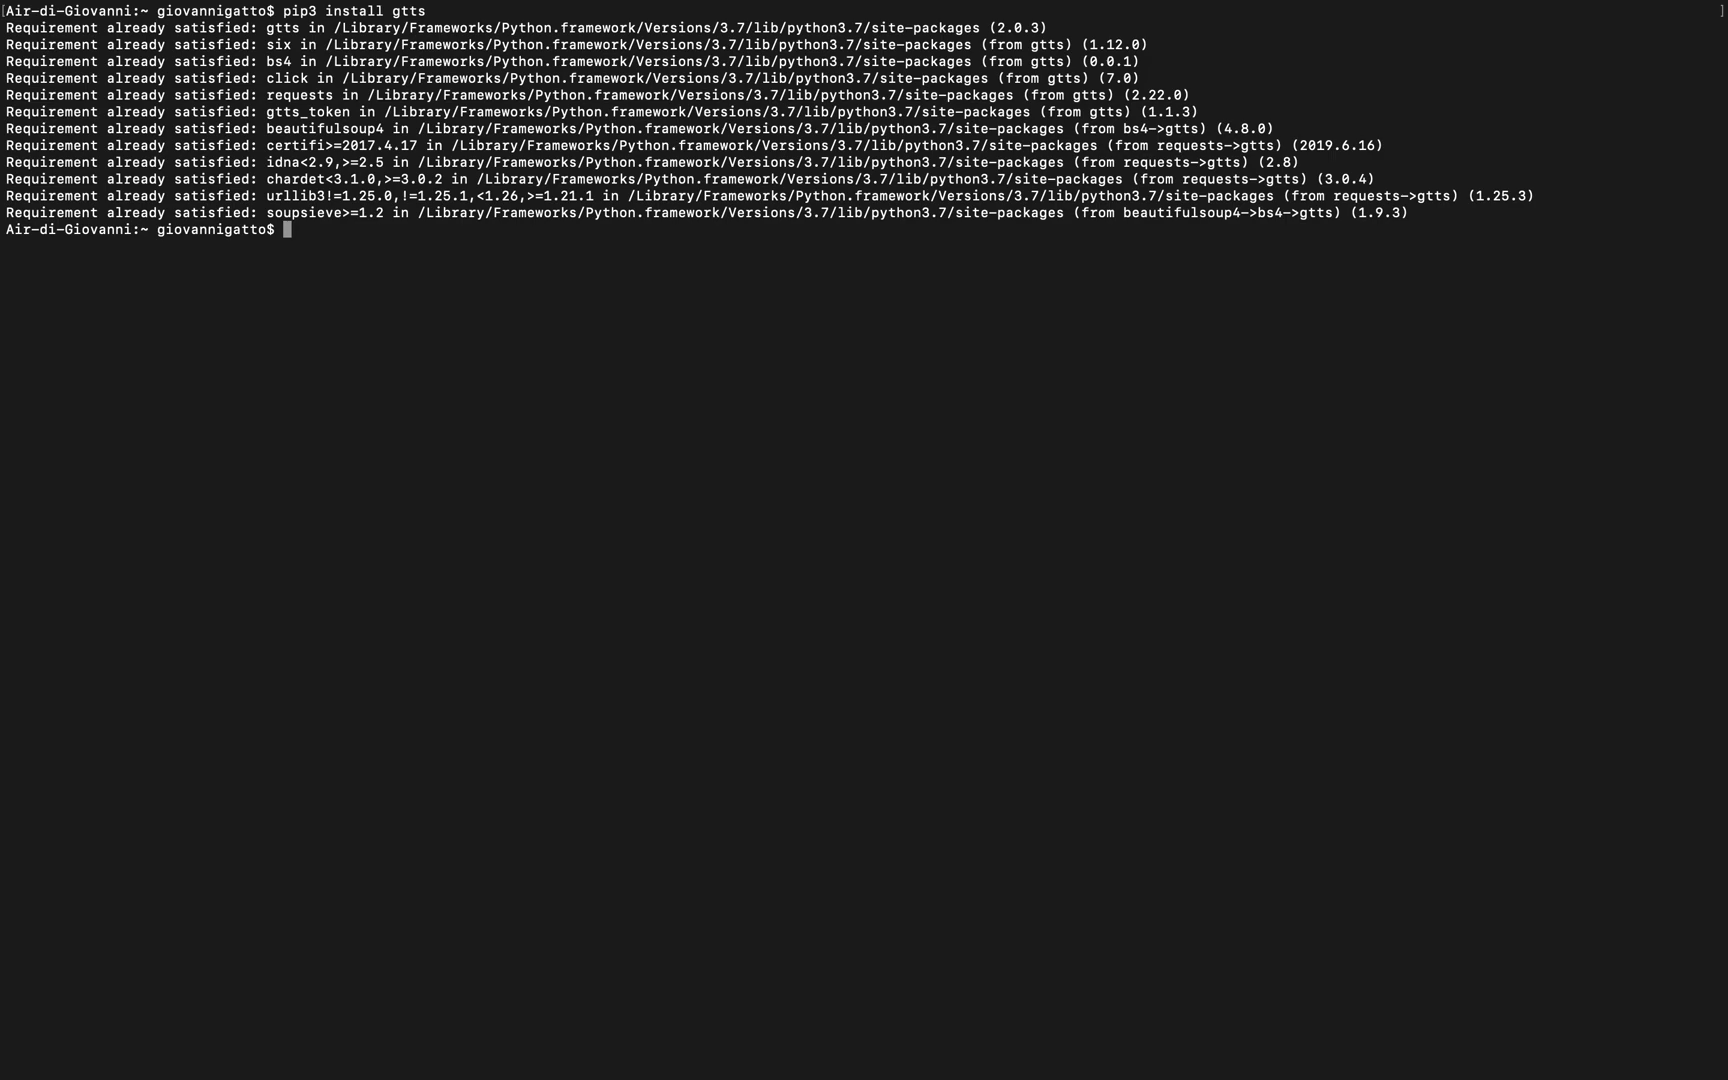
pyautogui.write('python3')
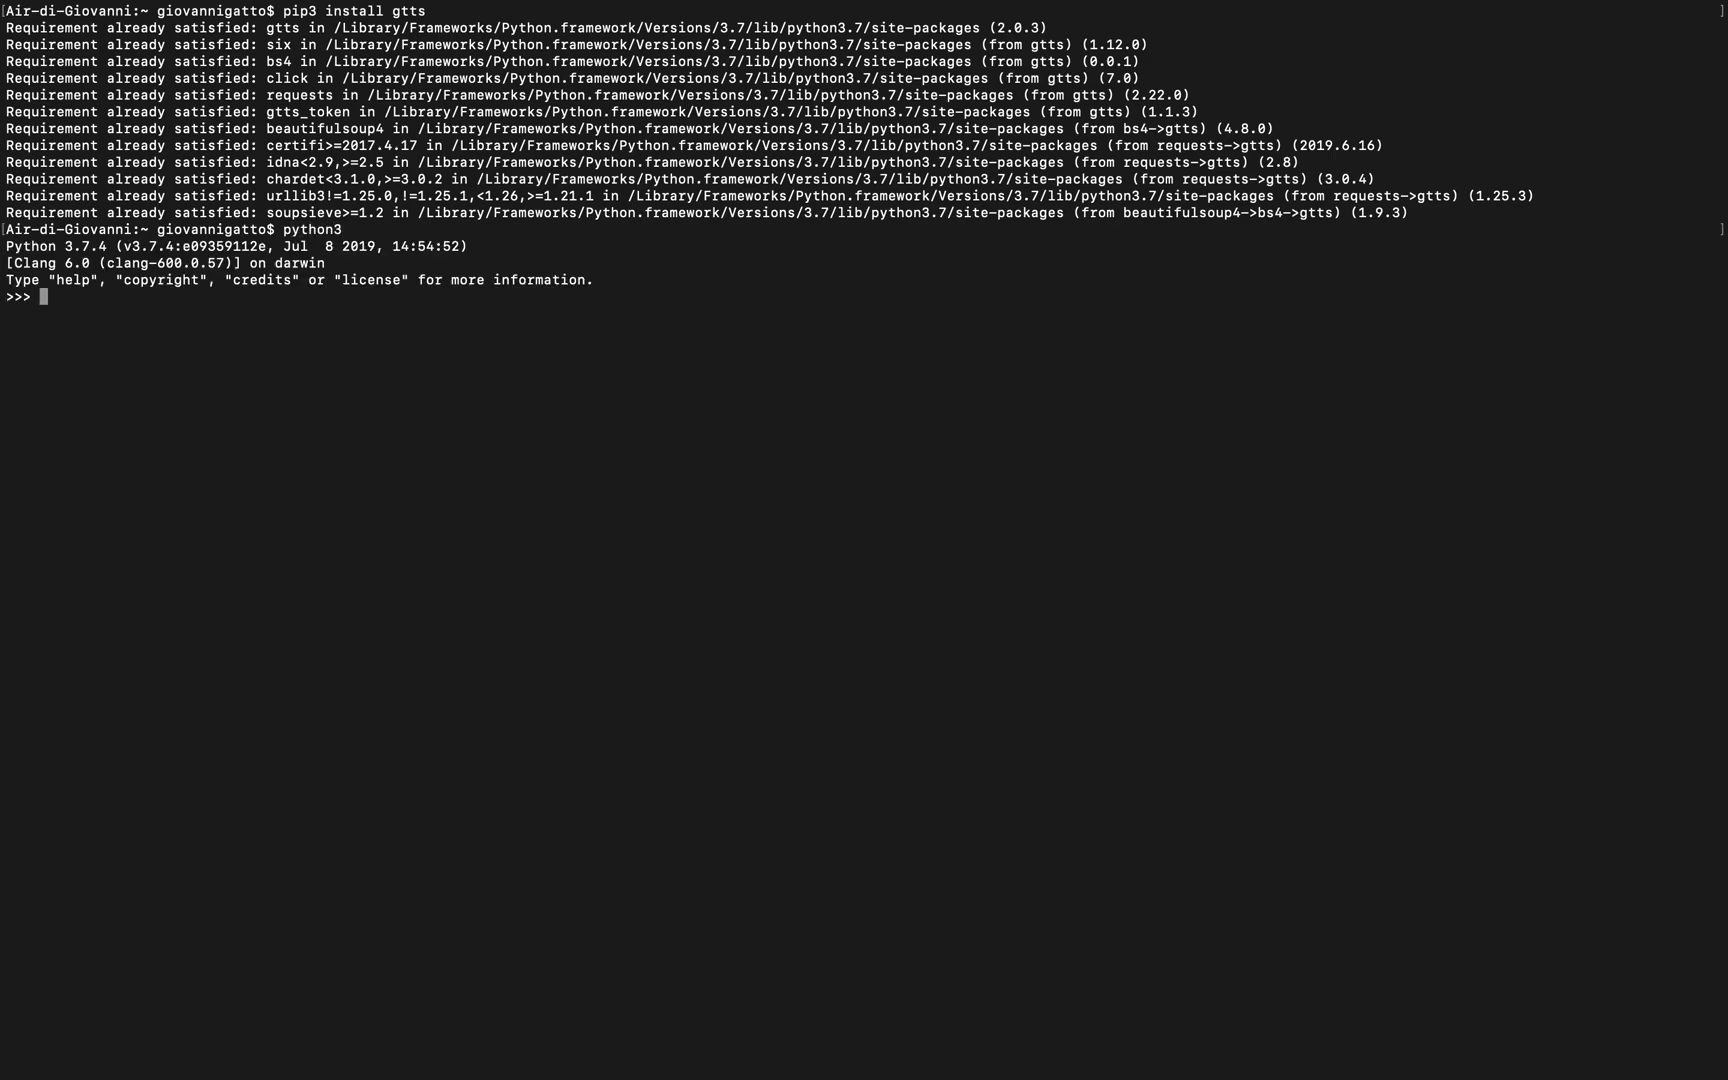
# Run 'from gtts import gTTS' in Python, correcting typos along the way.
pyautogui.write('imp')
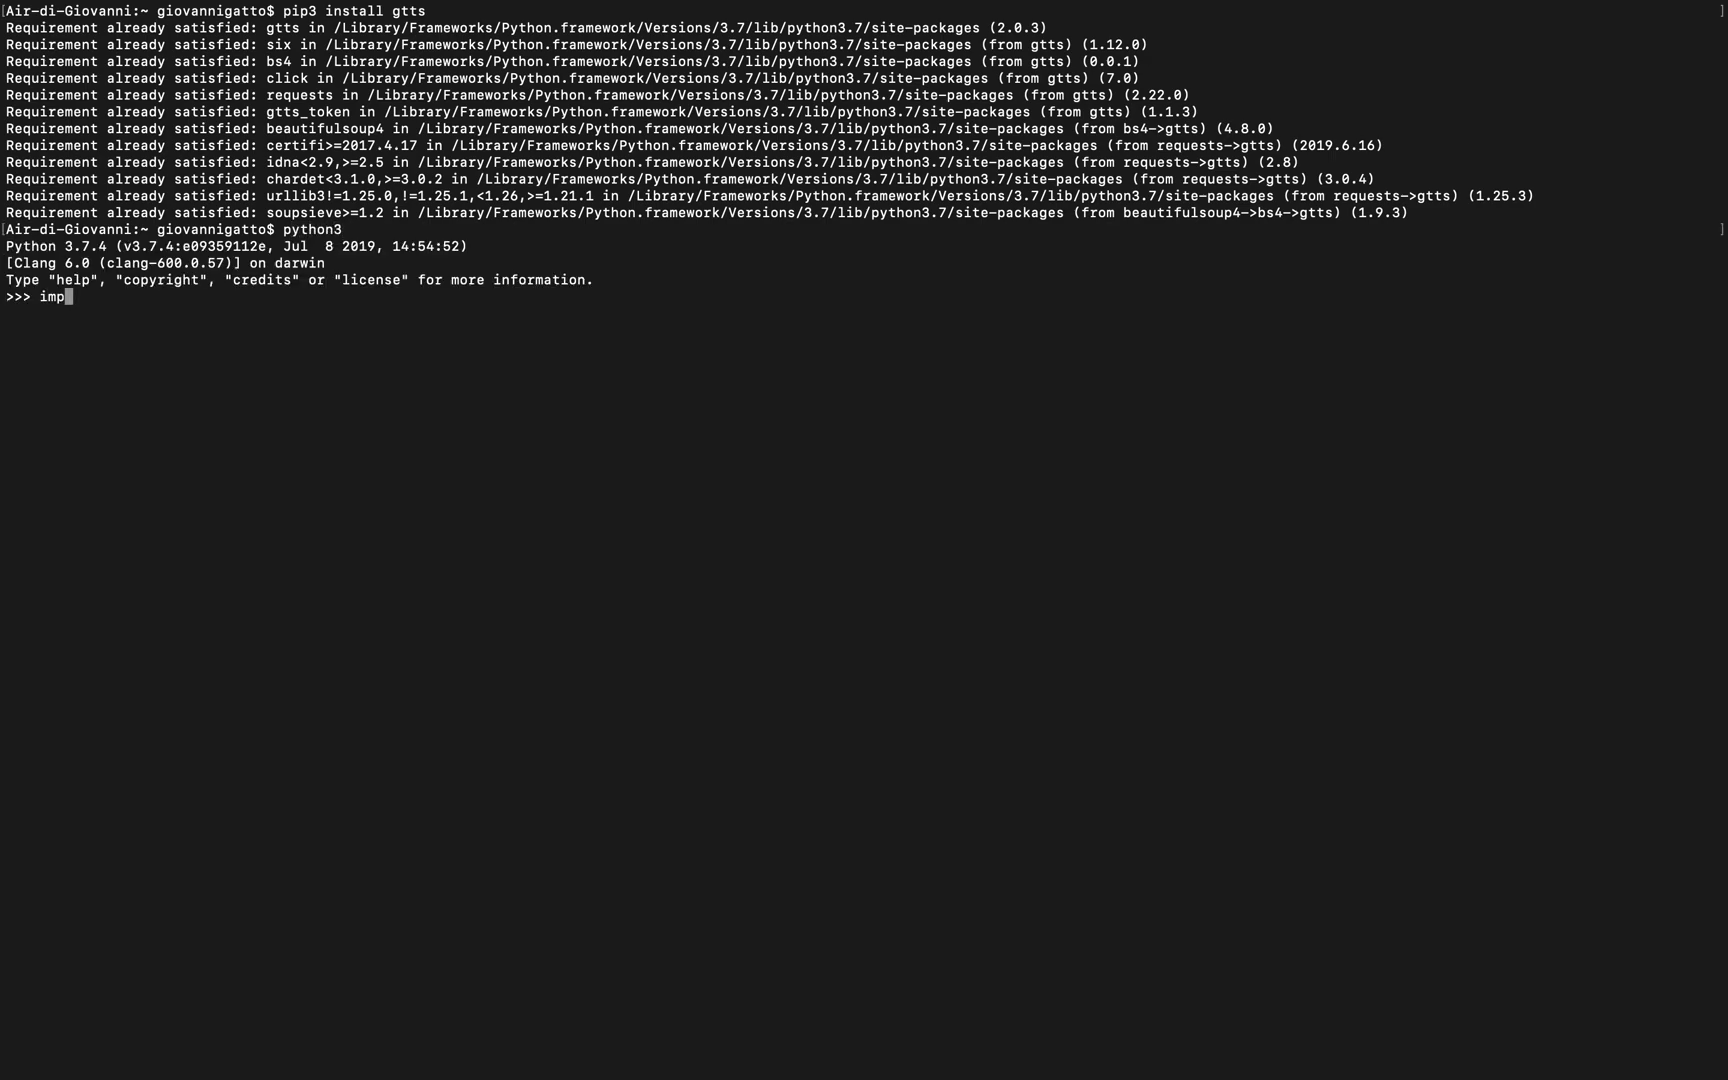
pyautogui.press('Backspace')
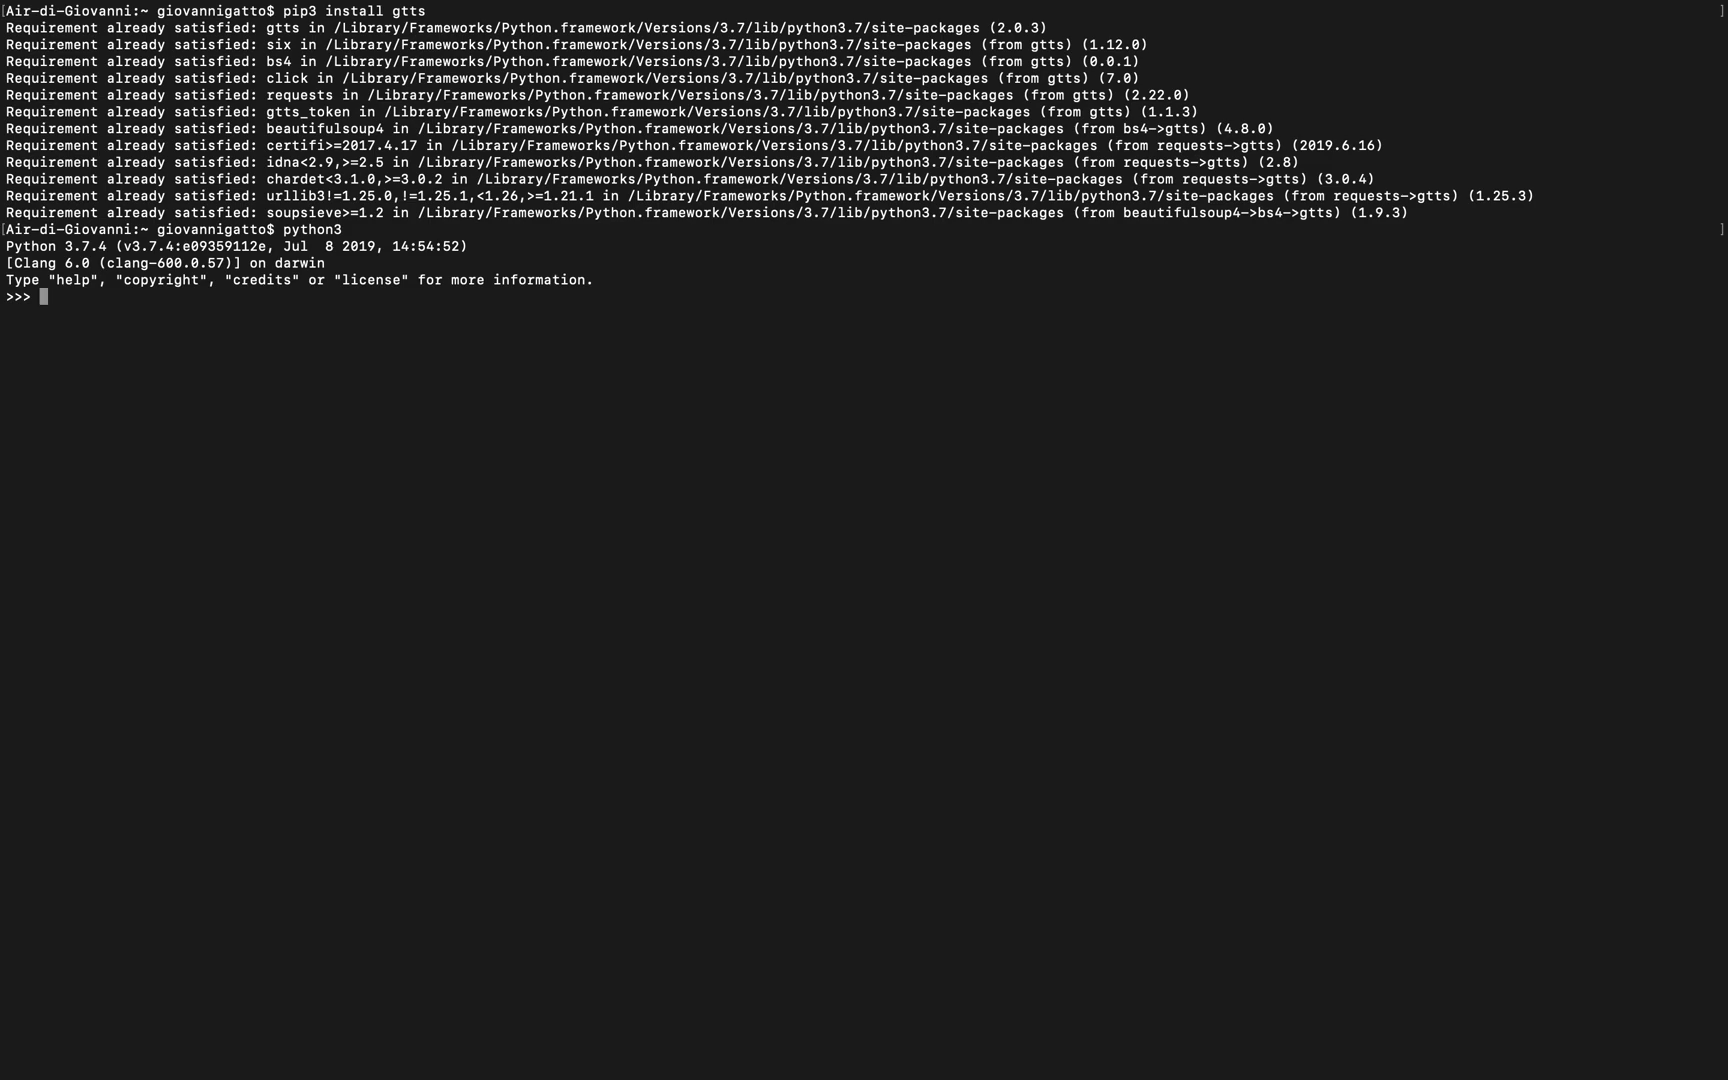
pyautogui.write('from gttt')
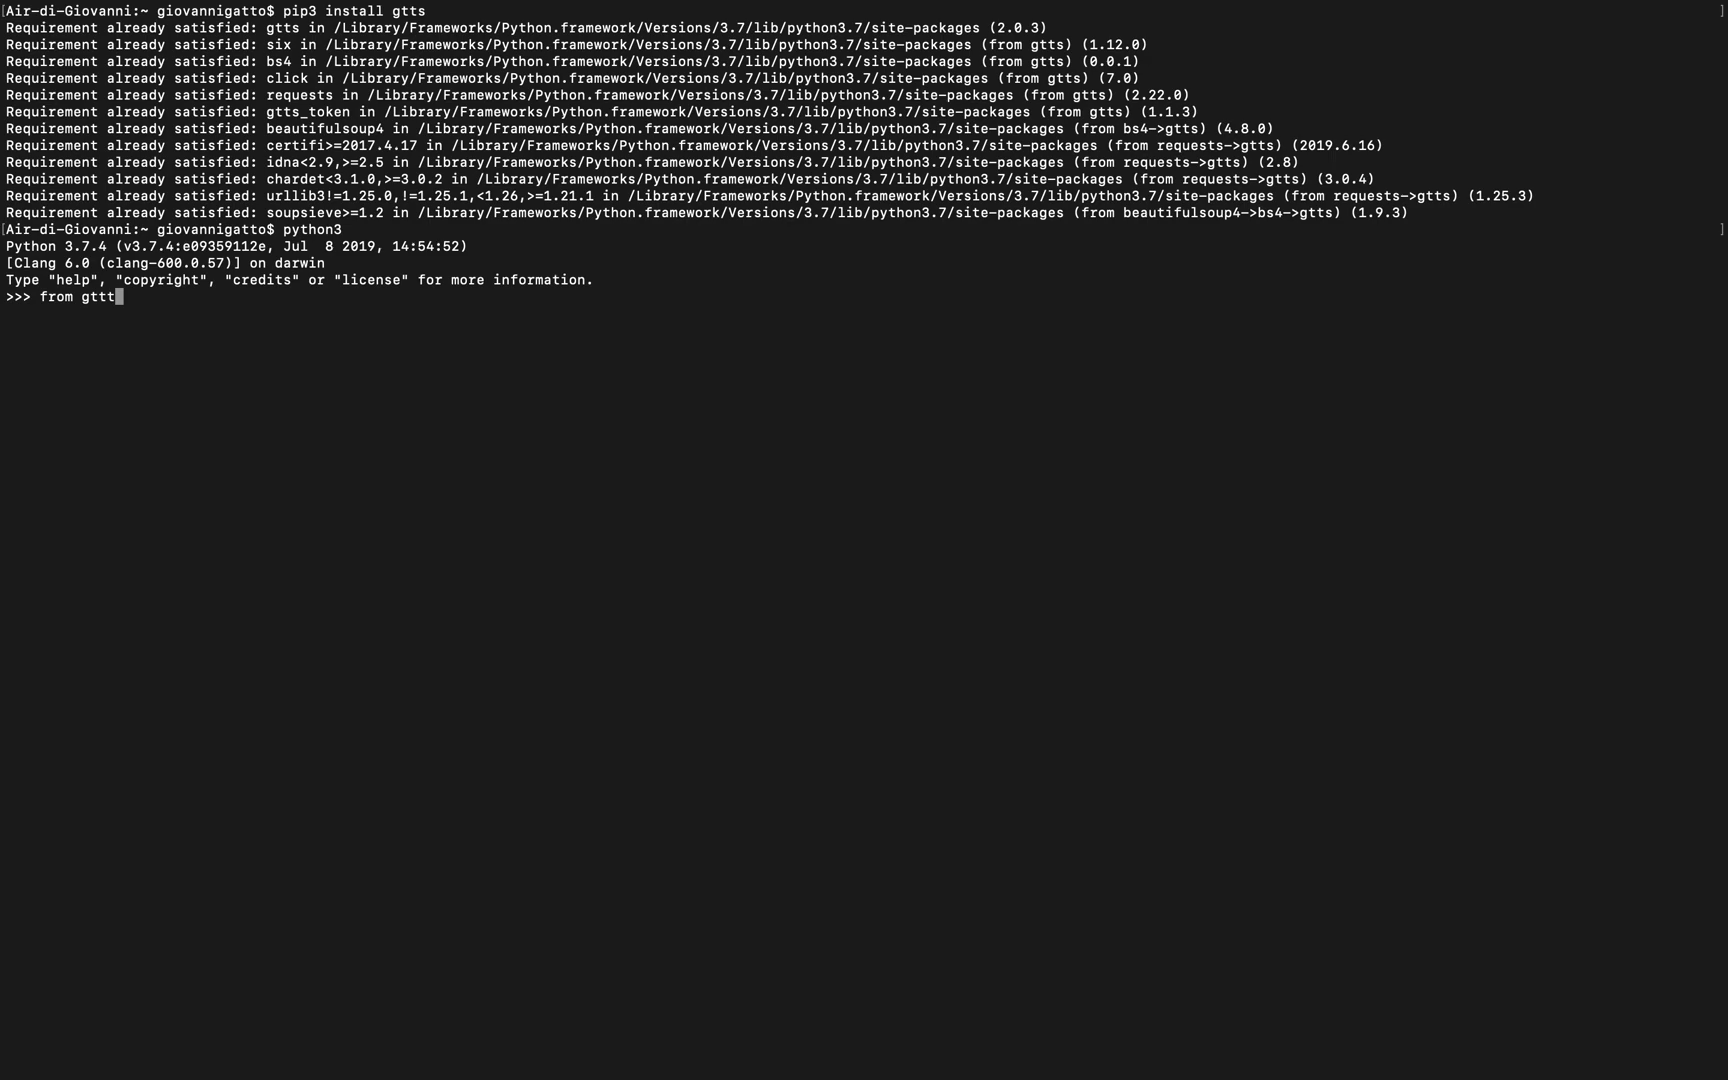
pyautogui.press('Backspace')
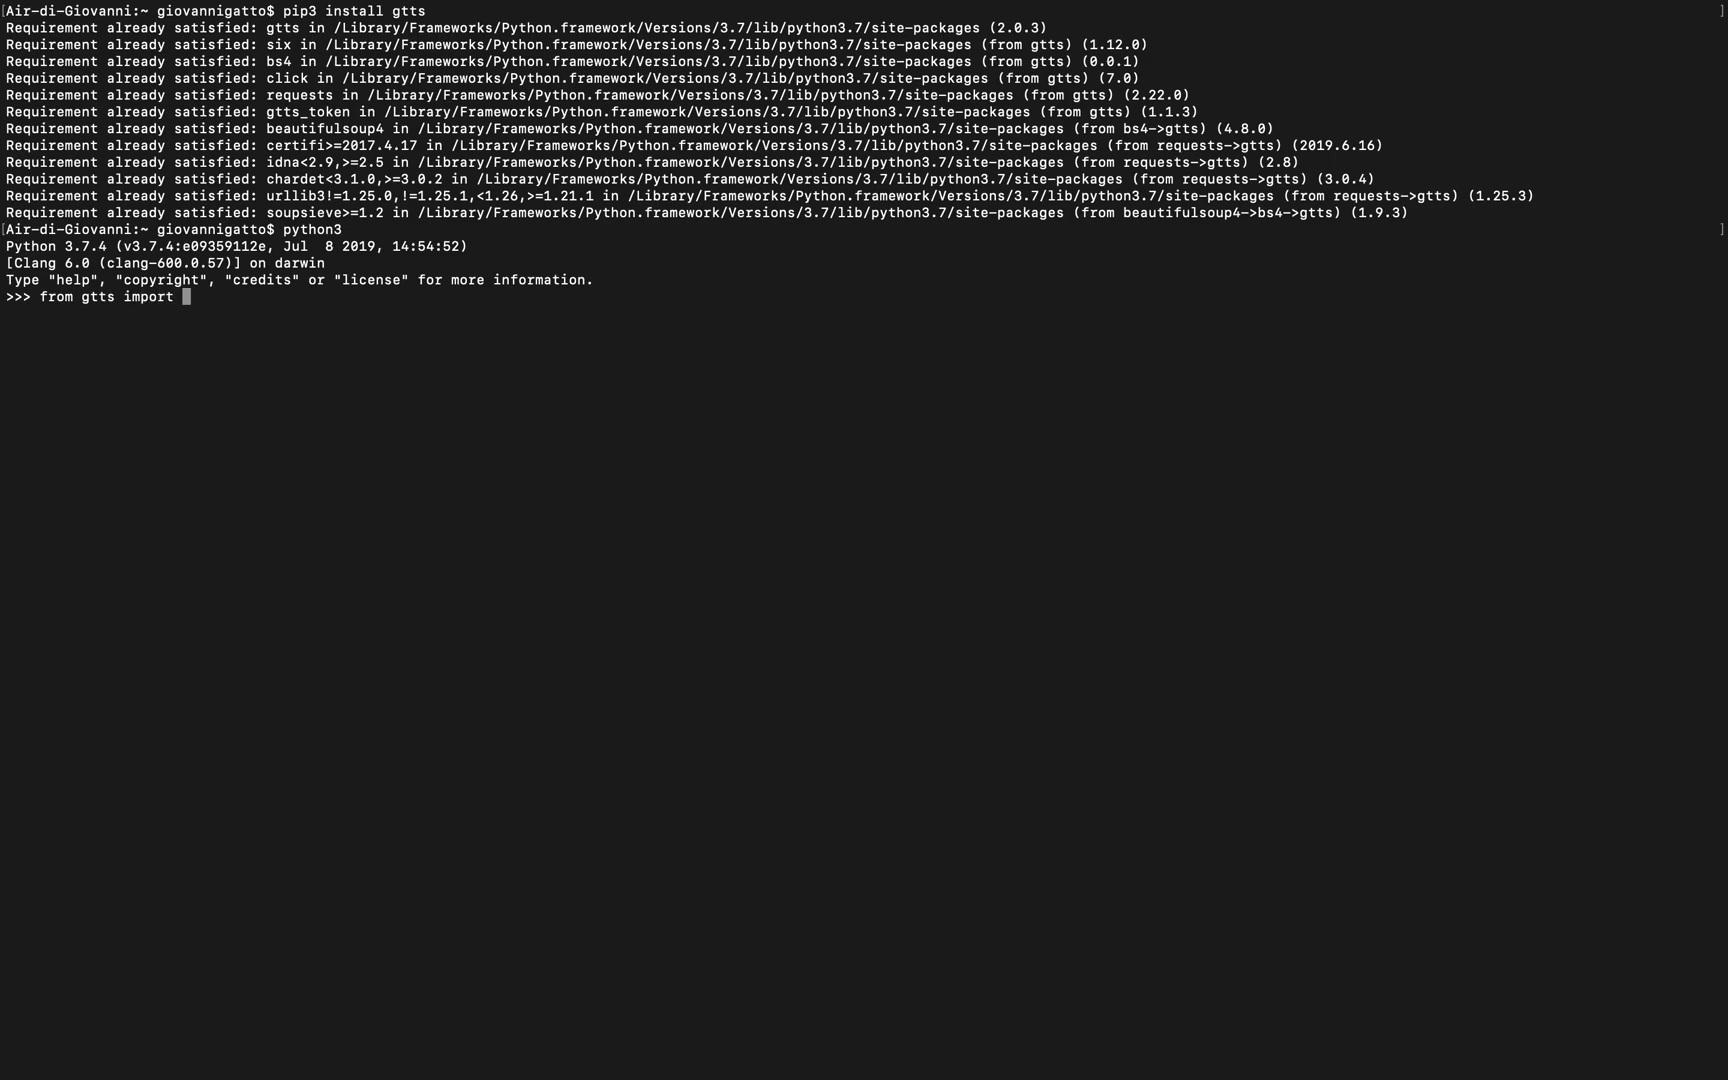
pyautogui.write('TT')
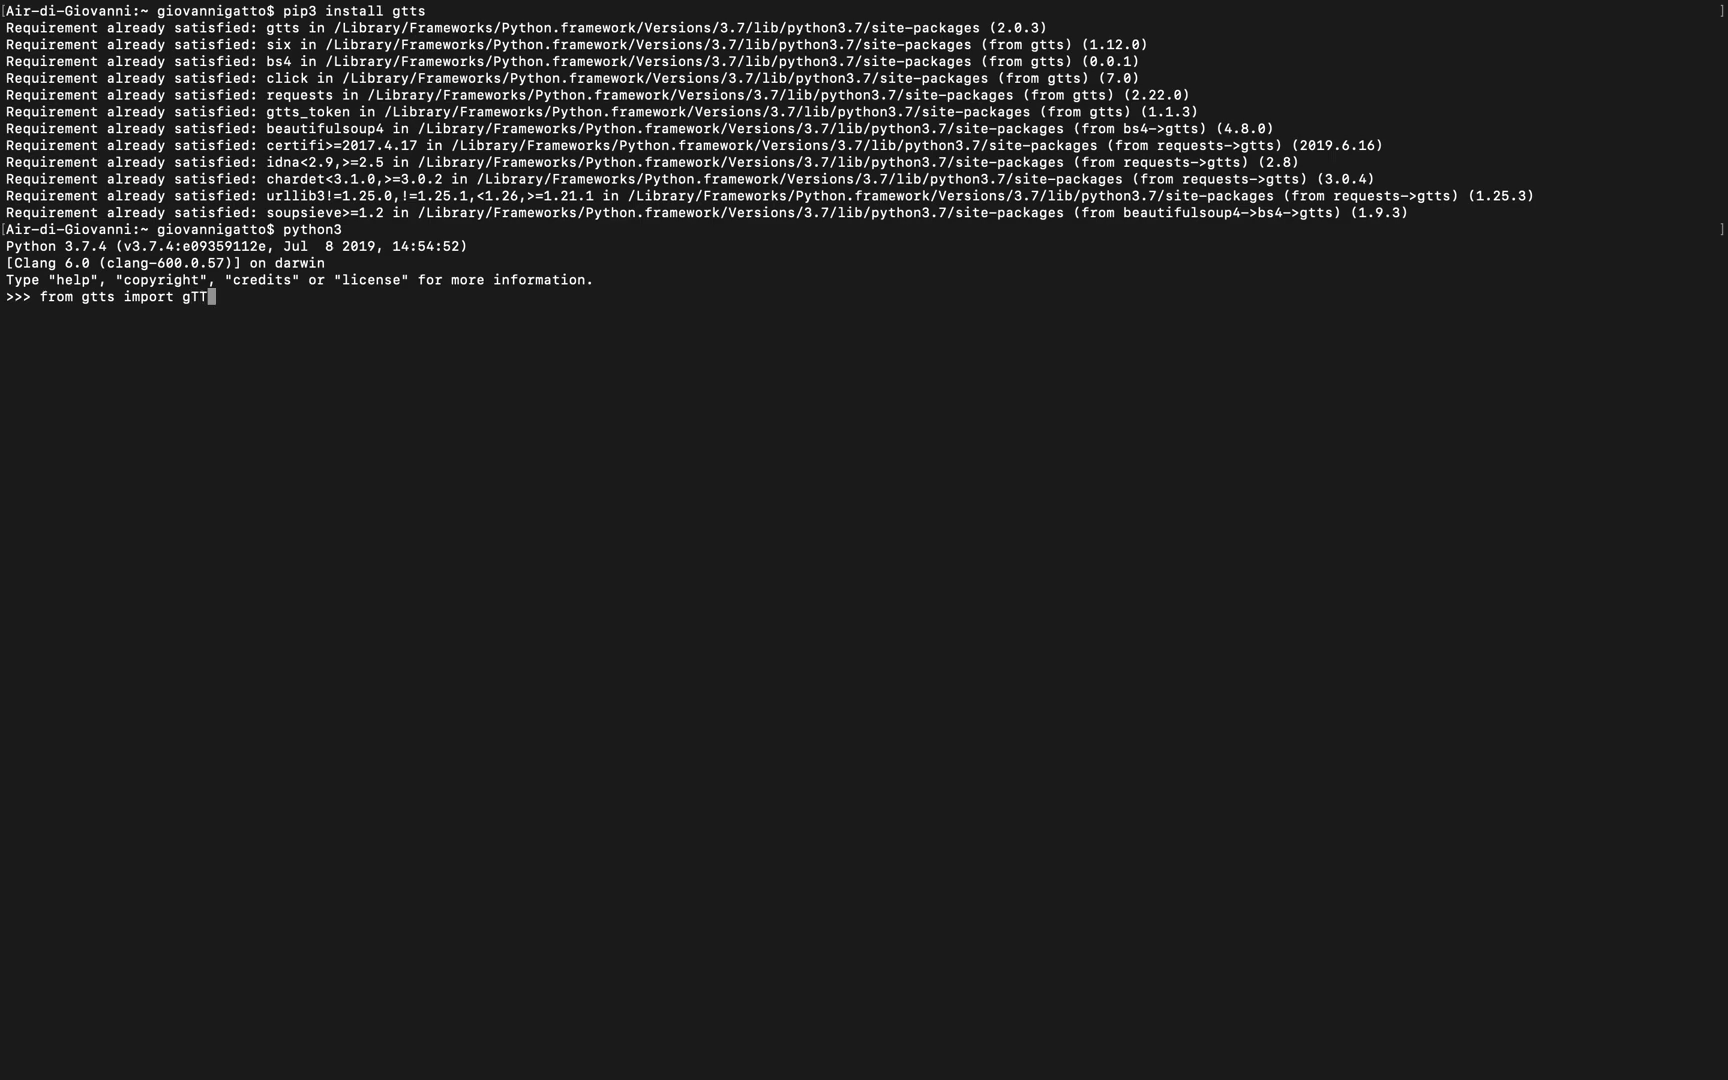
pyautogui.write('S')
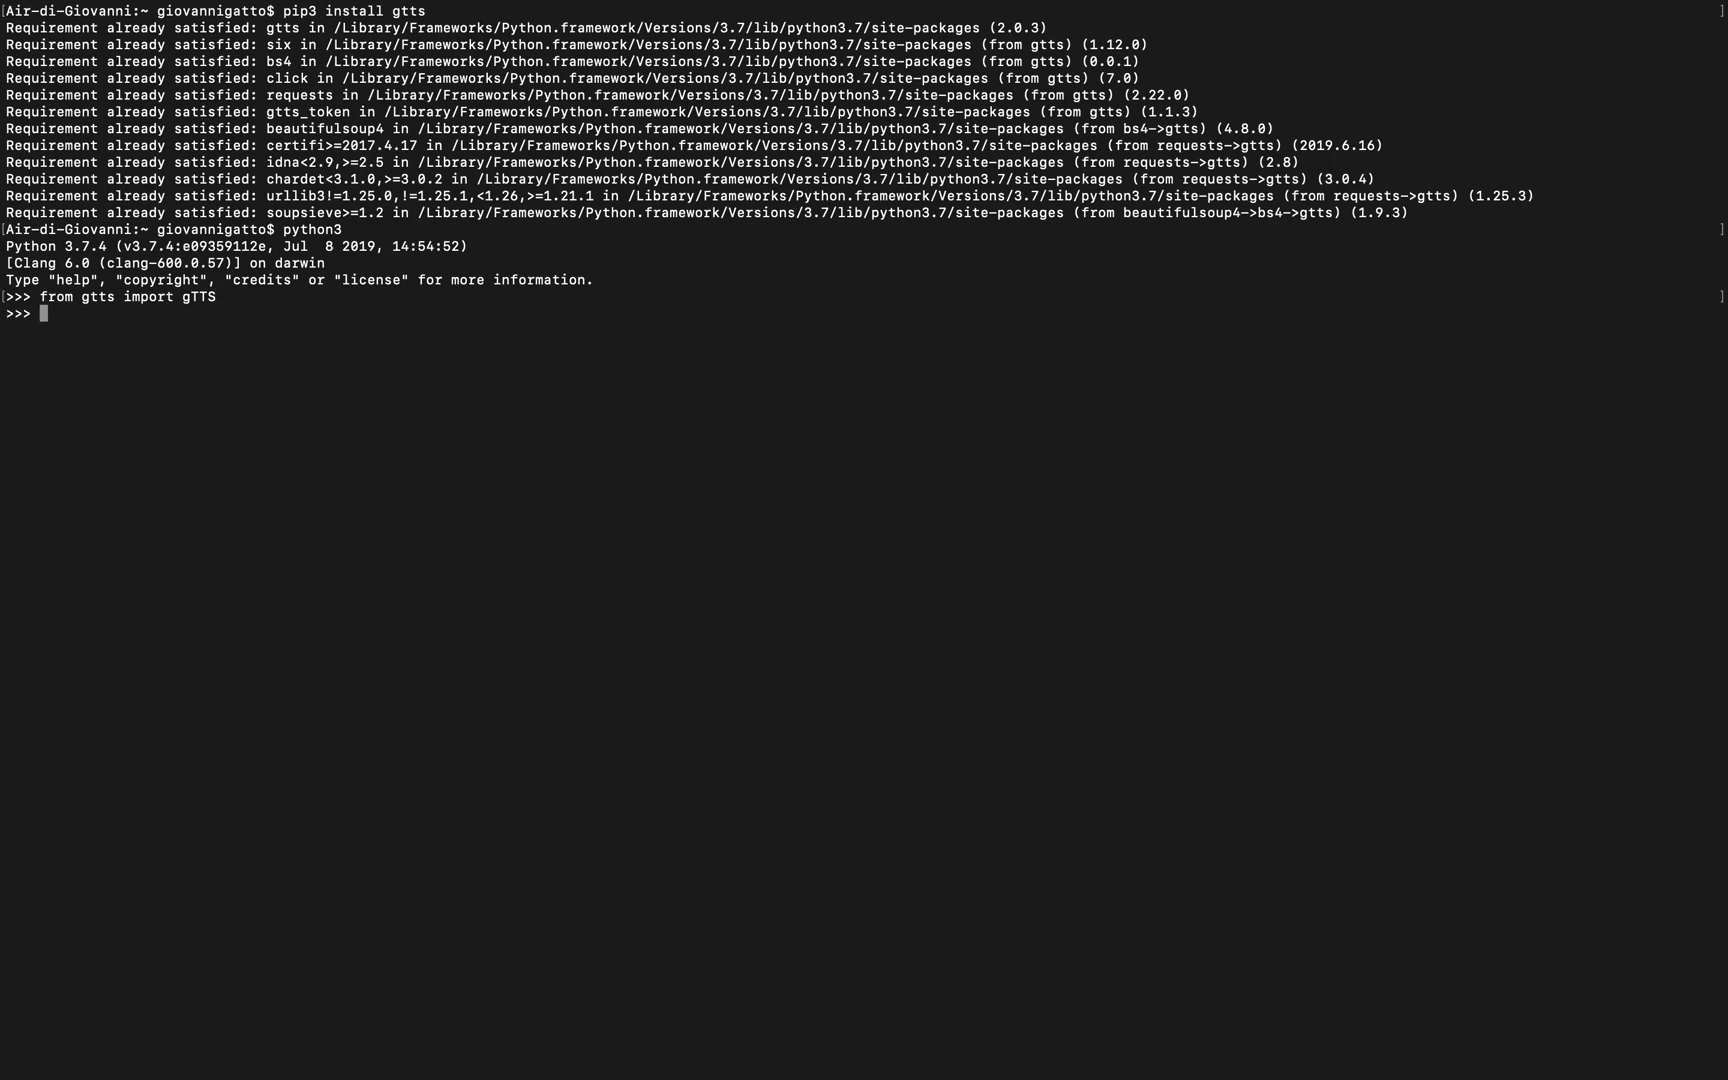
pyautogui.write('tts')
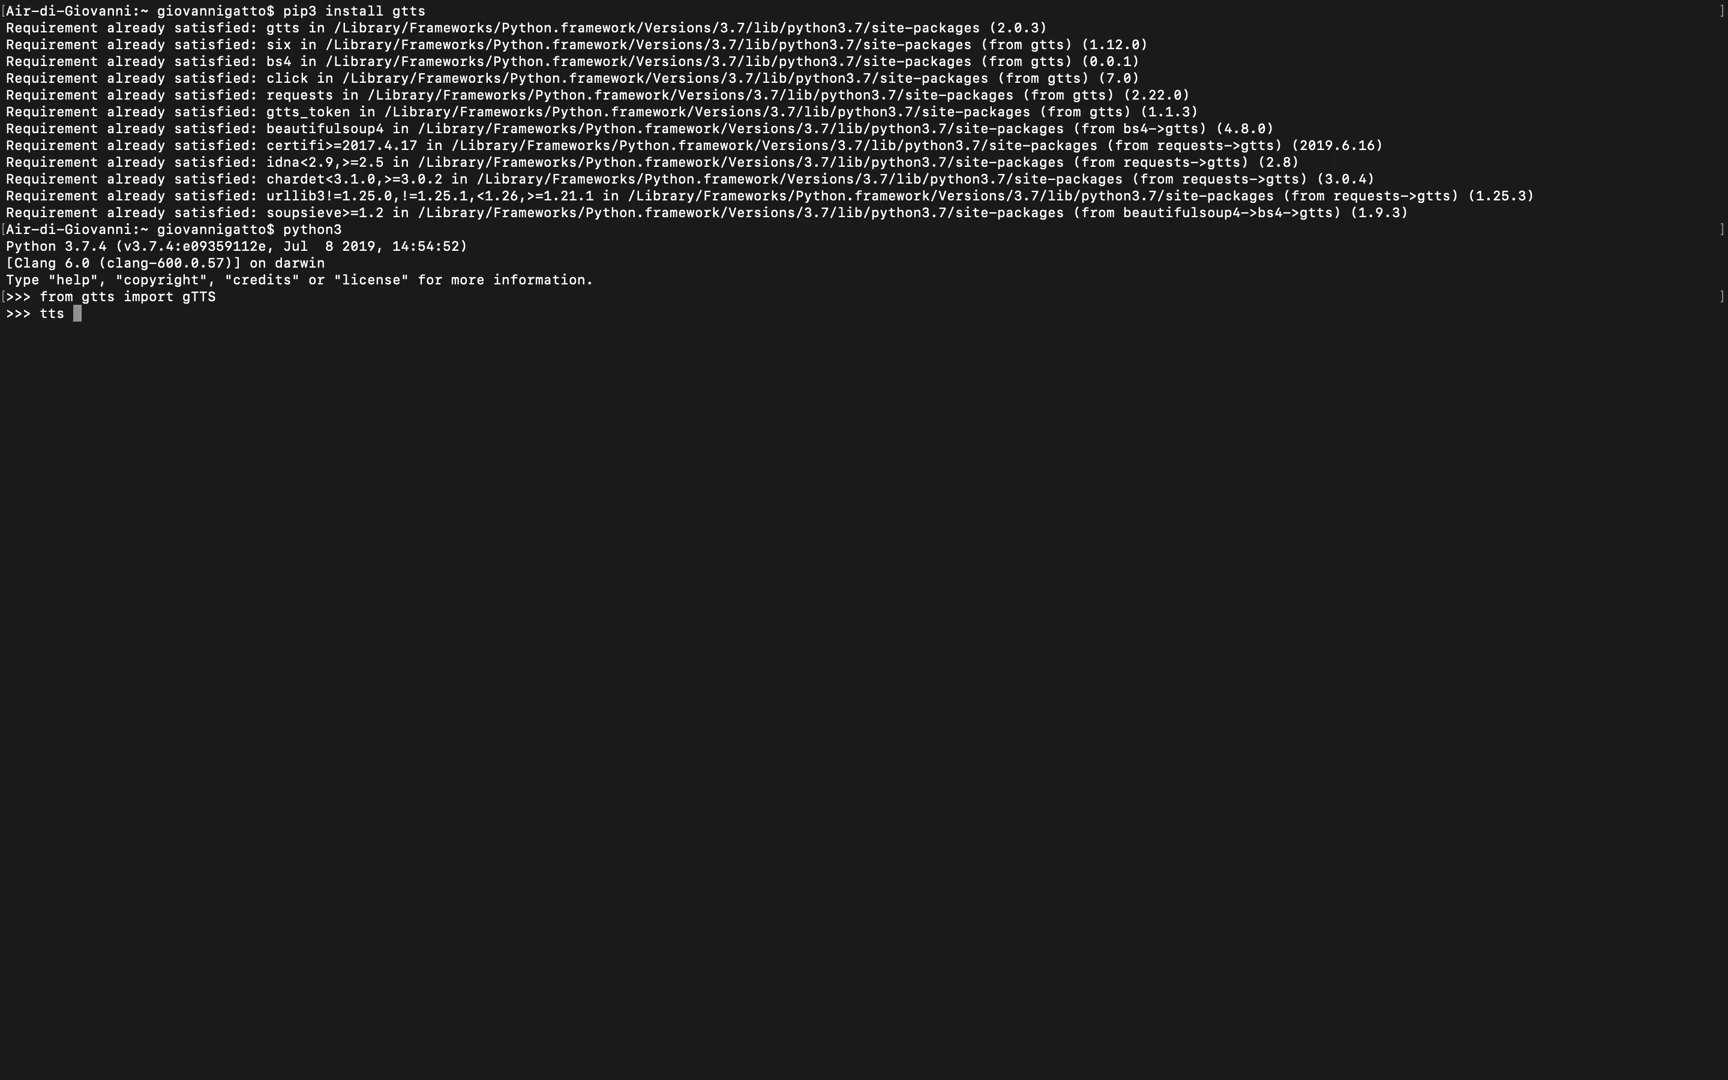
# Create tts = gTTS("Hi, I am here to speak", "en") in the Python session.
pyautogui.write('= g')
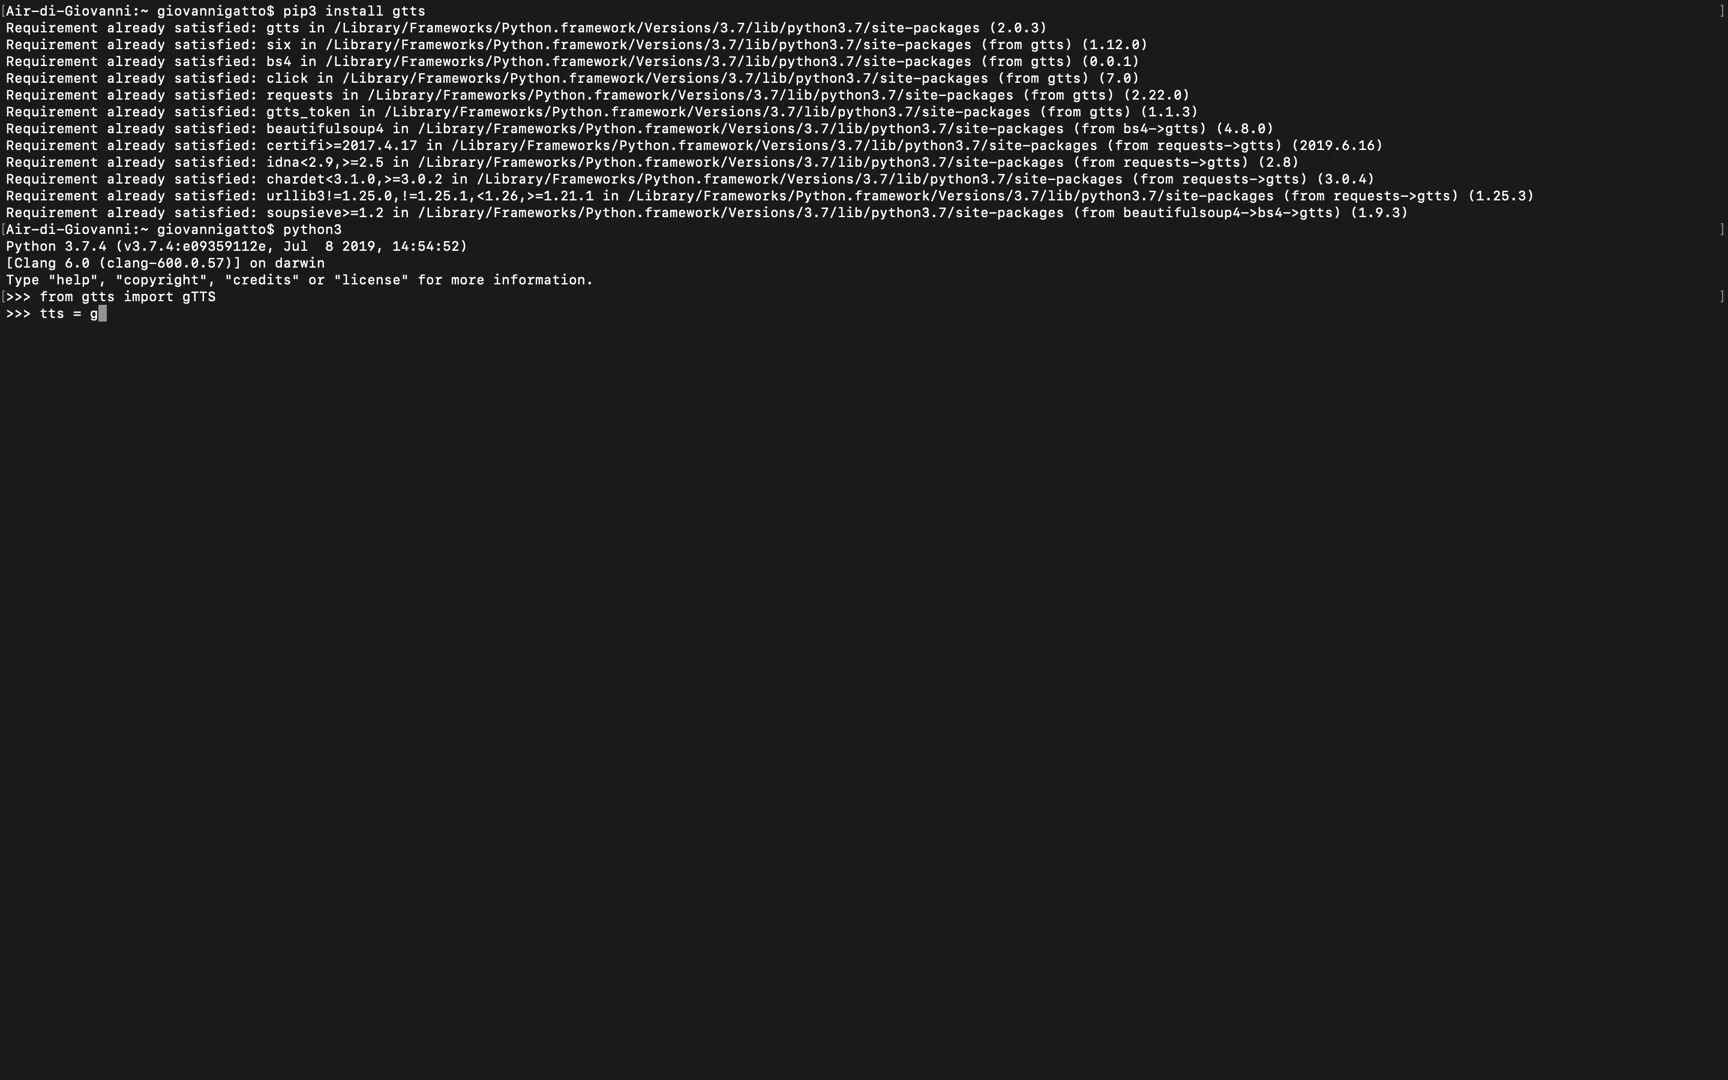
pyautogui.write('TTT')
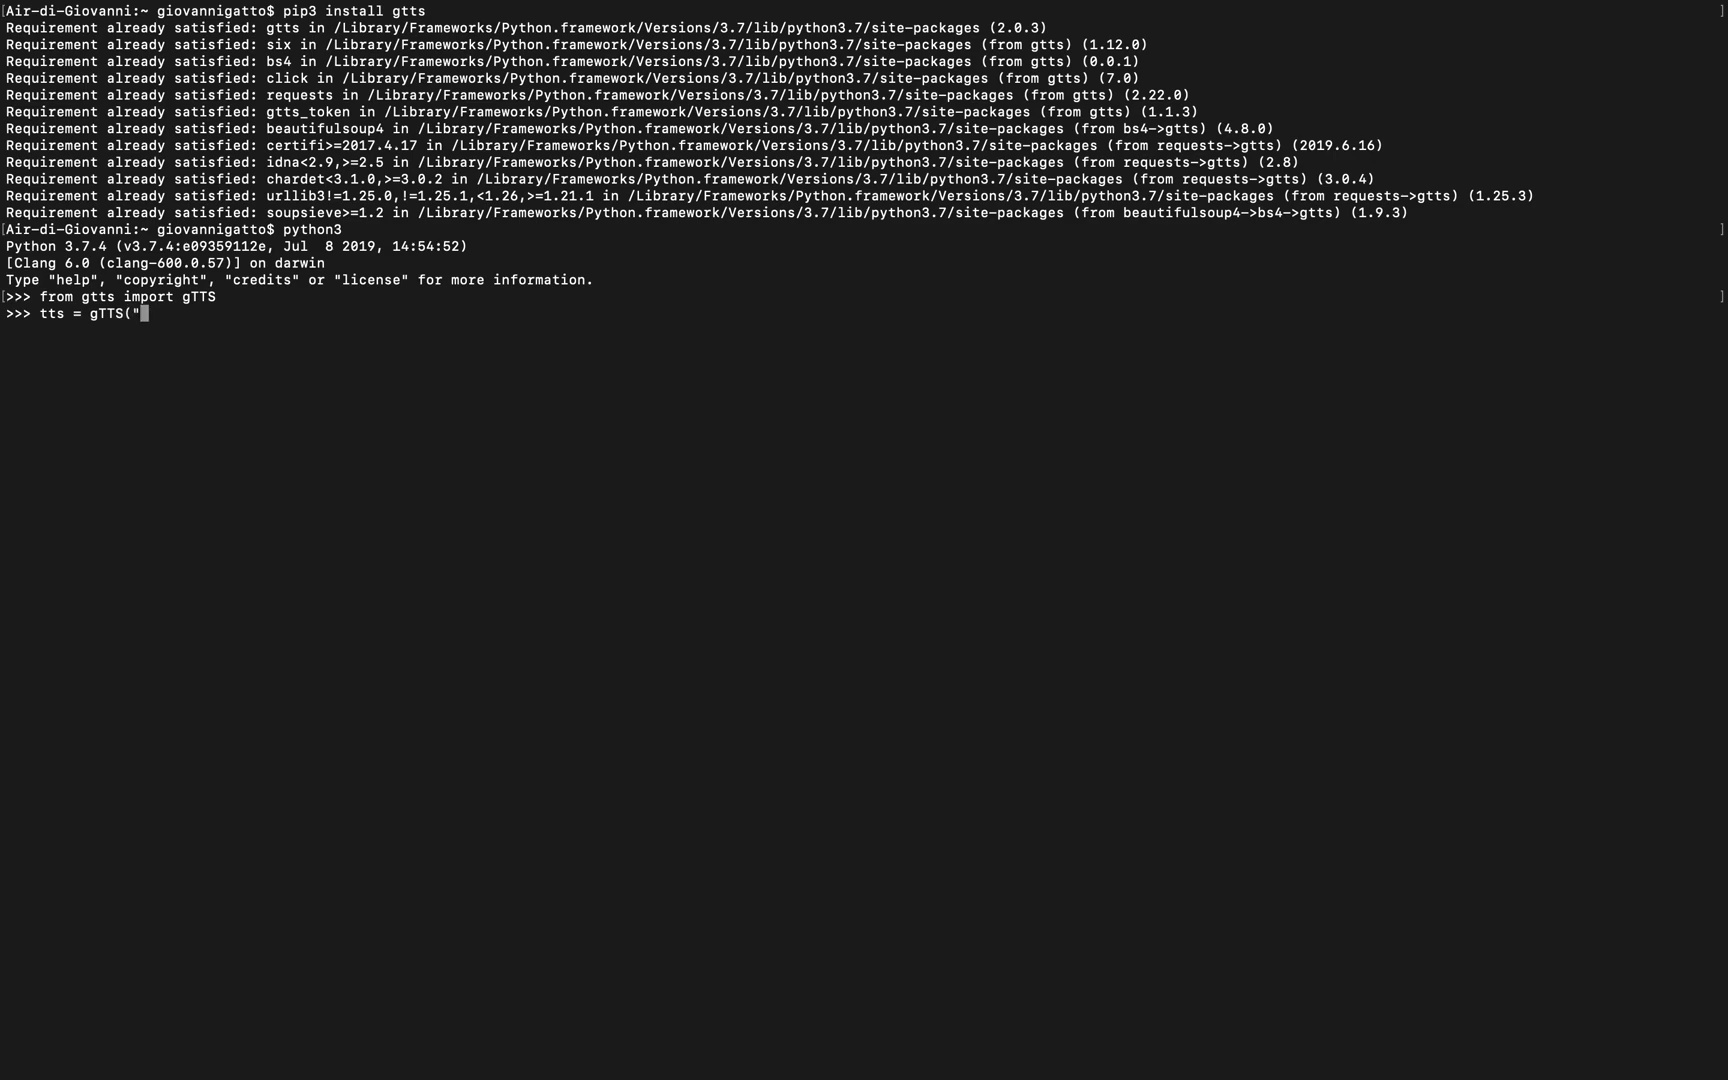
pyautogui.write('Hi, I')
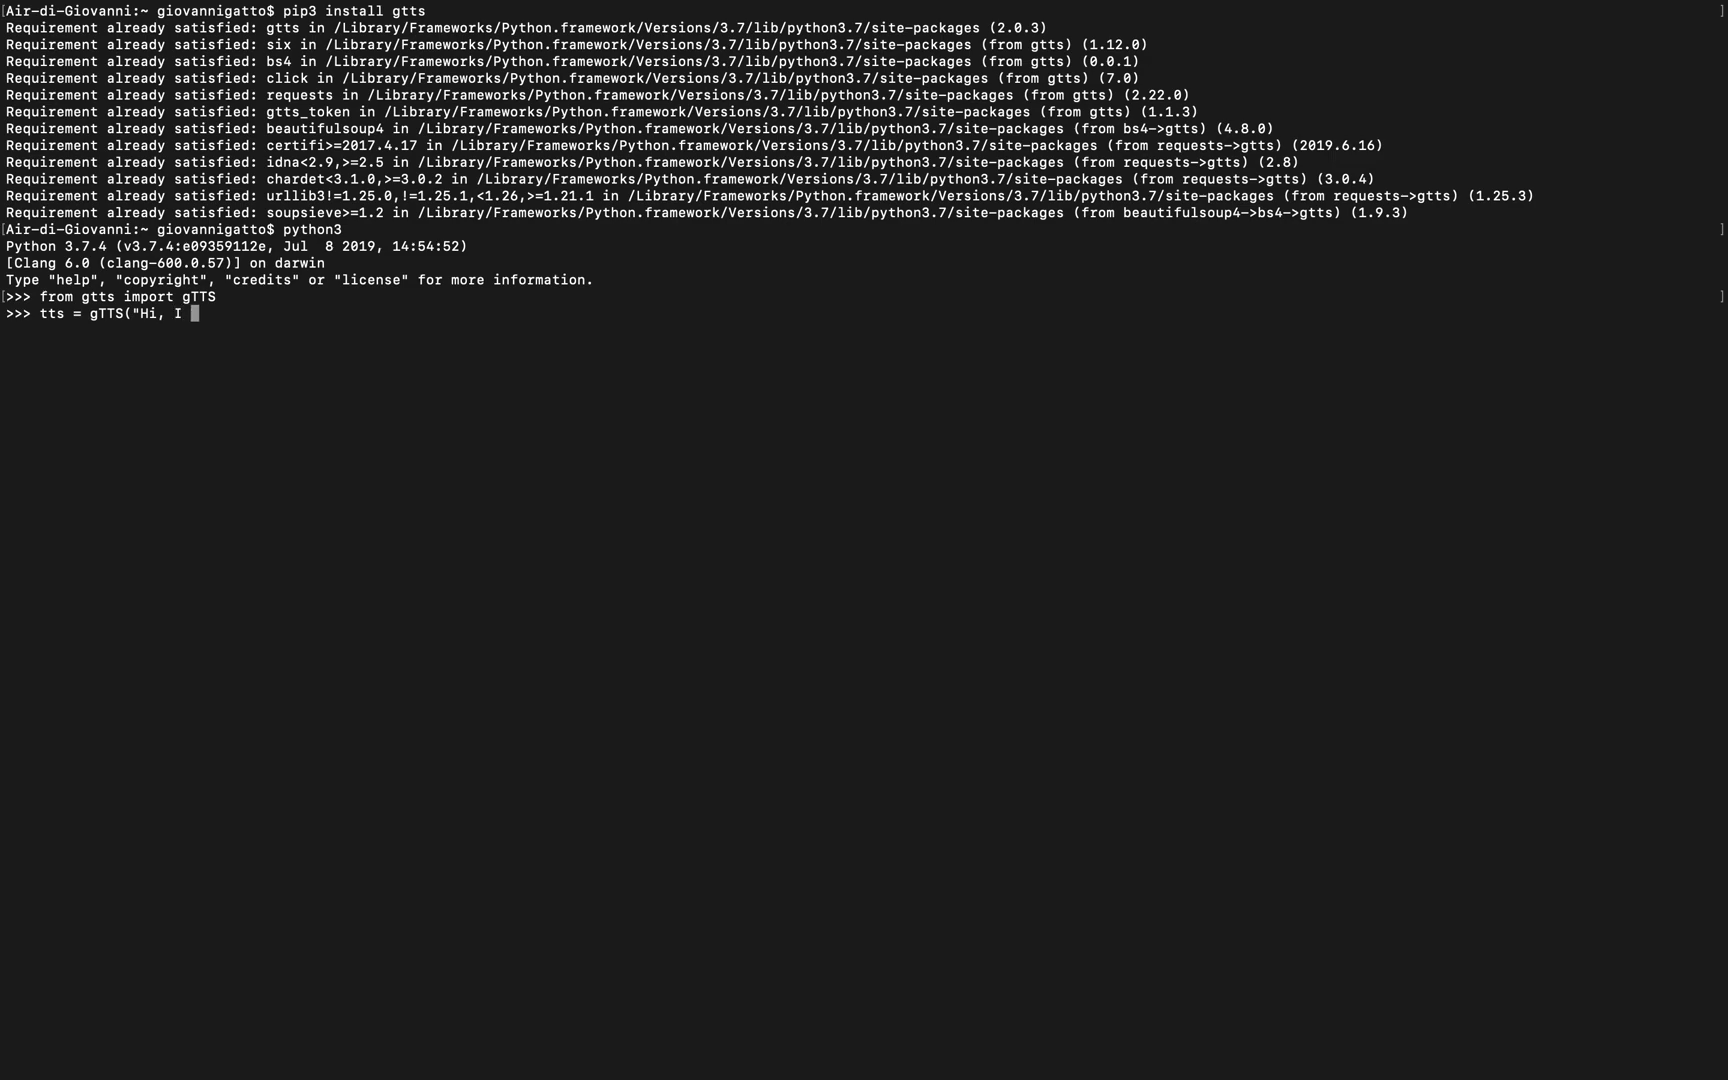
pyautogui.write('am here to spea')
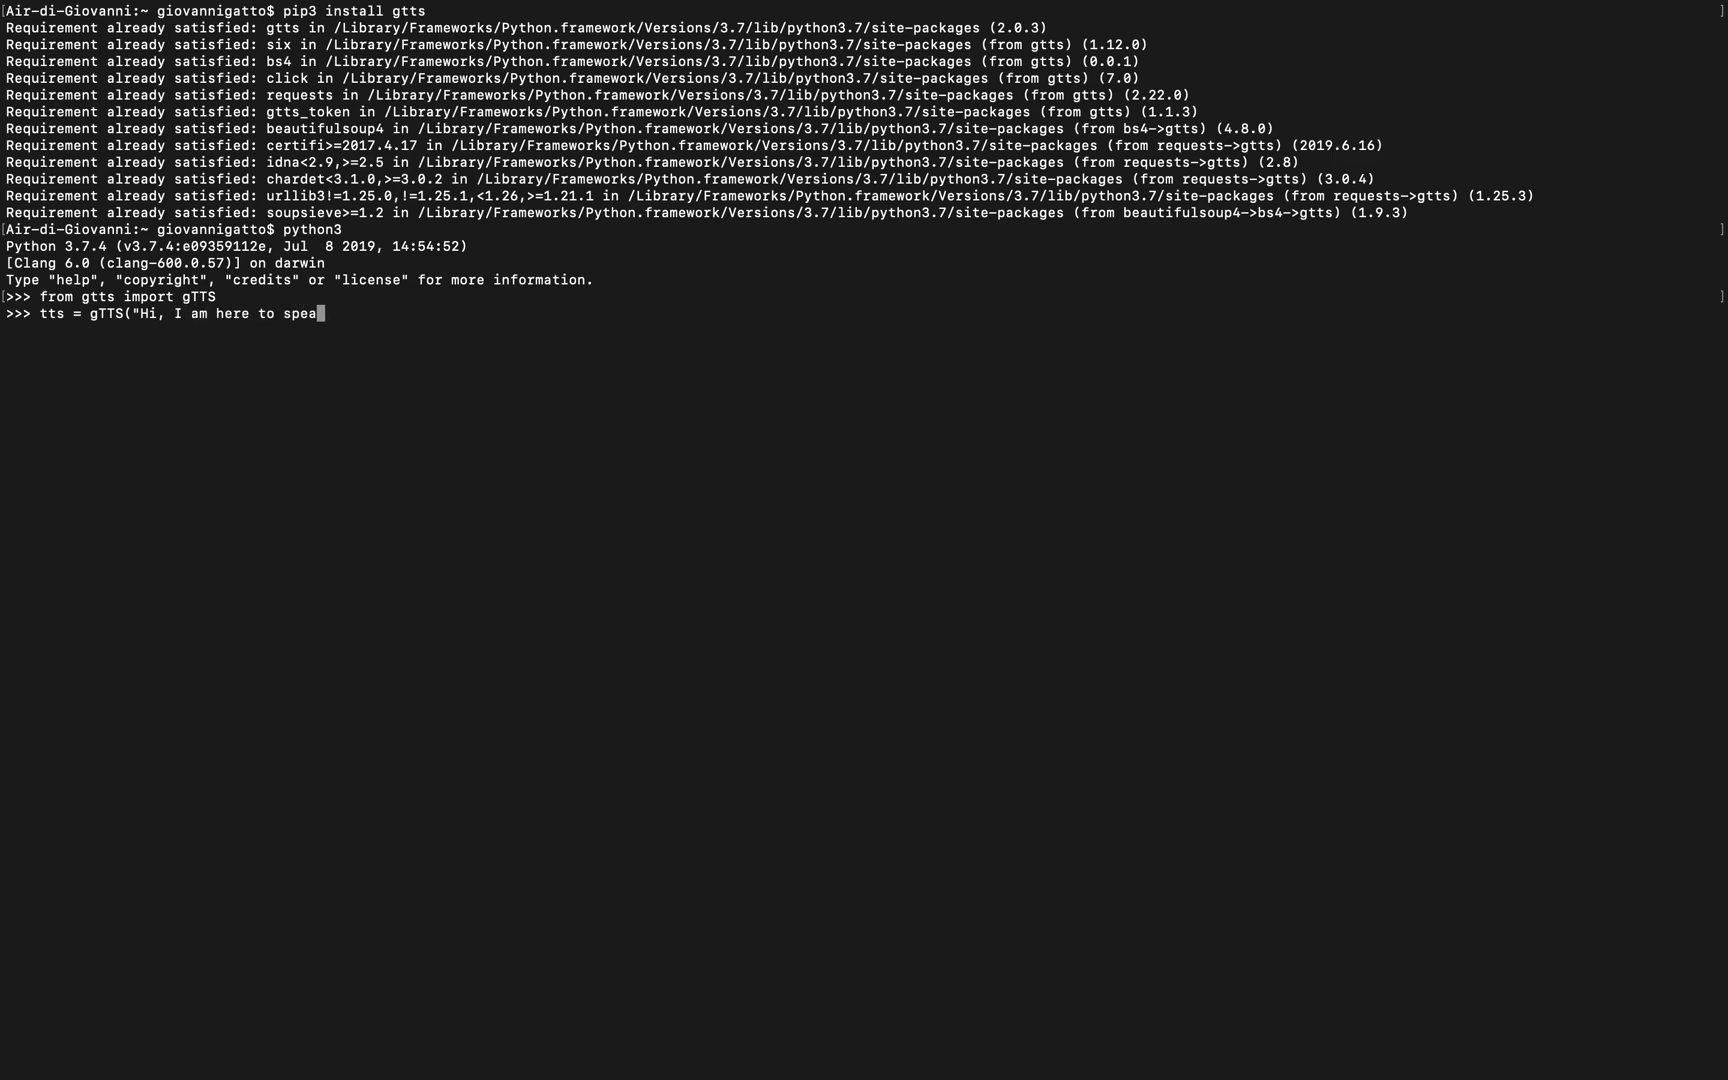
pyautogui.write('k"')
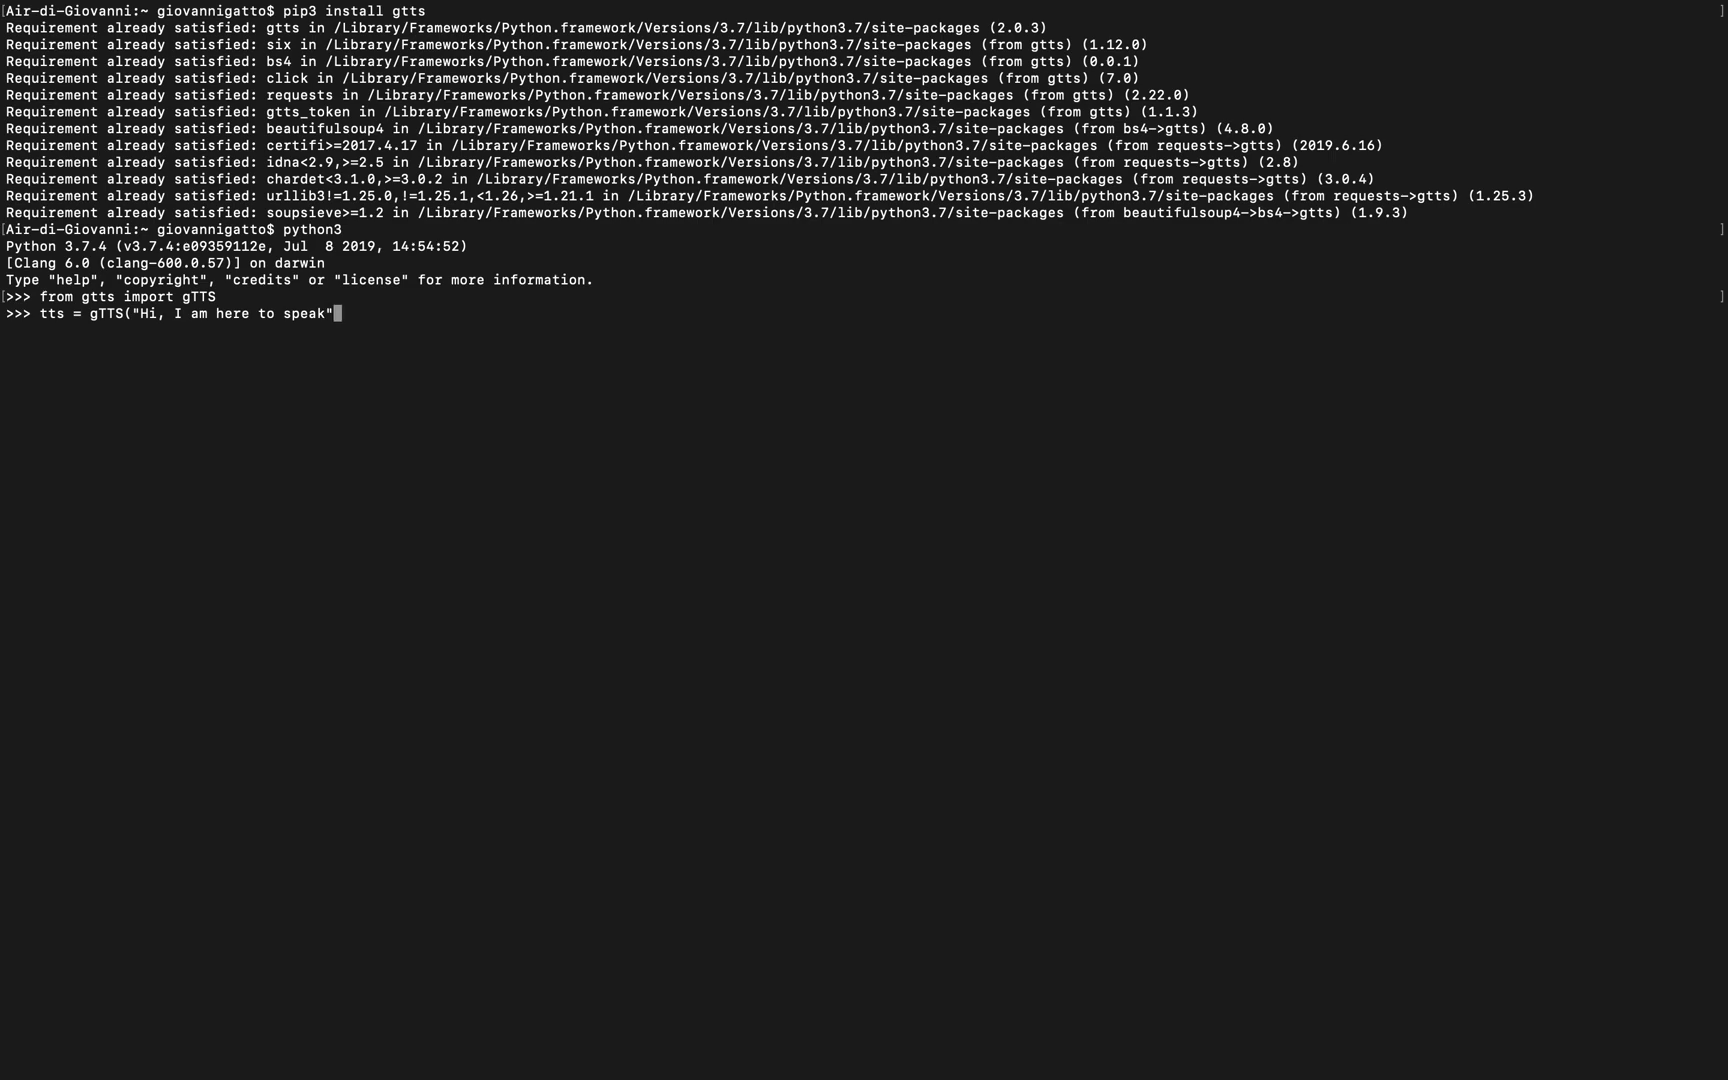
pyautogui.write(', "en')
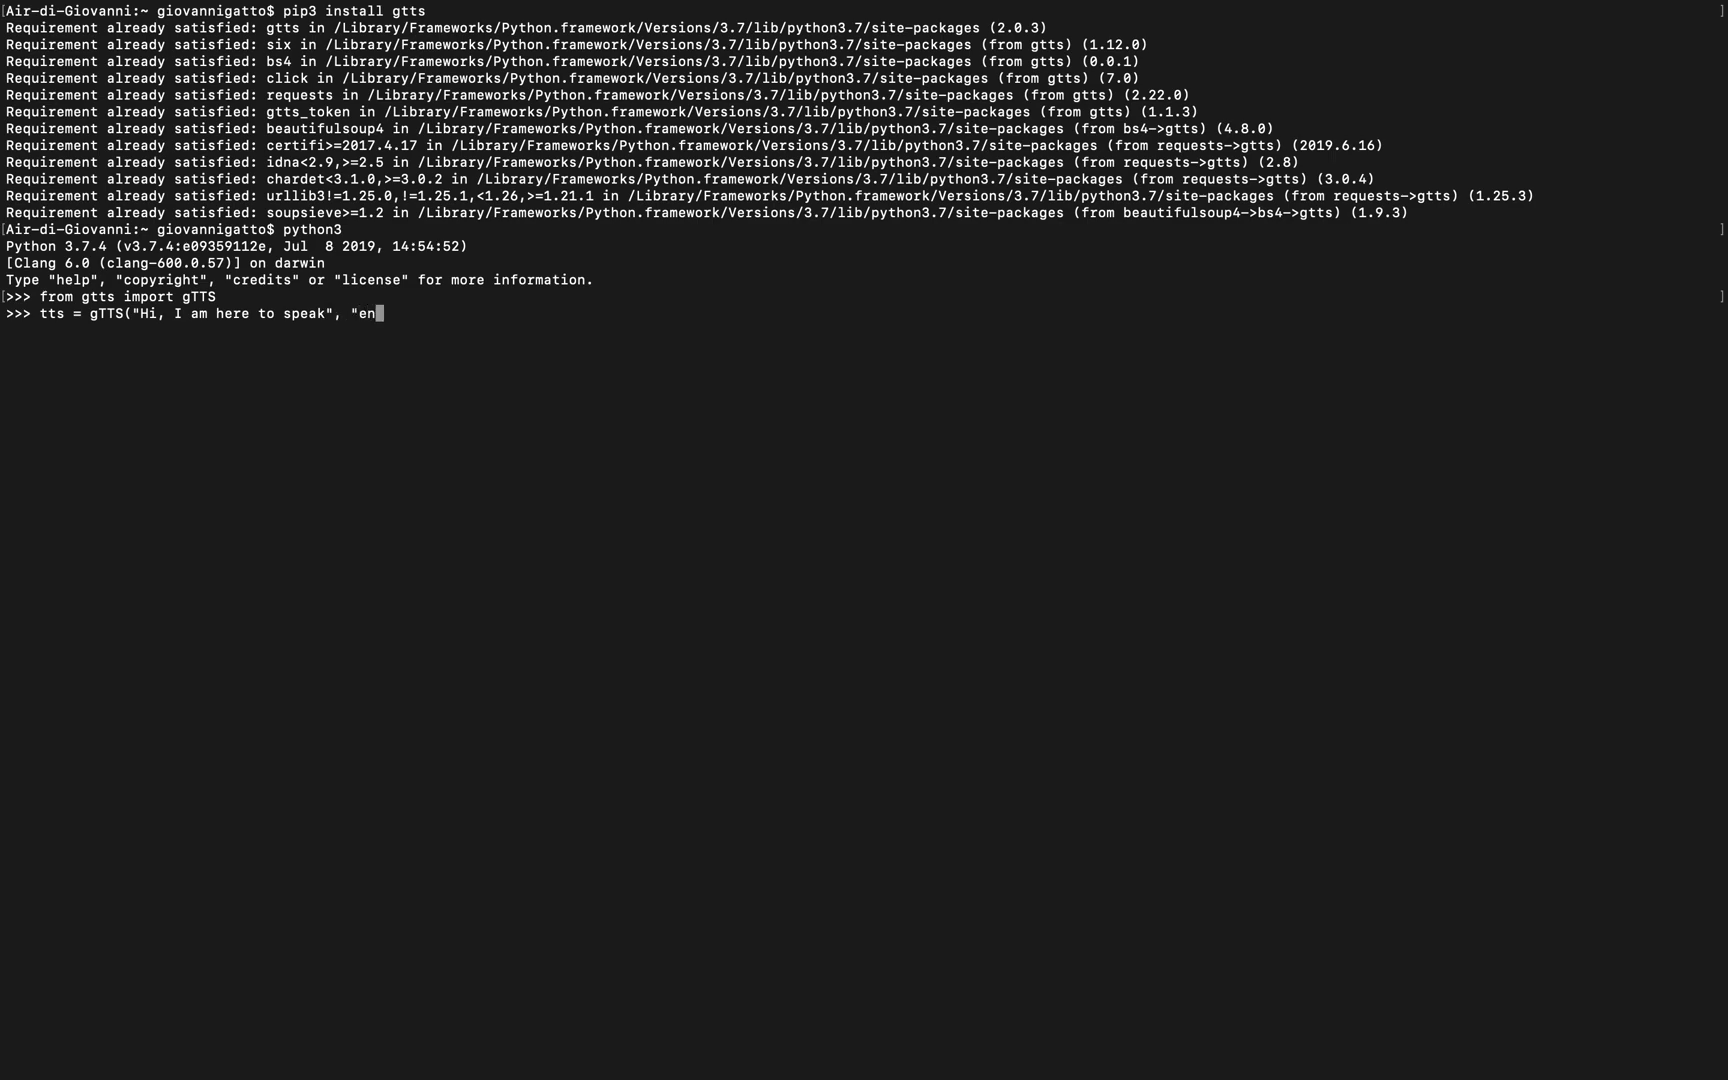
pyautogui.write('")')
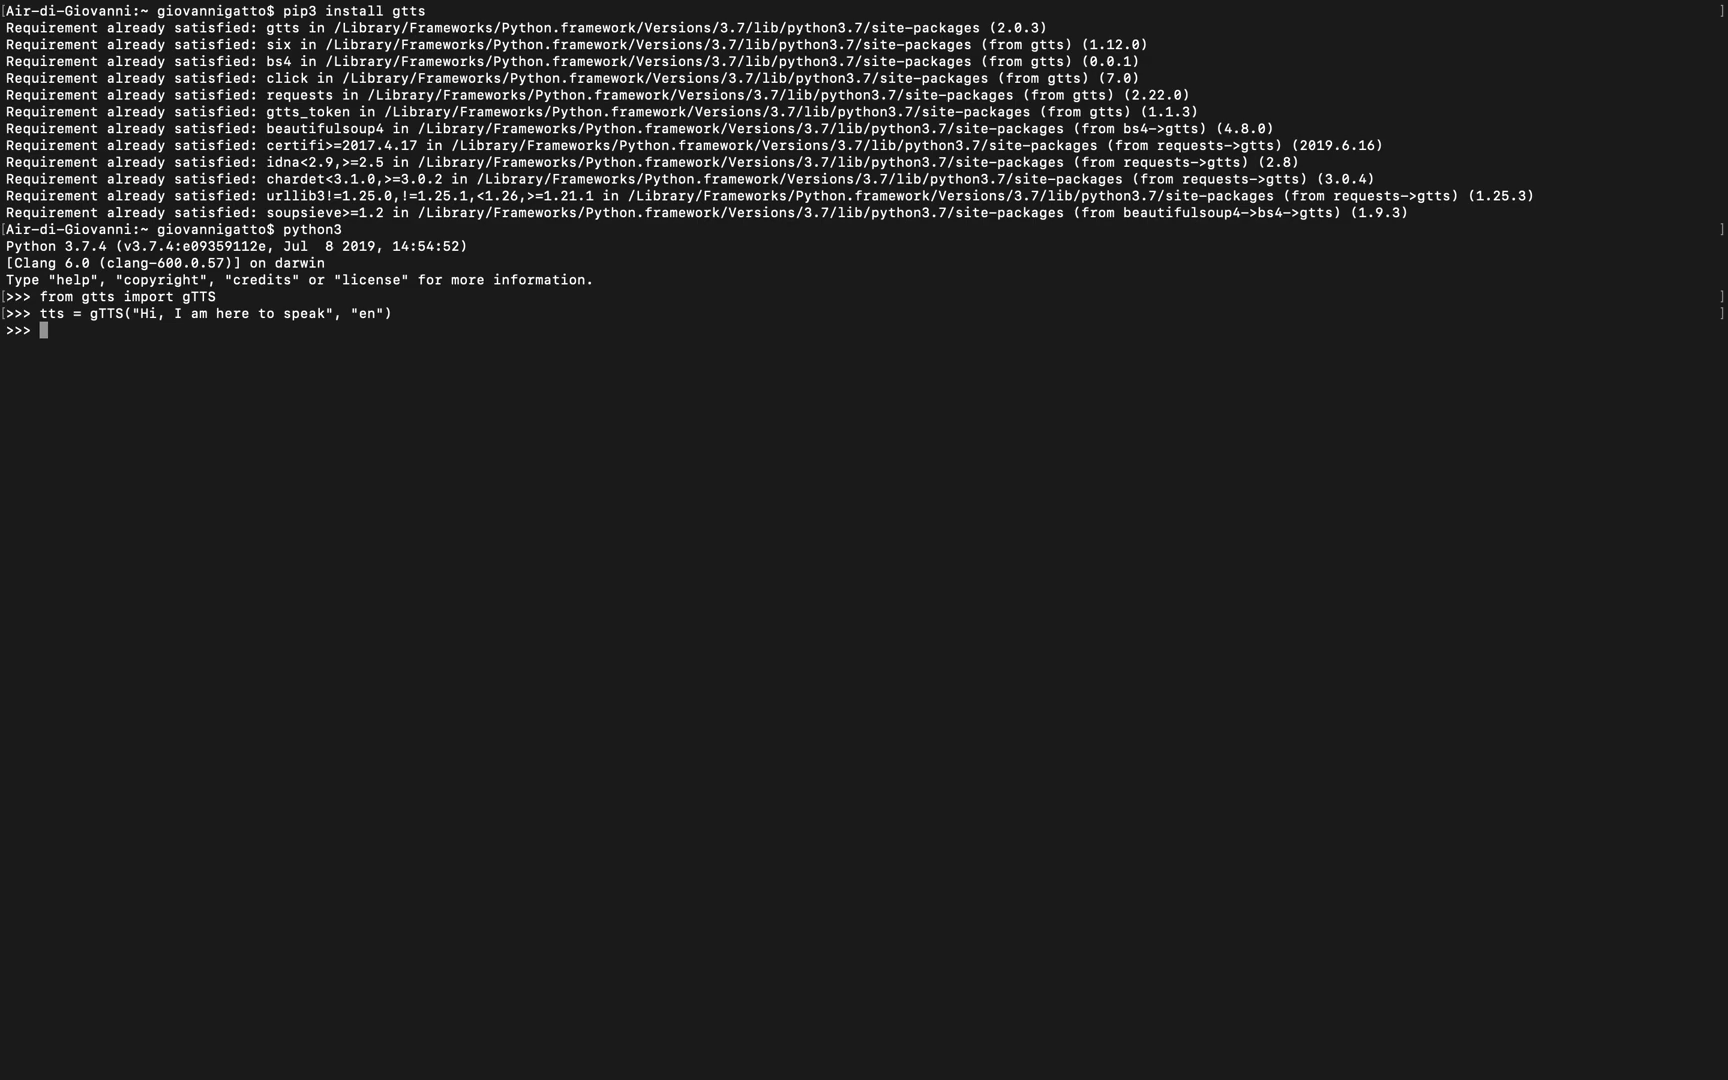
pyautogui.write('tss')
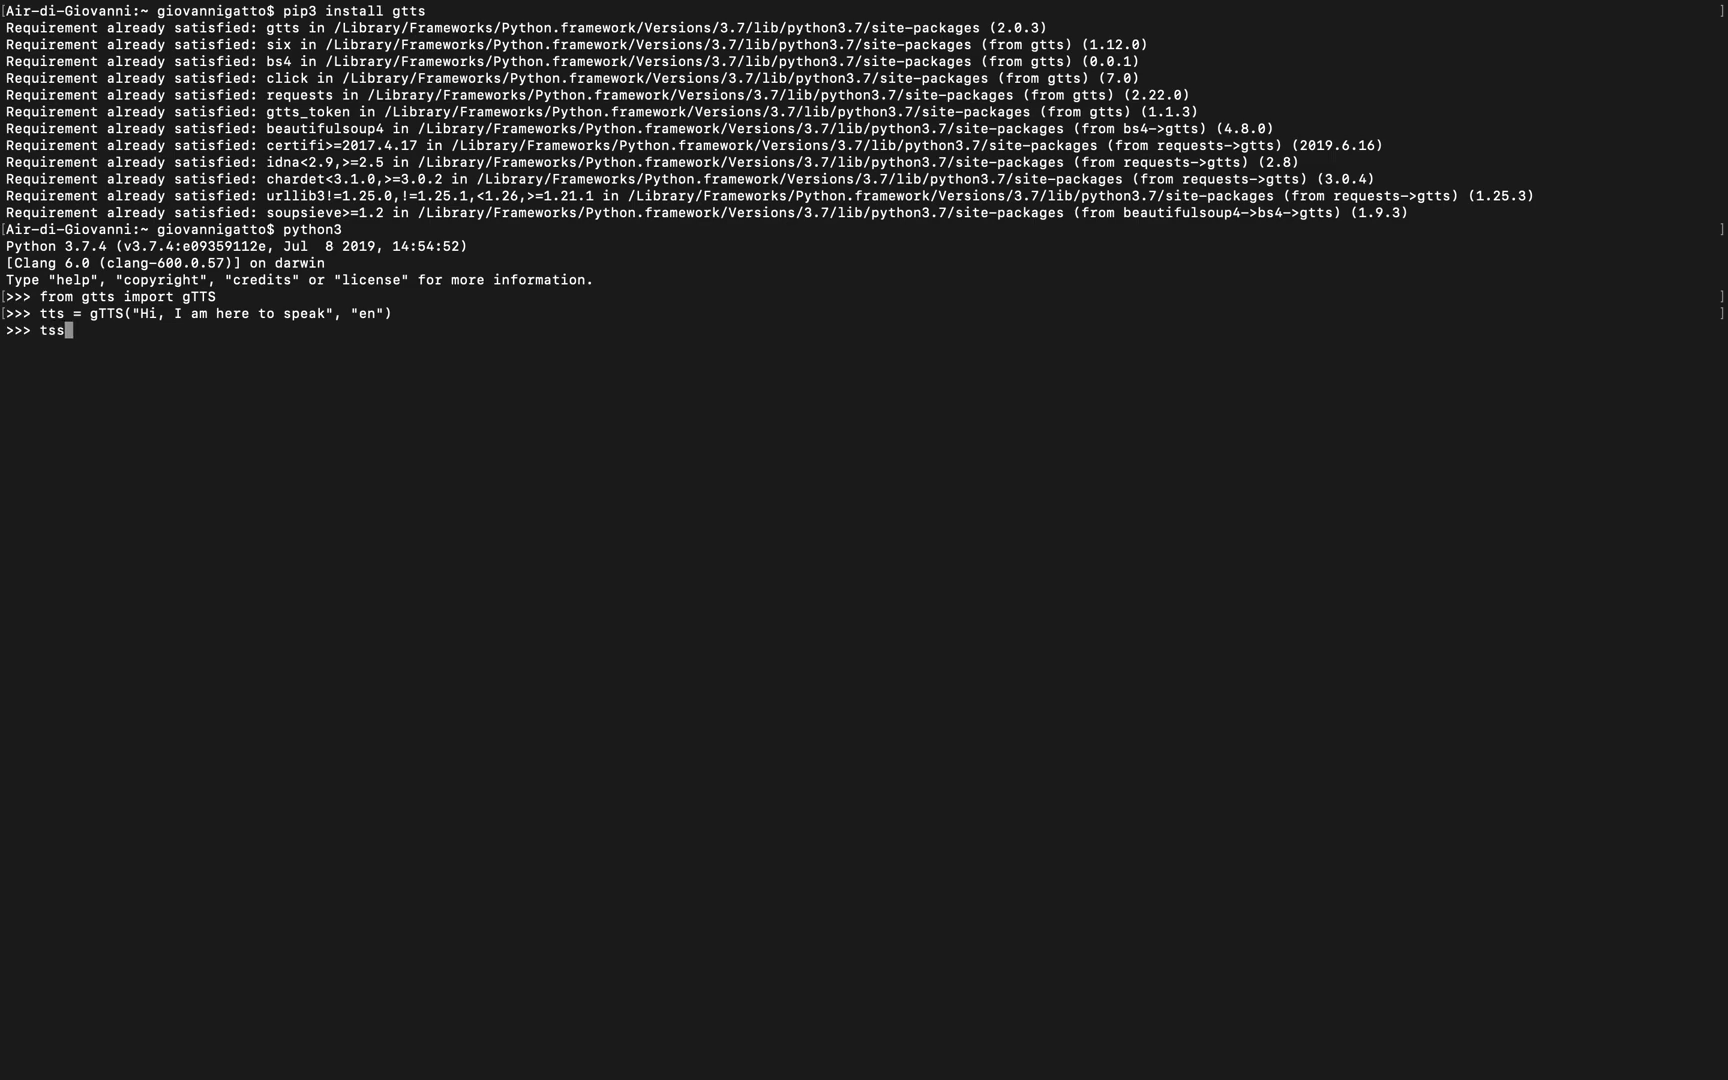
# Run tss.save("speak.mp3"), which raises a NameError for the misspelled variable.
pyautogui.write('.')
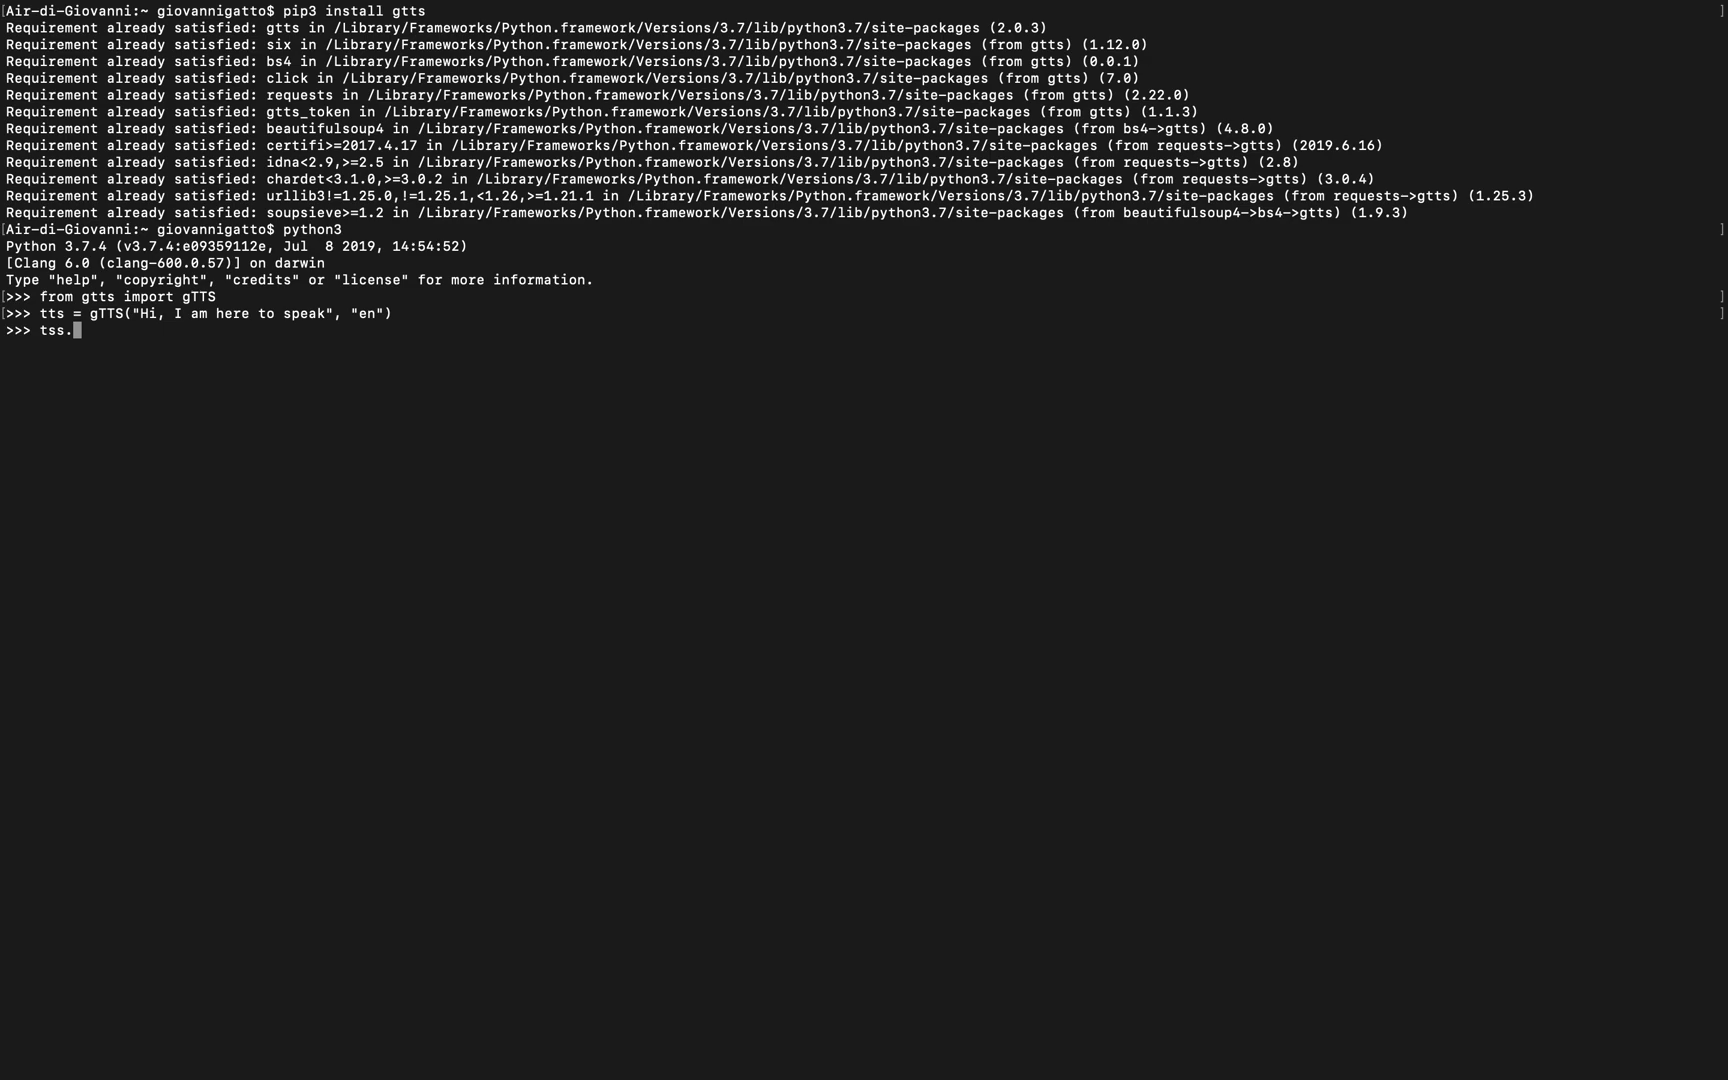
pyautogui.write('save(')
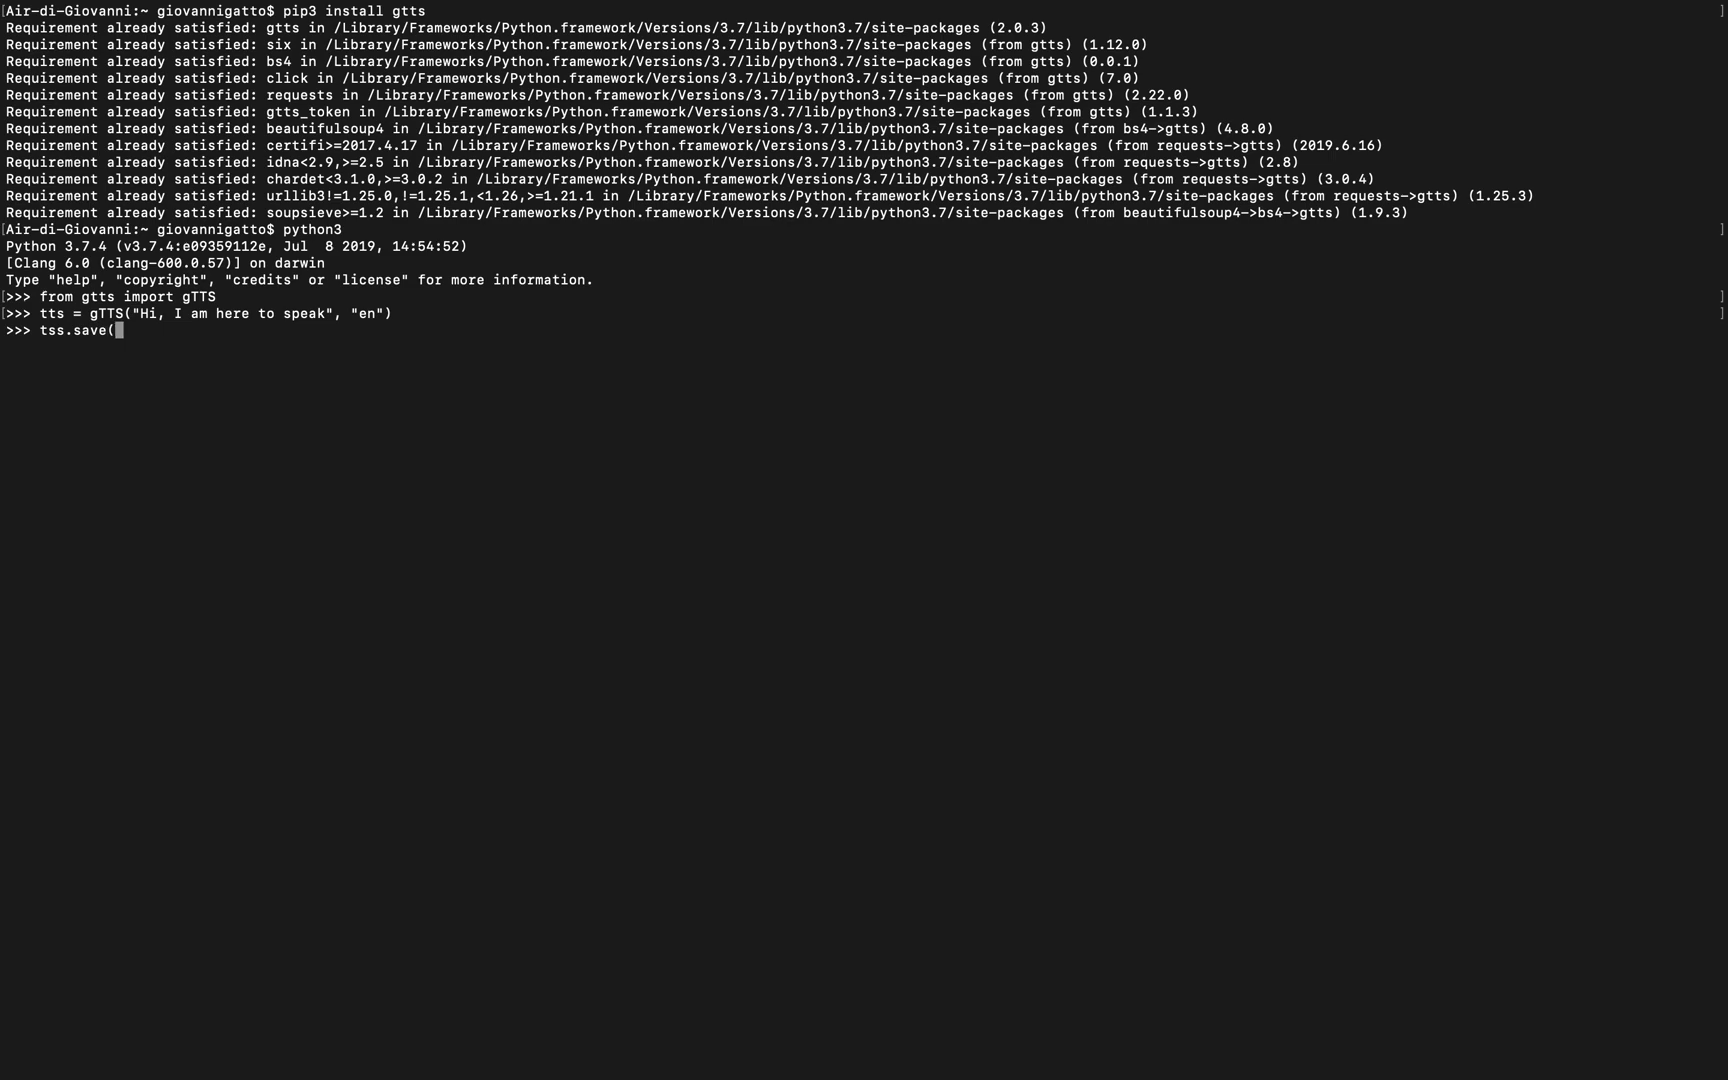
pyautogui.write('"')
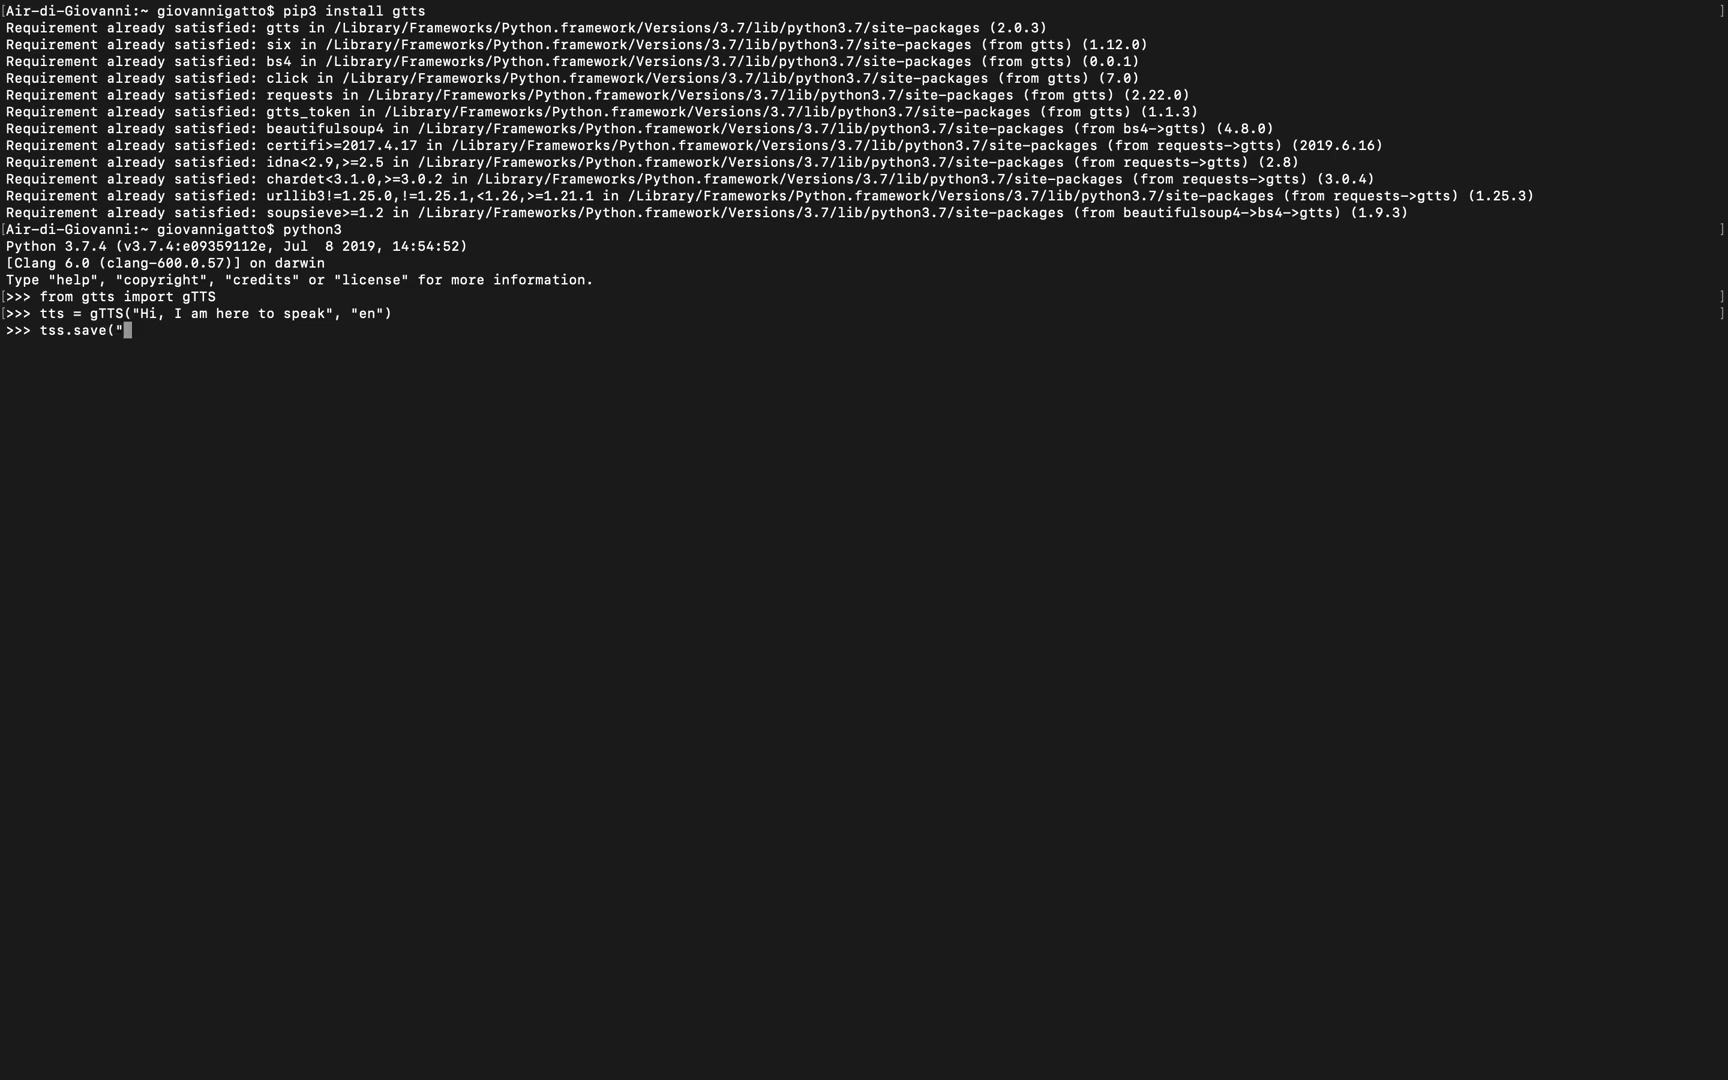
pyautogui.write('speak')
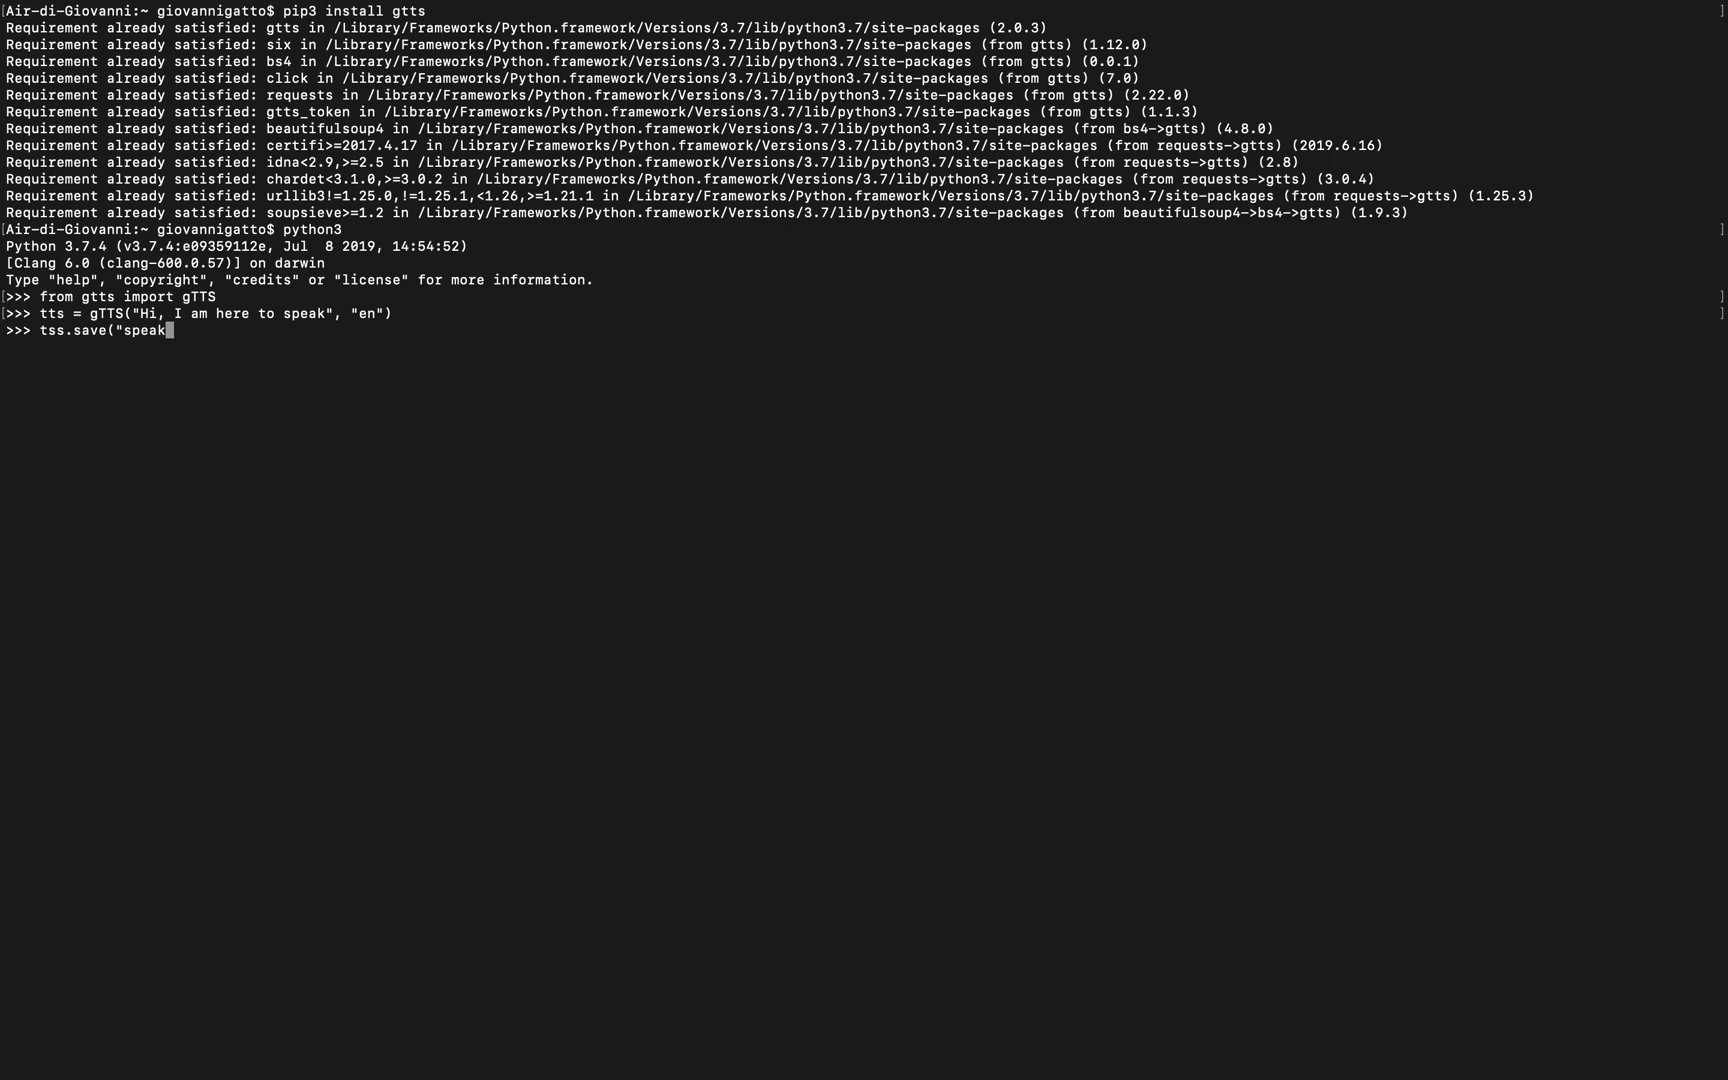
pyautogui.write('m')
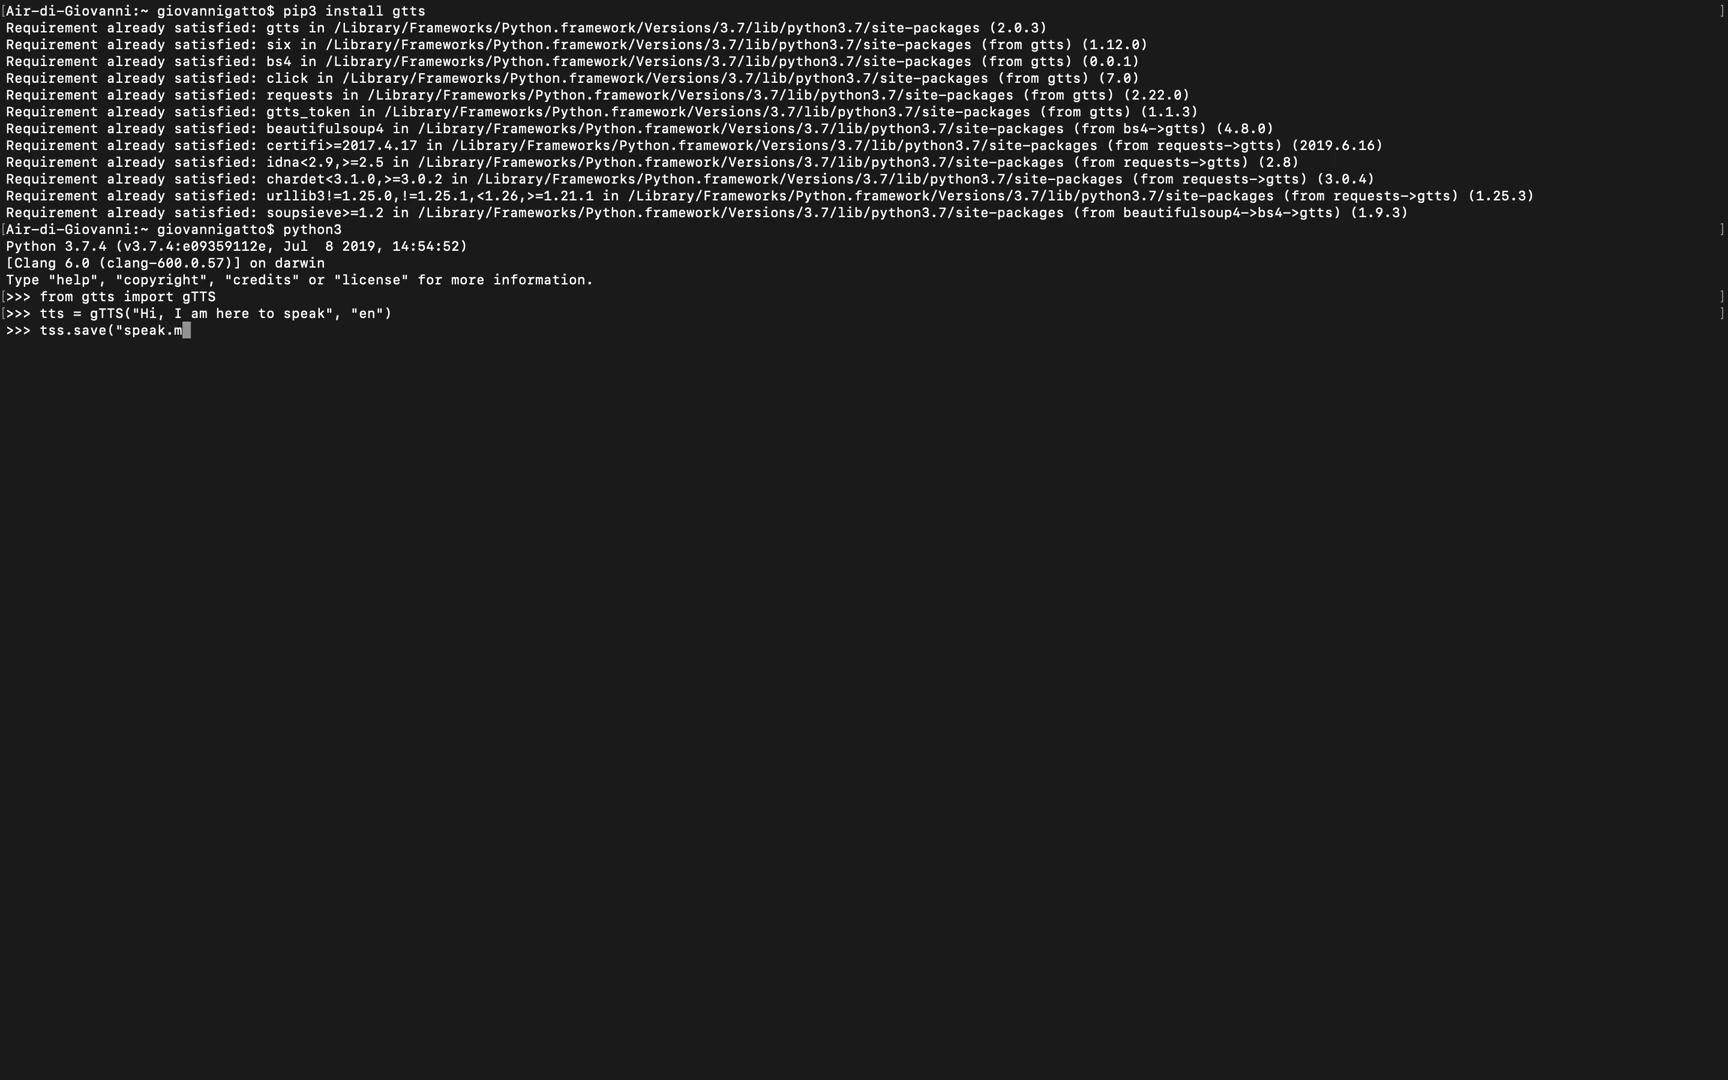
pyautogui.write('p3"')
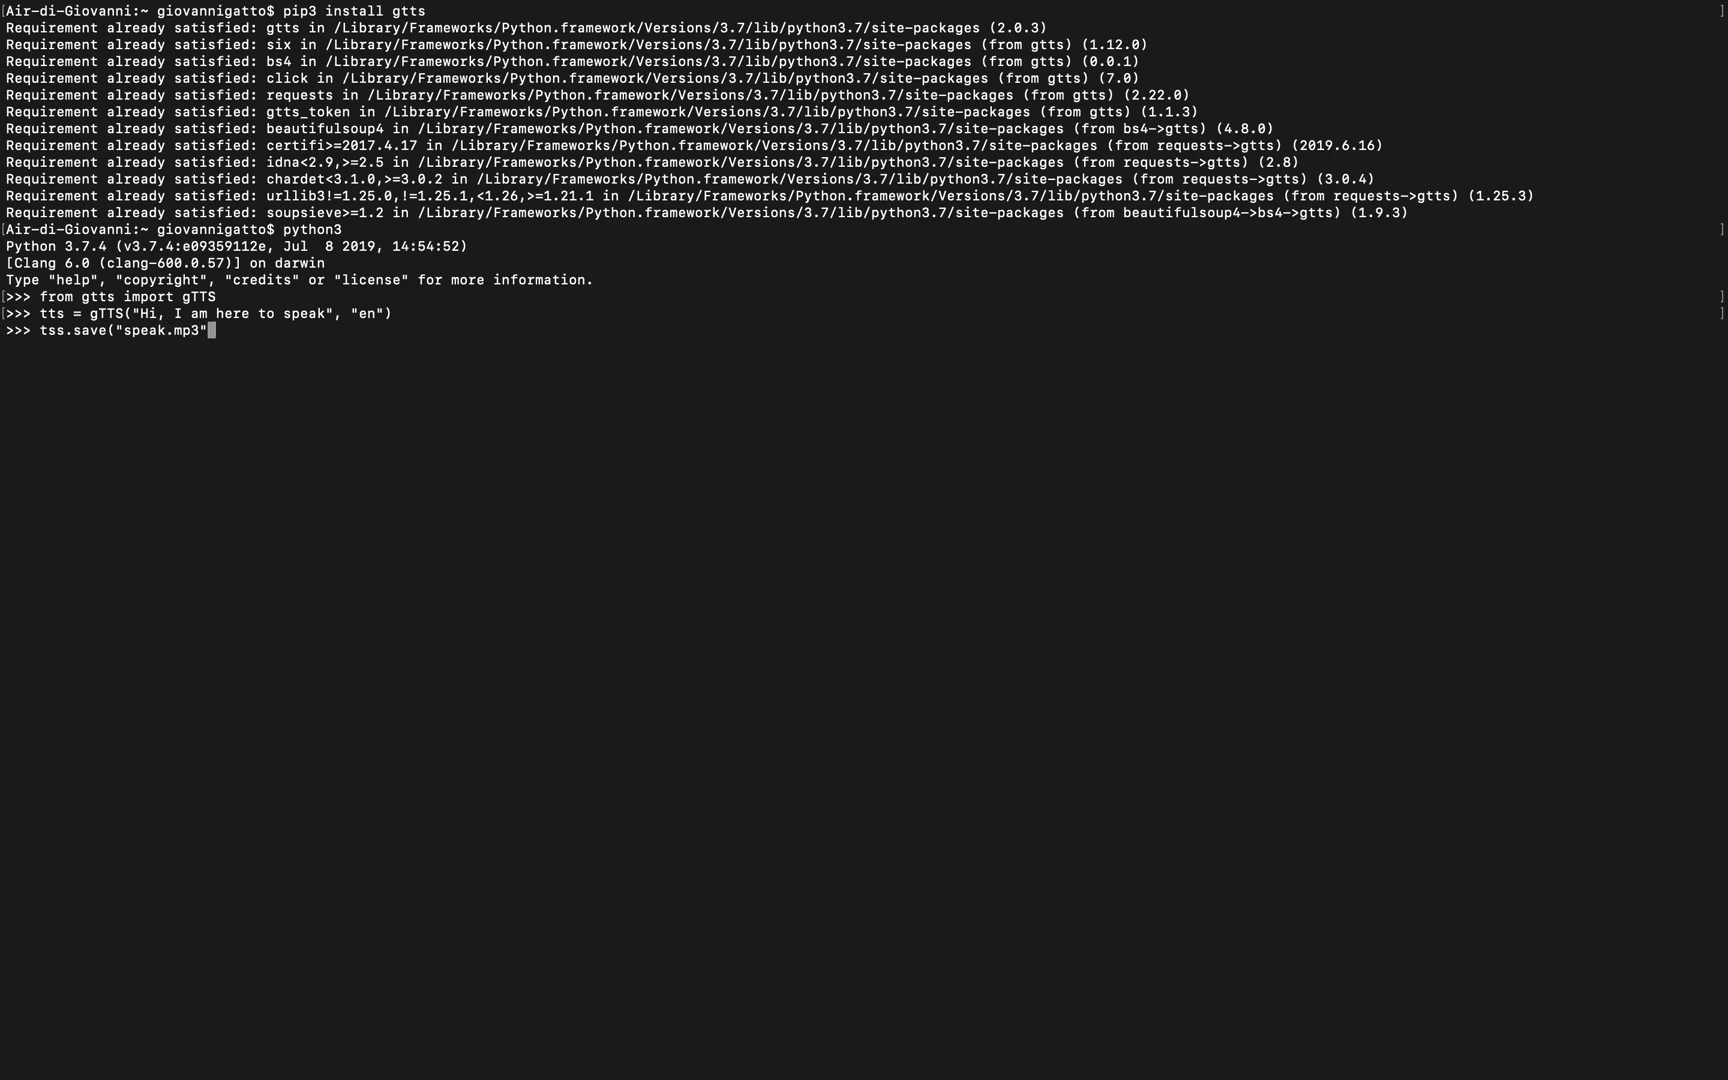
pyautogui.press('enter')
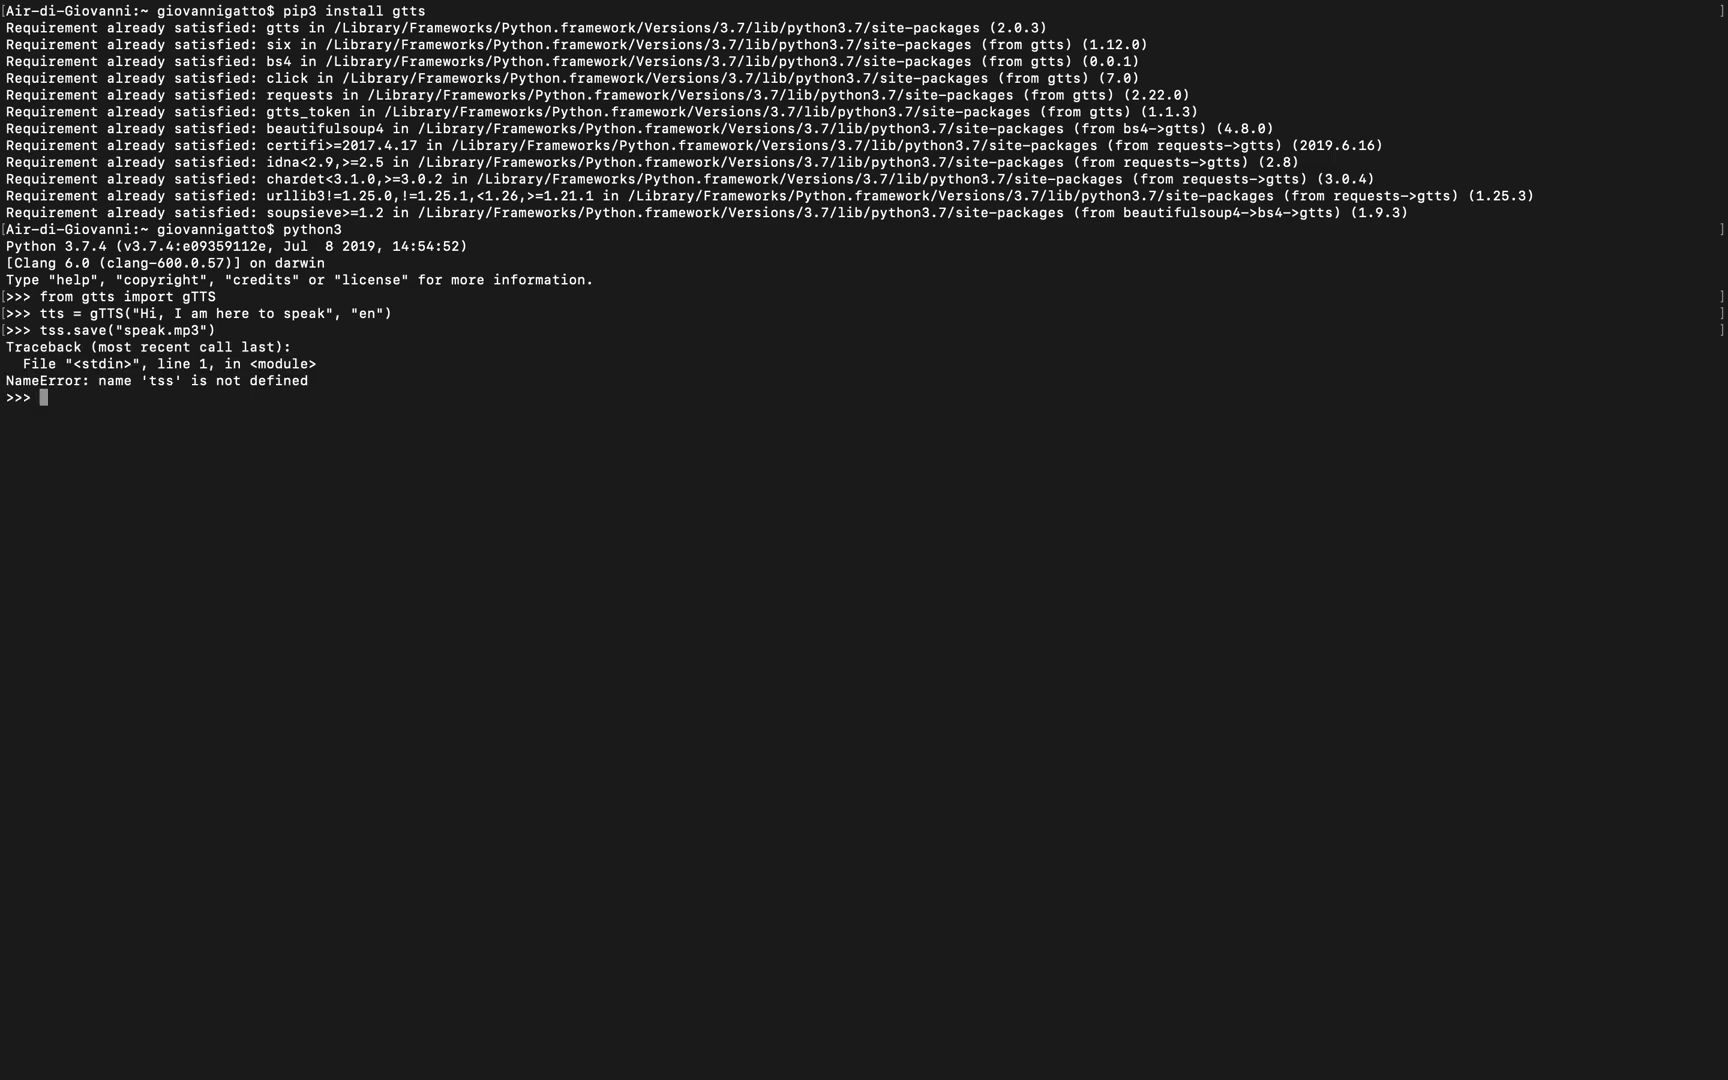
# Save the English speech to speak.mp3 with the corrected tts variable.
pyautogui.write('tss.save("speak.mp3")')
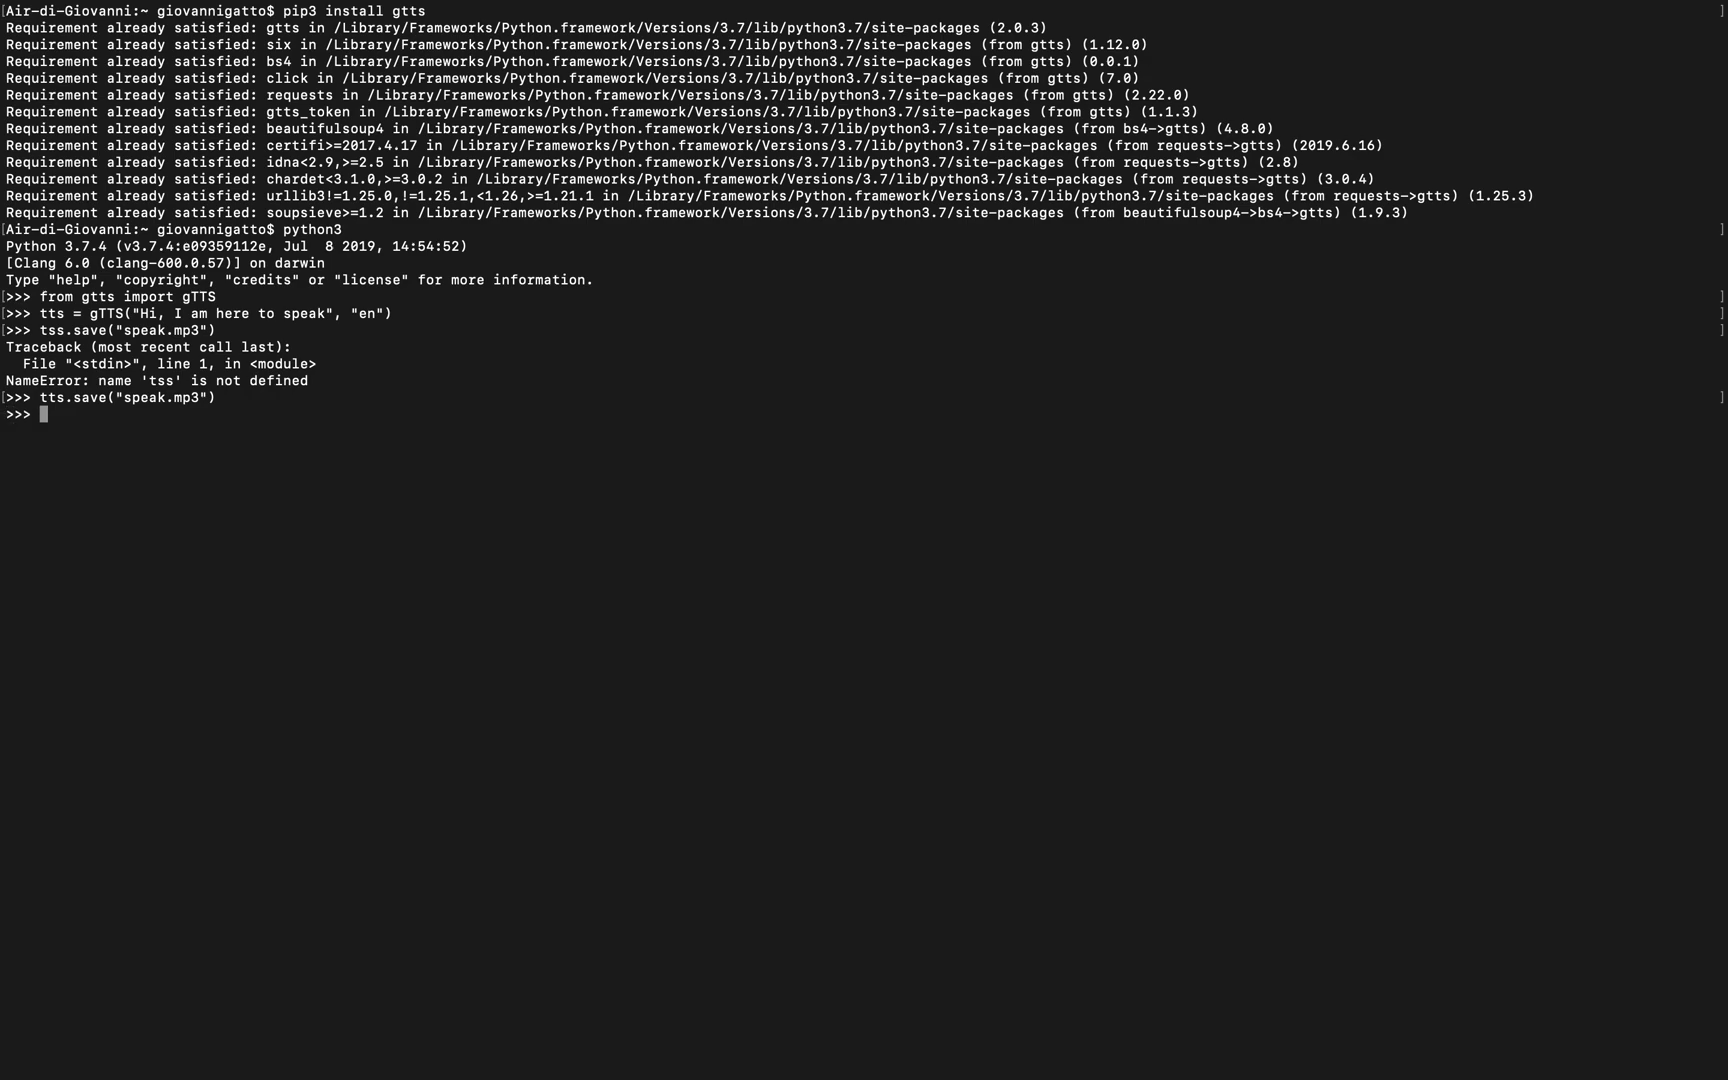
pyautogui.write('exi')
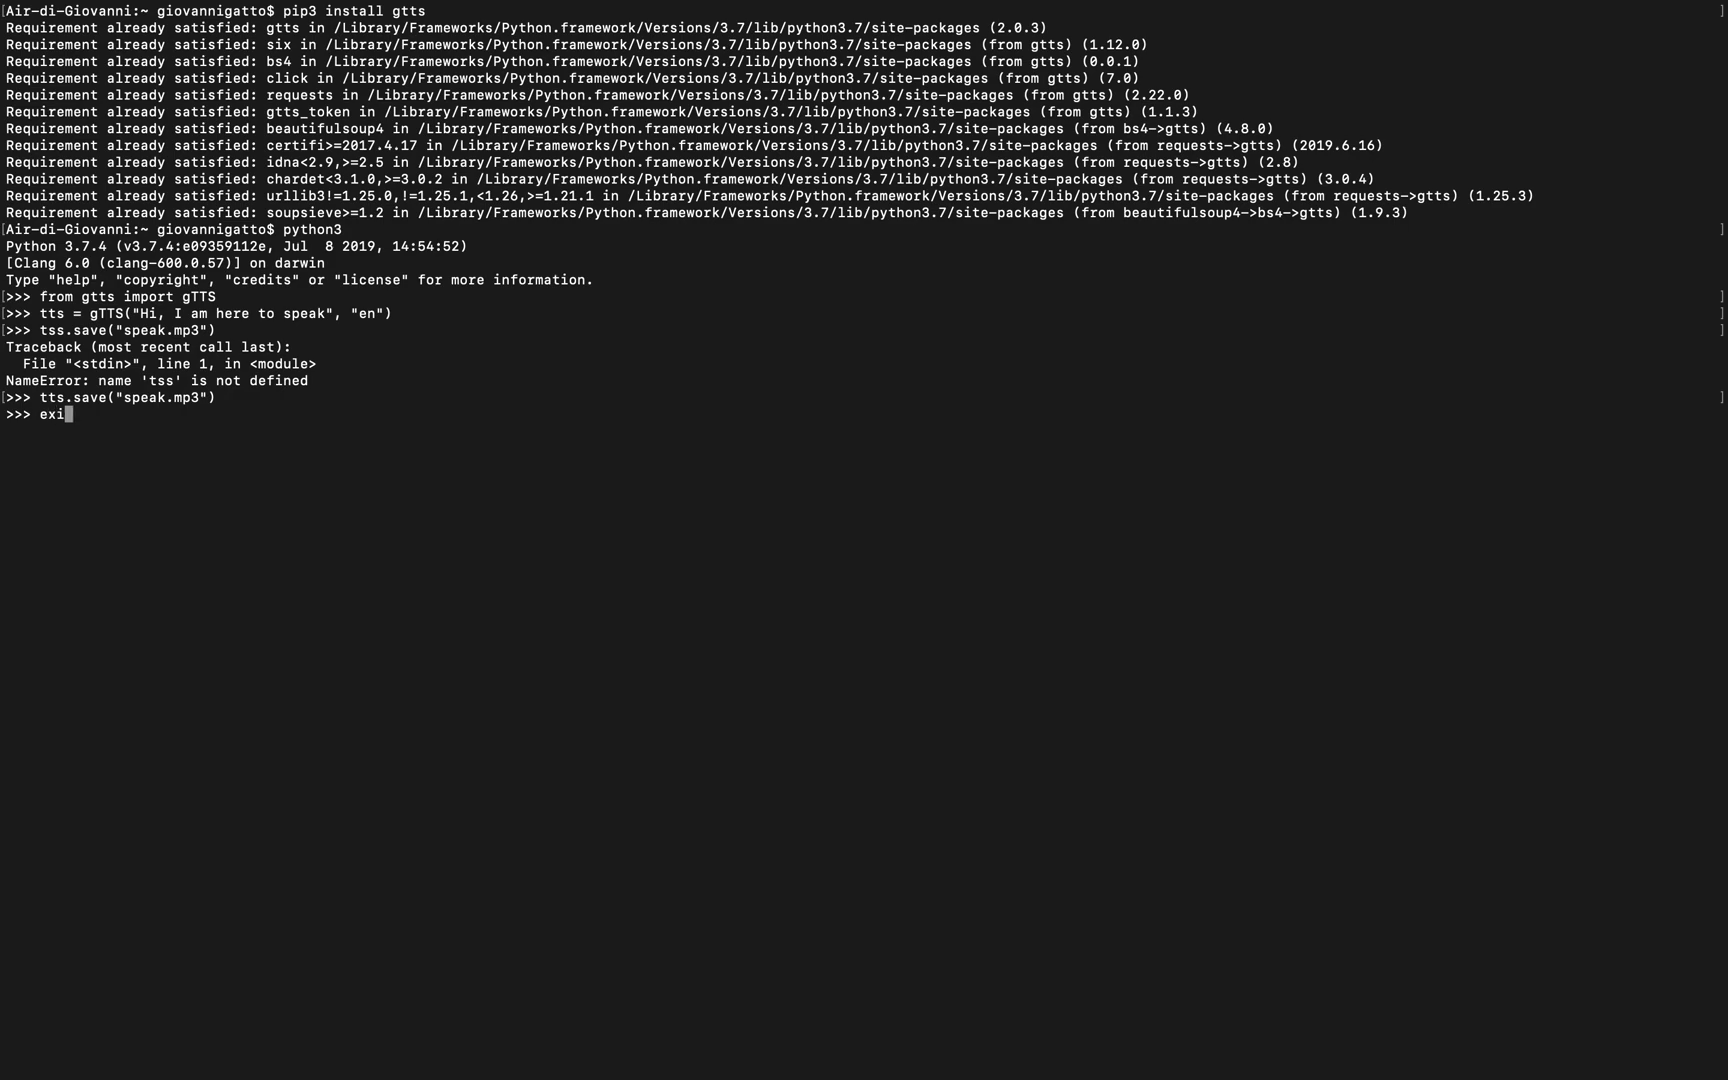
pyautogui.write('import')
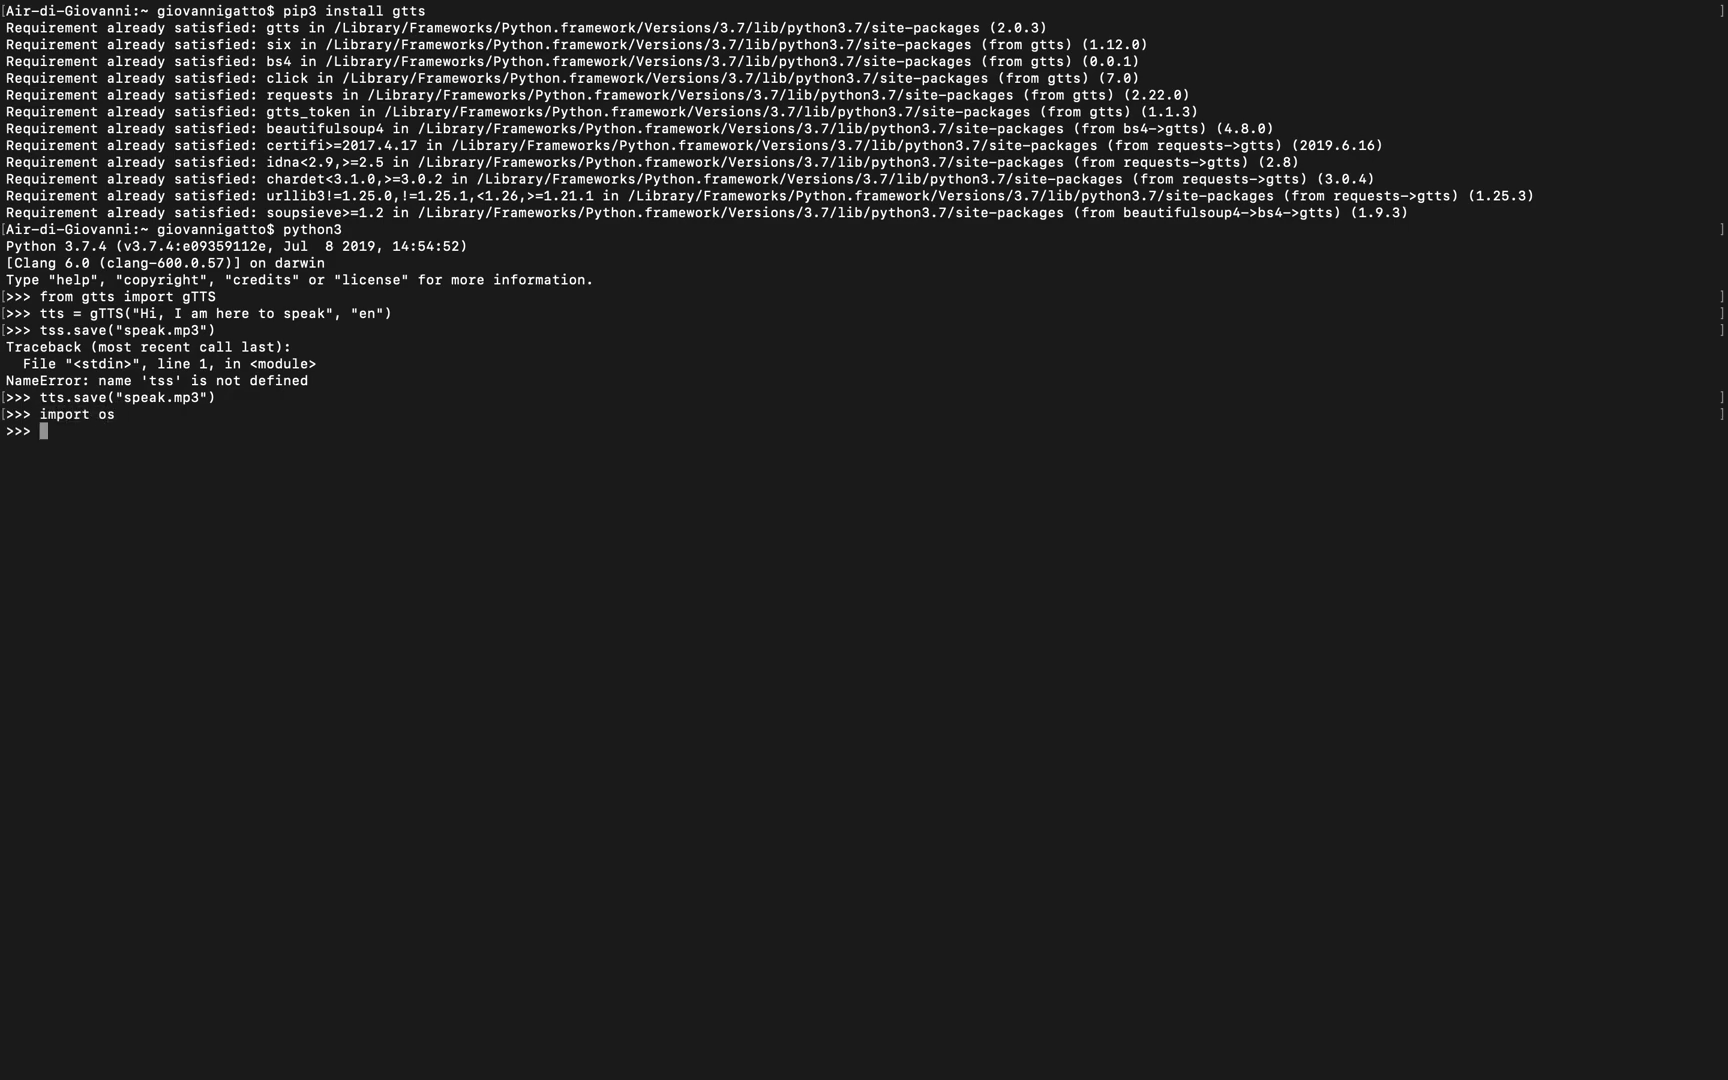
# Open speak.mp3 in iTunes with os.system("open speak.mp3") from Python.
pyautogui.write('os.syste')
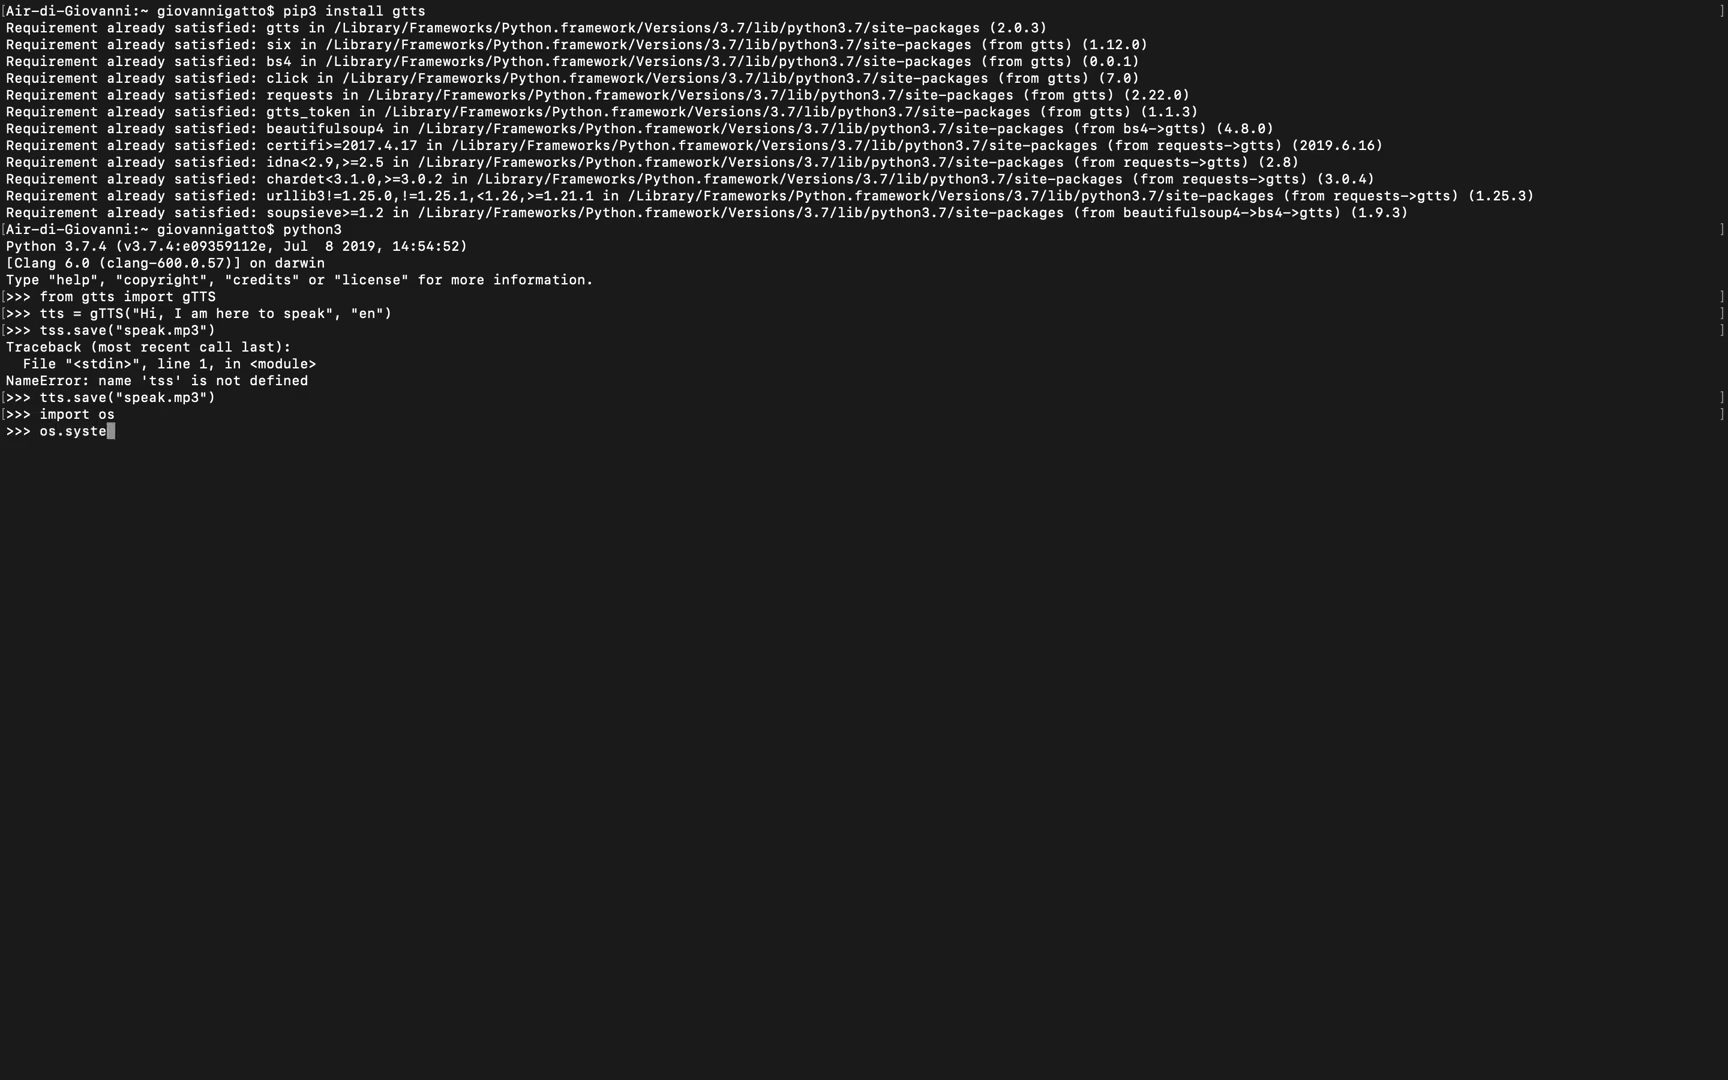
pyautogui.write('m("')
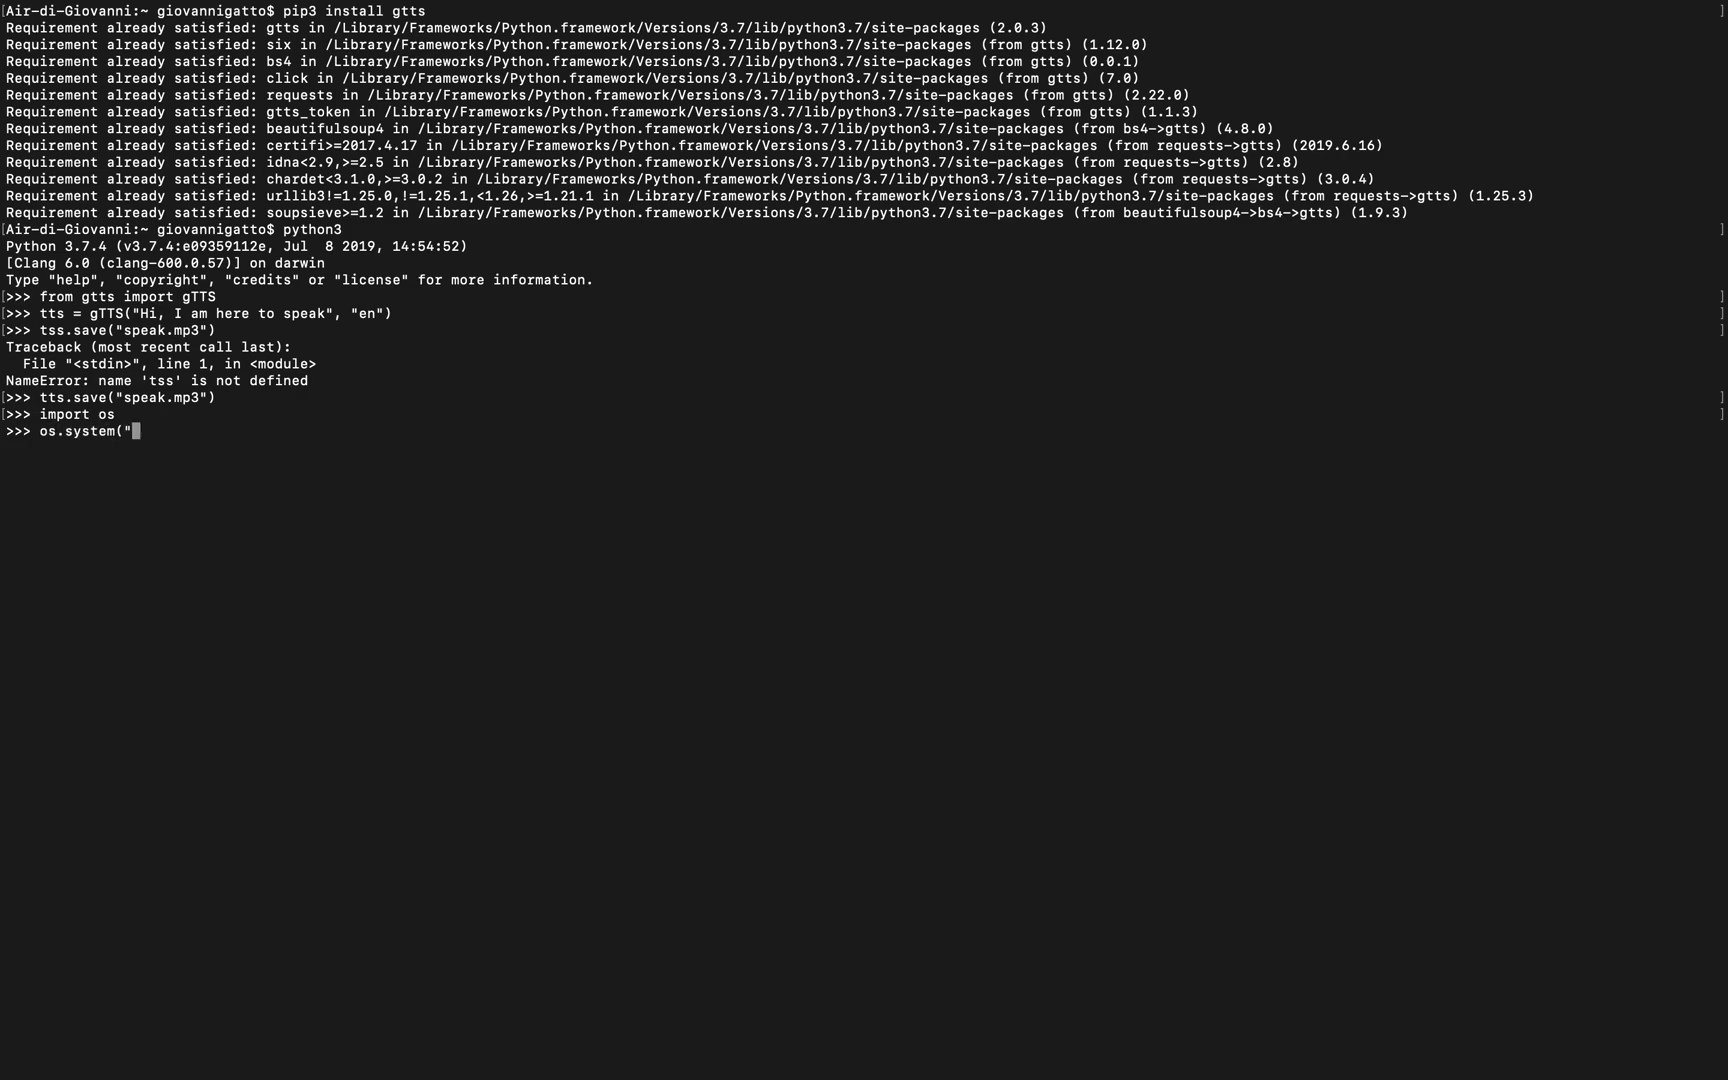
pyautogui.write('open hell')
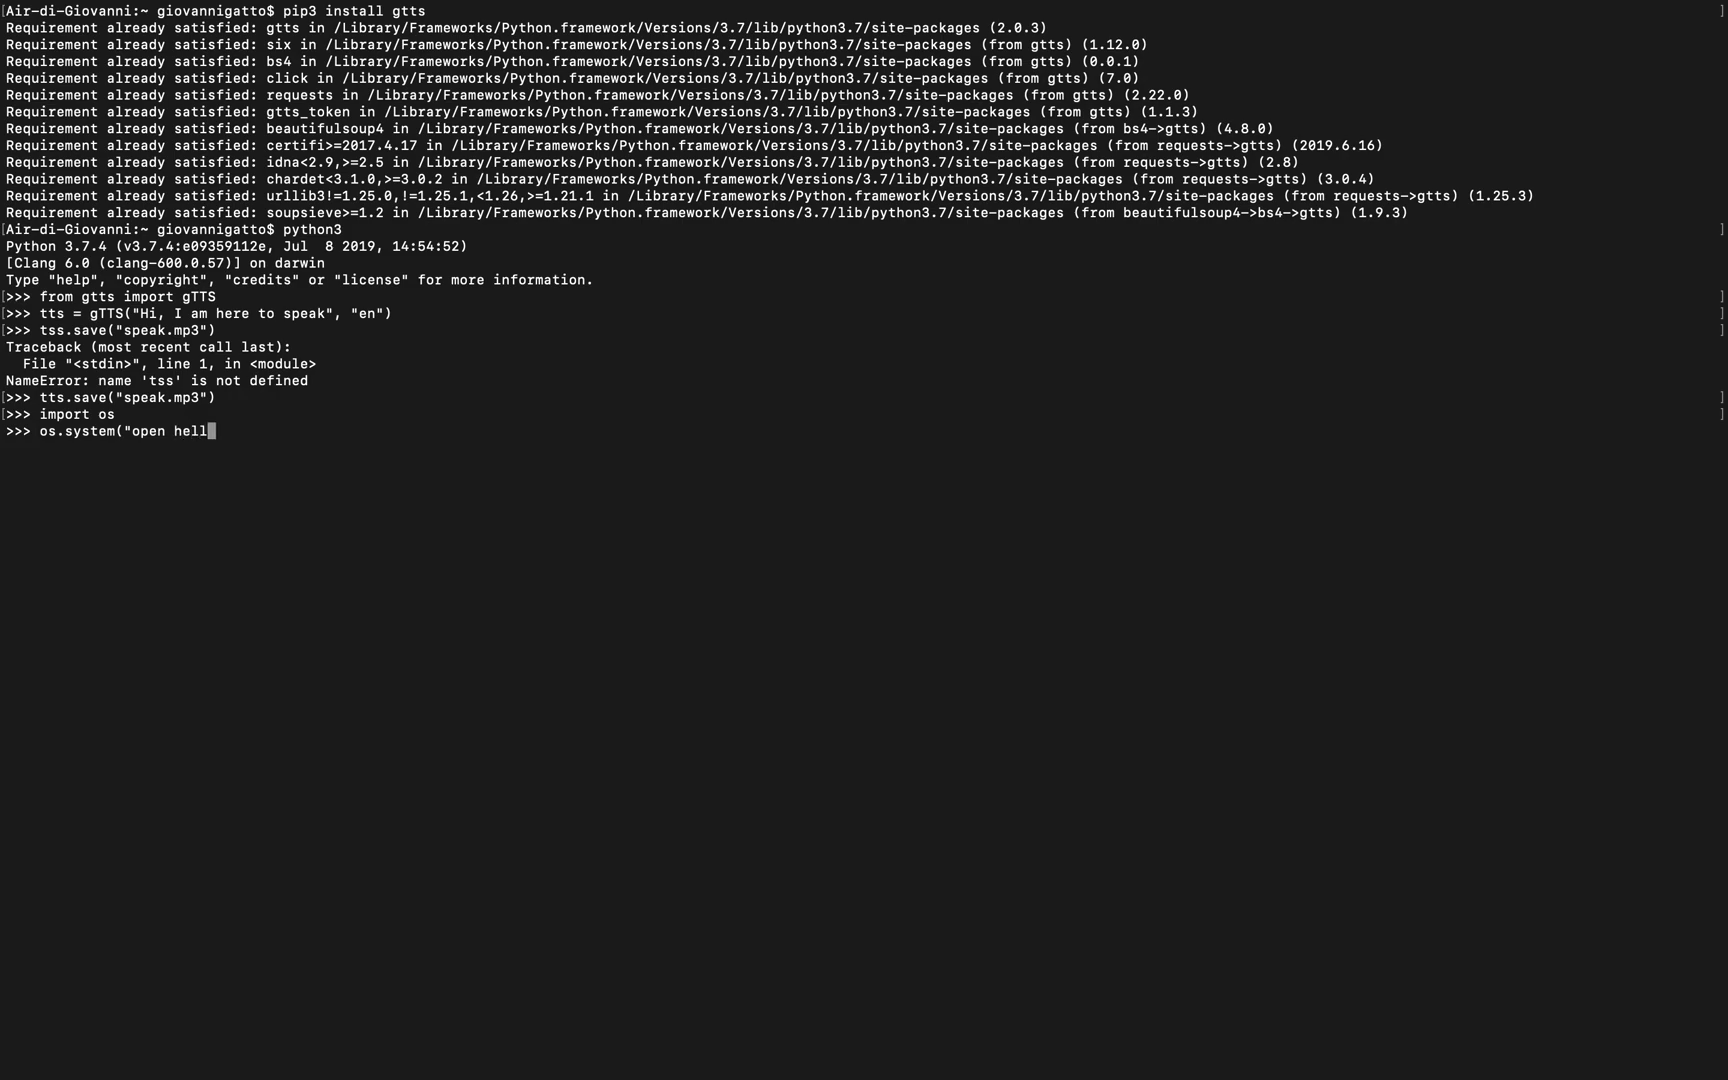
pyautogui.write('speak')
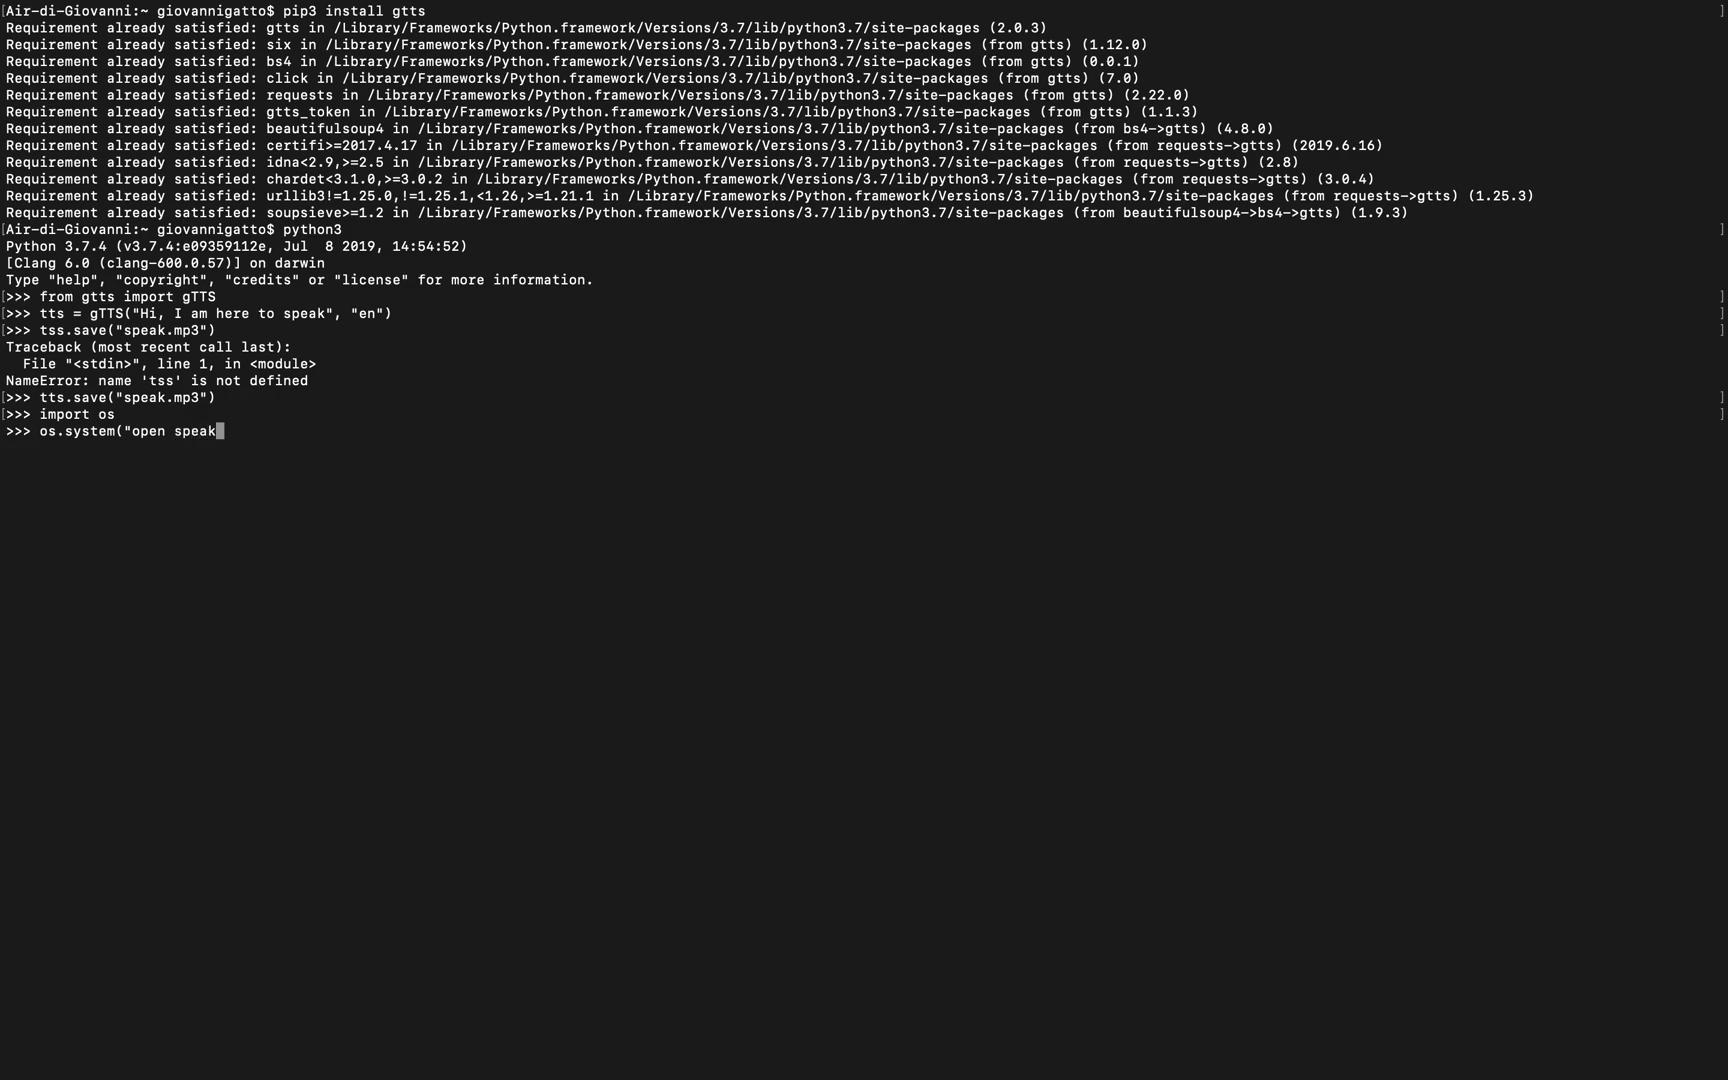
pyautogui.write('.mp3"')
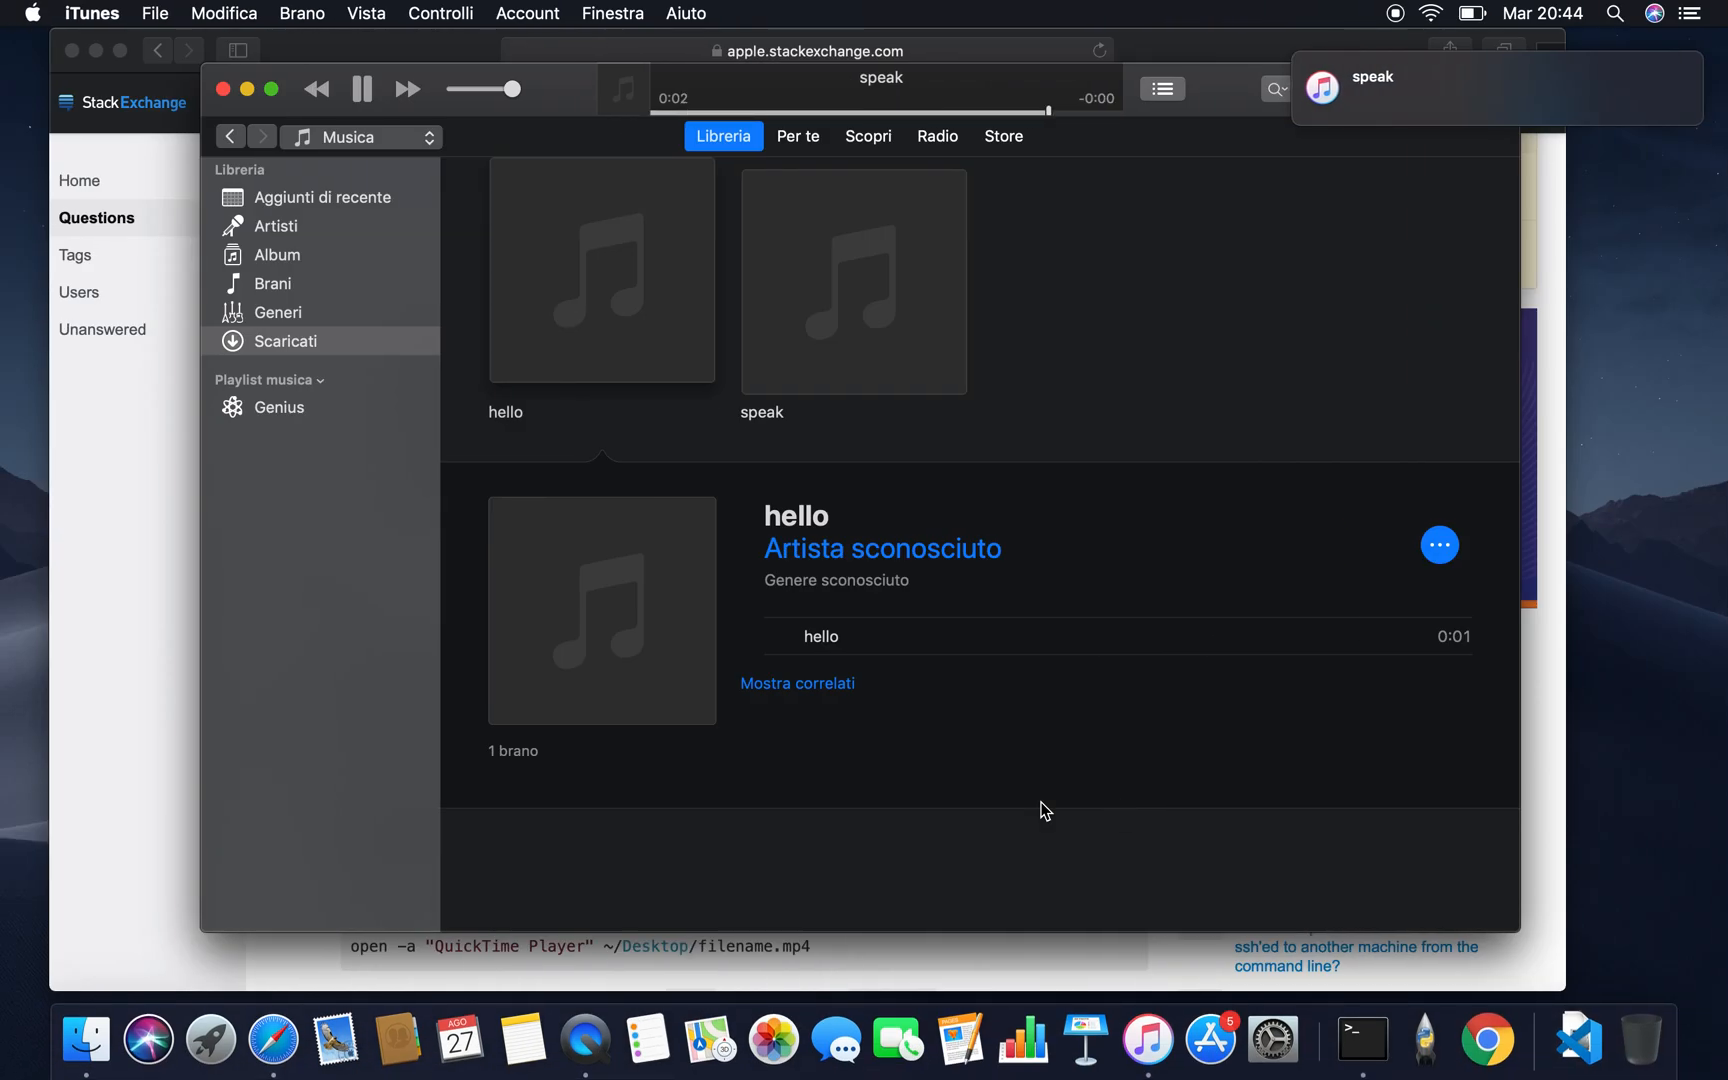
# Let the speak clip finish in iTunes, then return to the Terminal Python session.
pyautogui.click(361, 89)
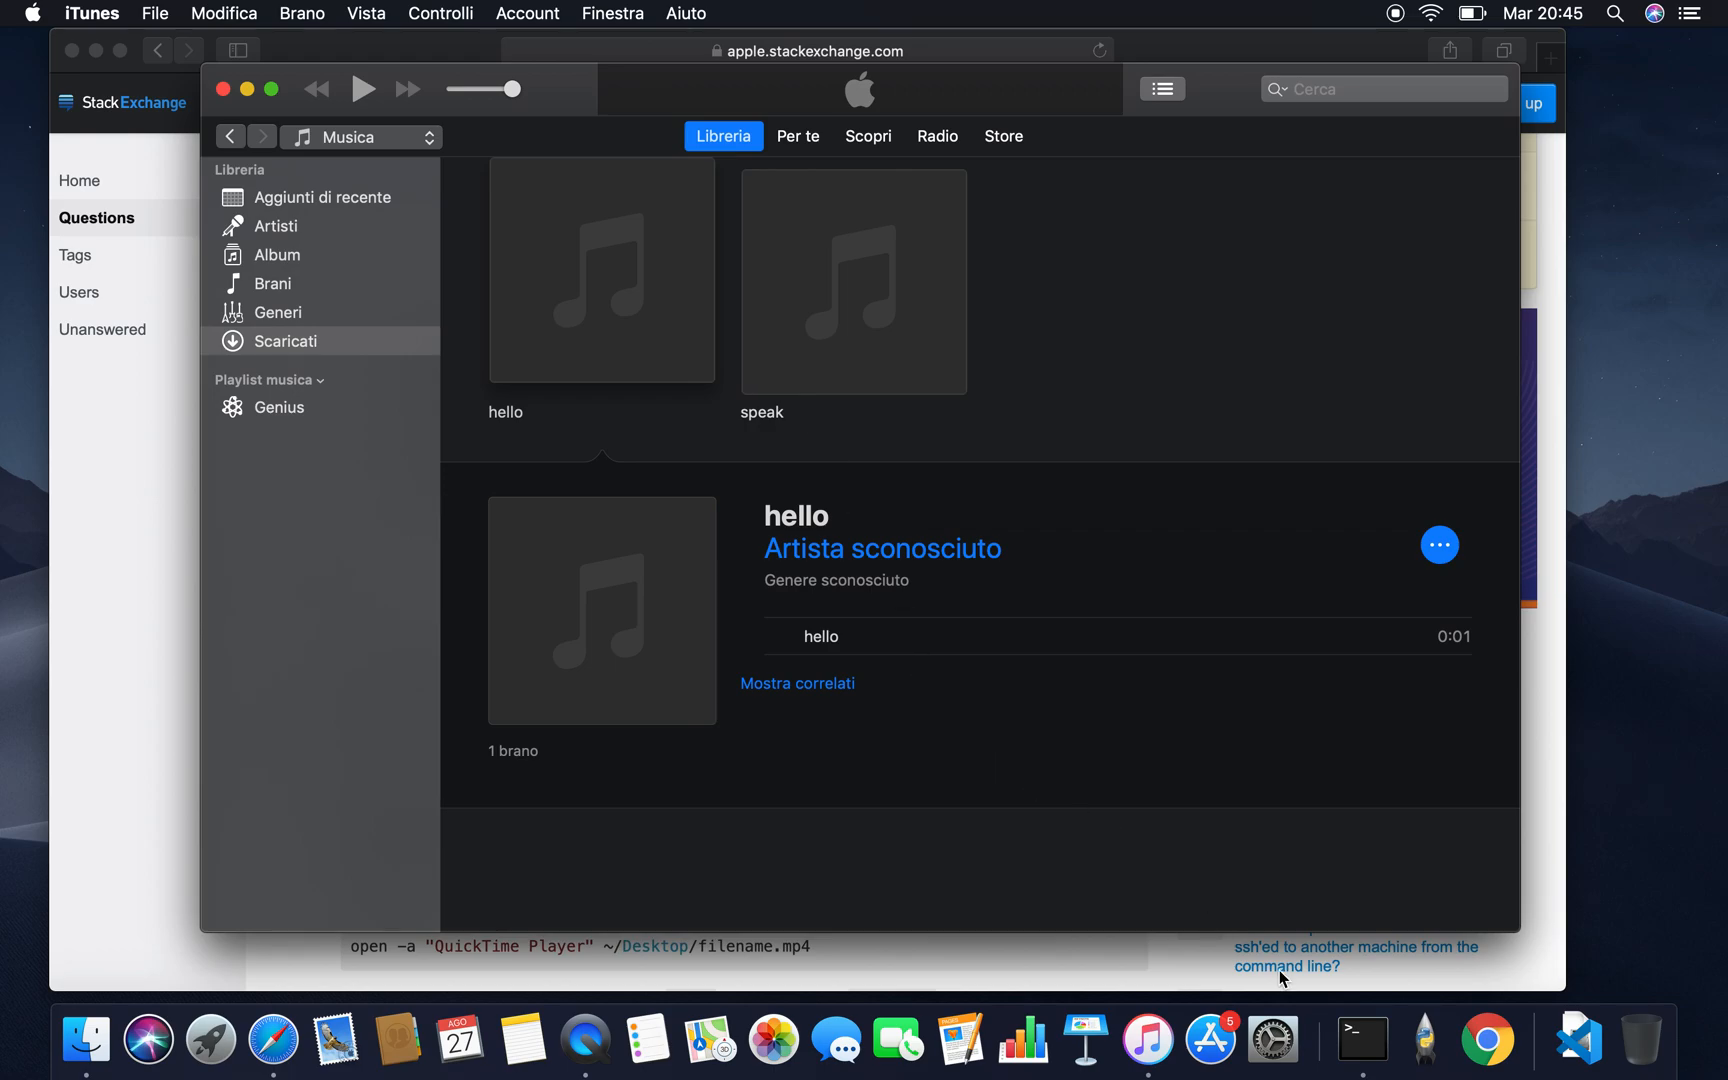
pyautogui.click(1361, 1038)
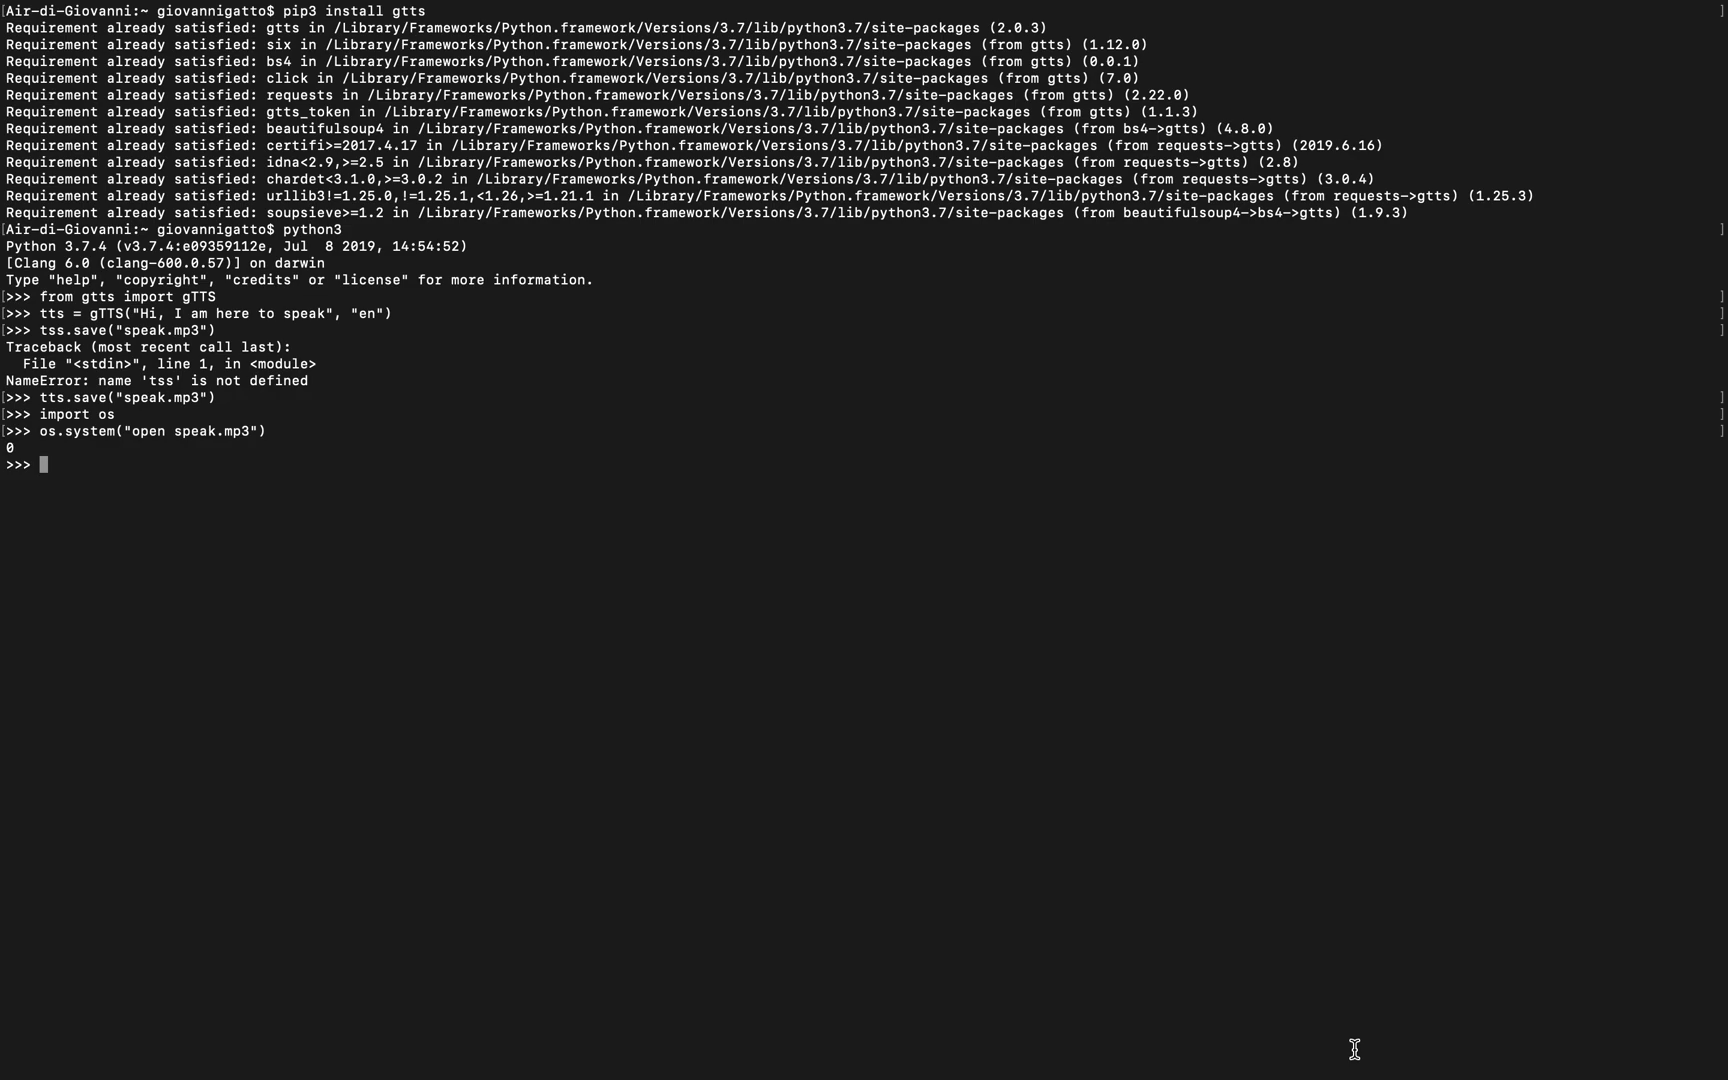
# Create tts = gTTS("Ciao a tutti", "it") for Italian speech.
pyautogui.write('tts')
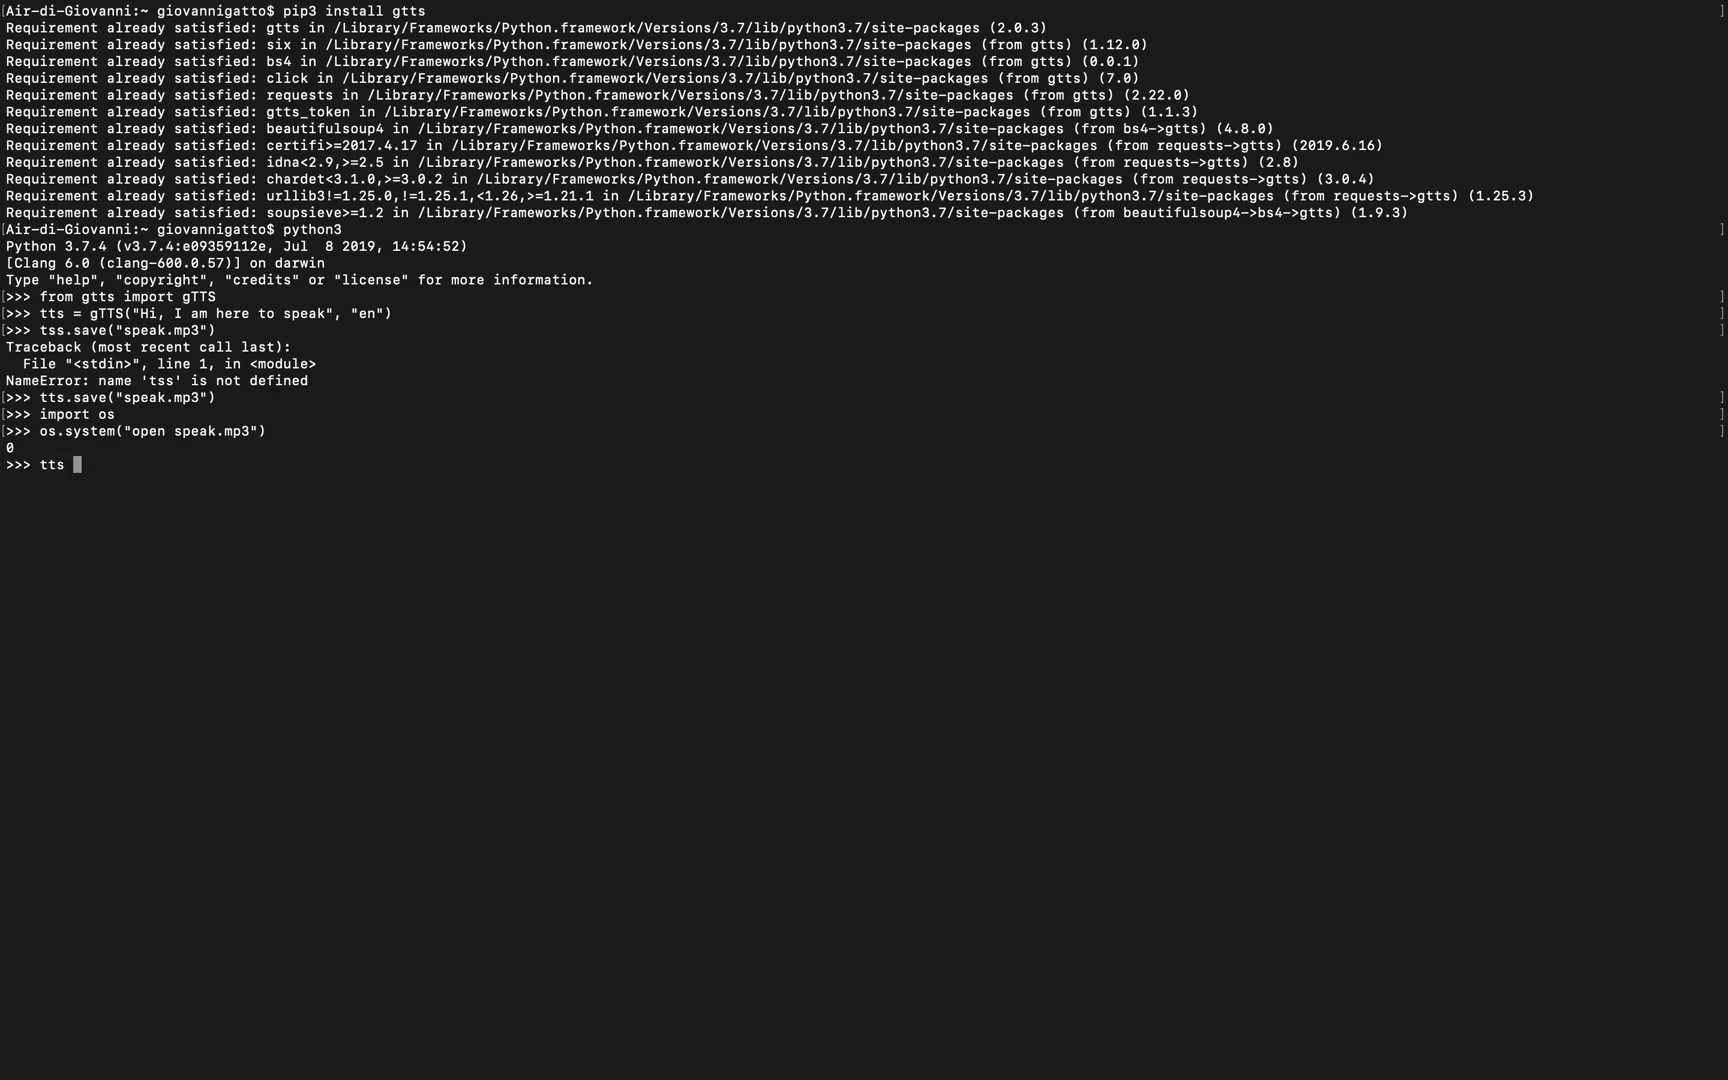
pyautogui.write('= g')
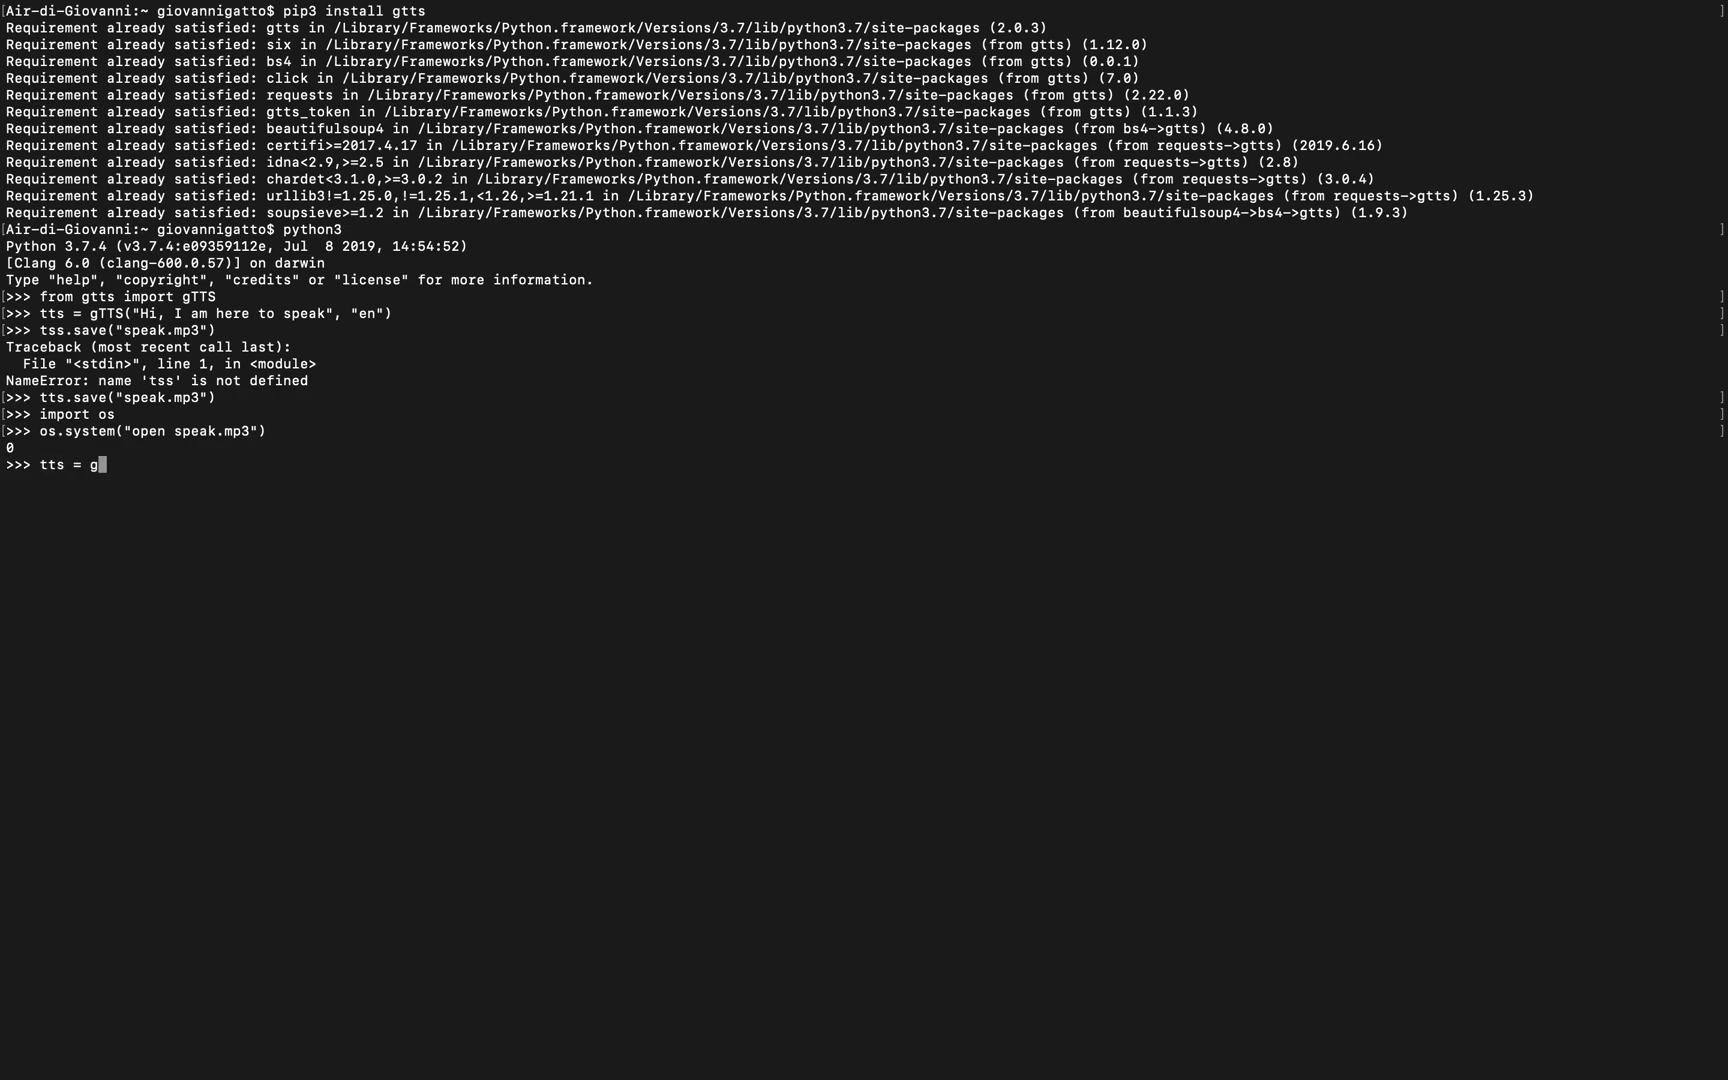
pyautogui.write('TTS("')
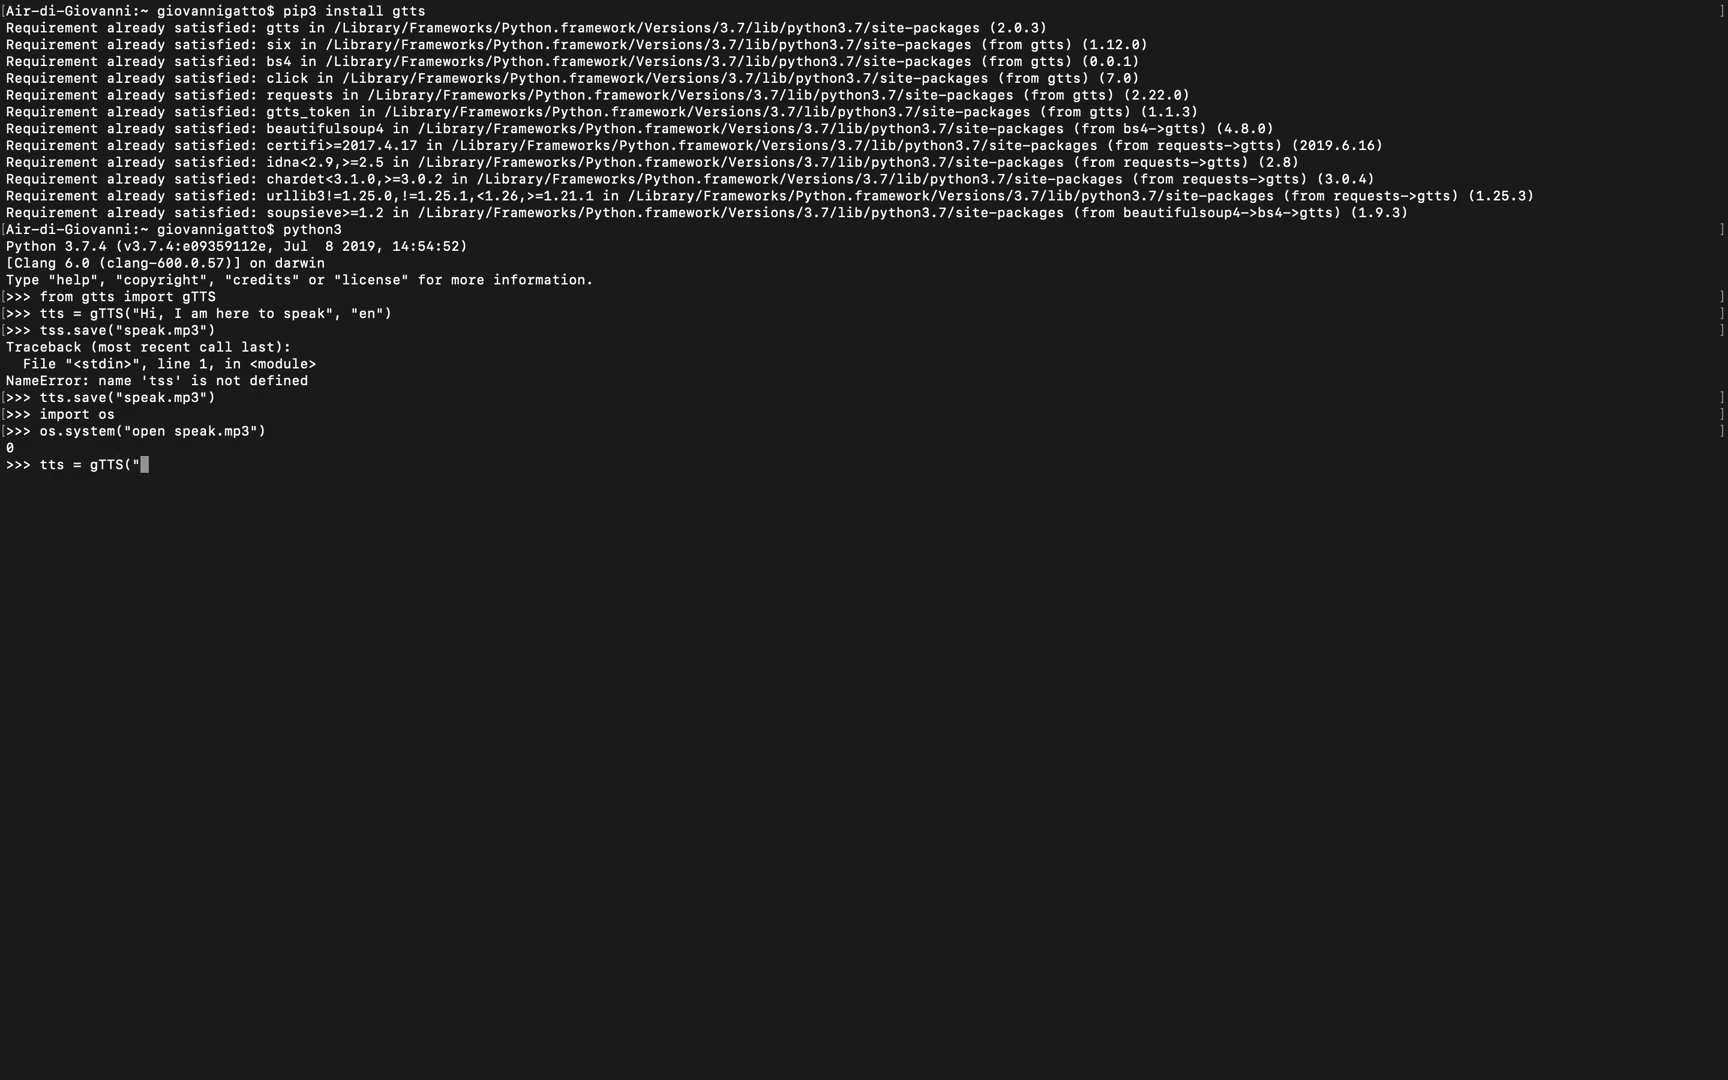
pyautogui.write('Ciao a t')
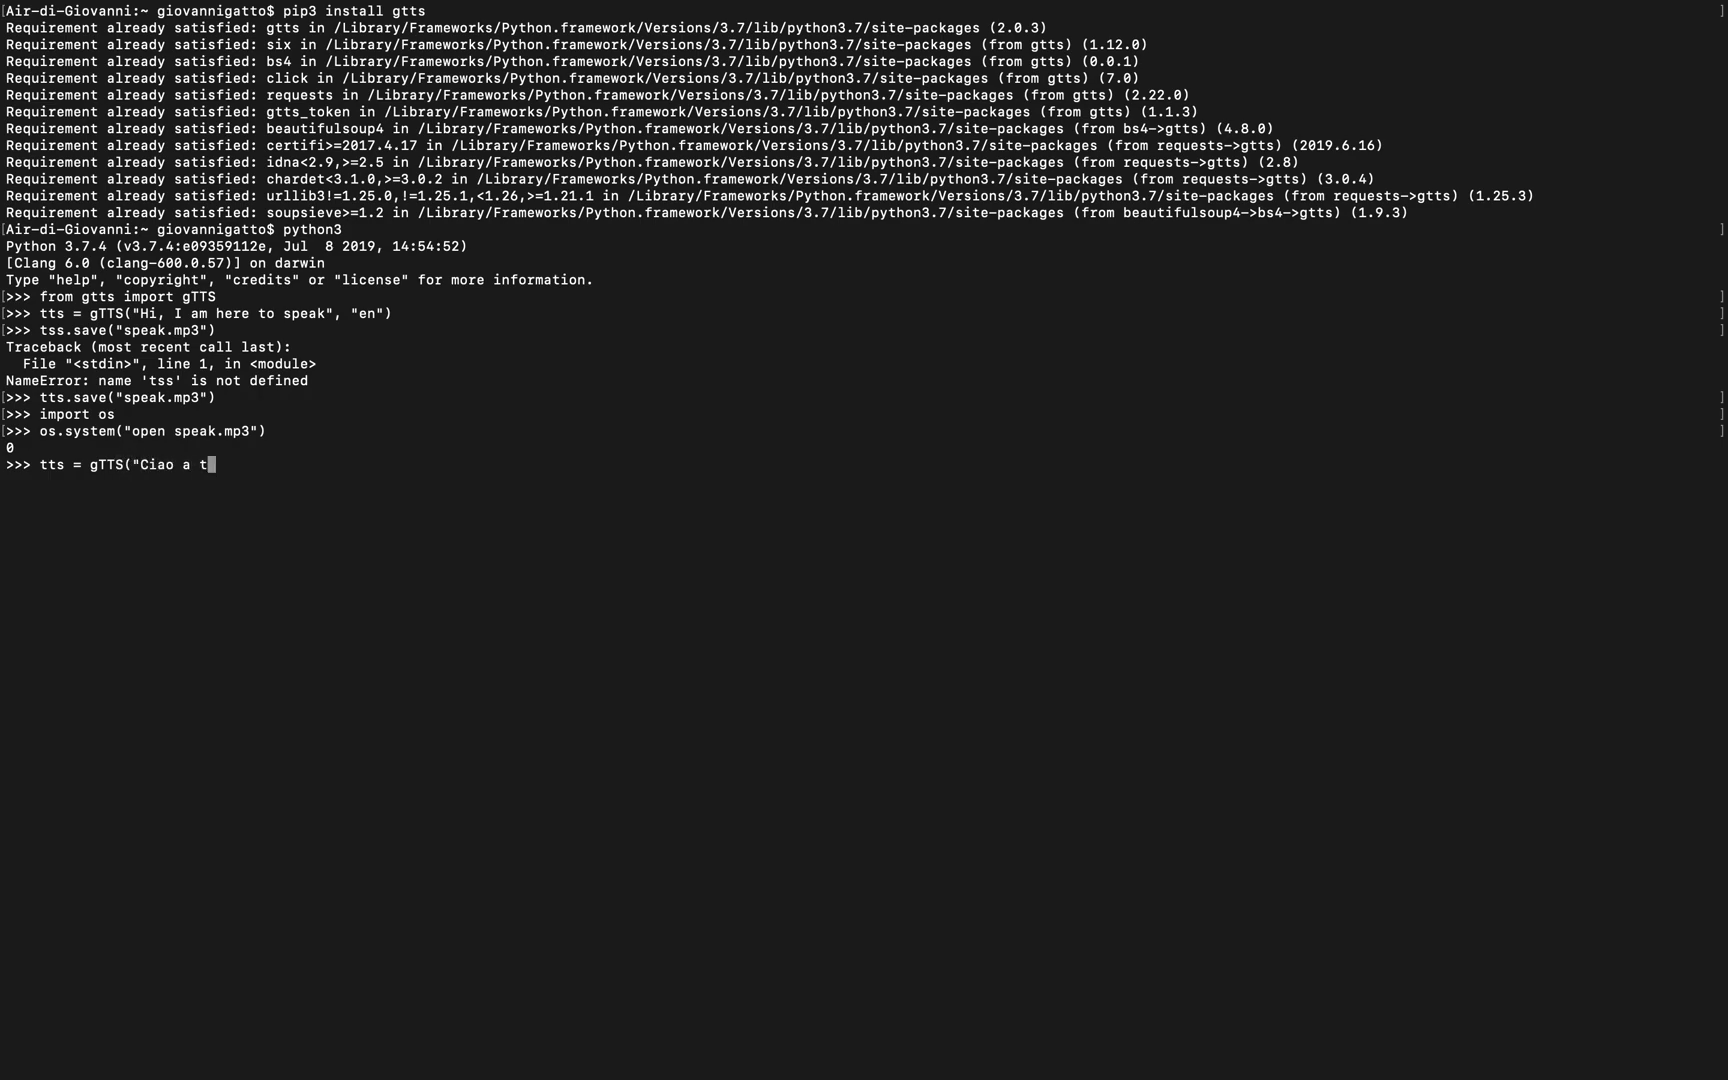
pyautogui.write('utti",')
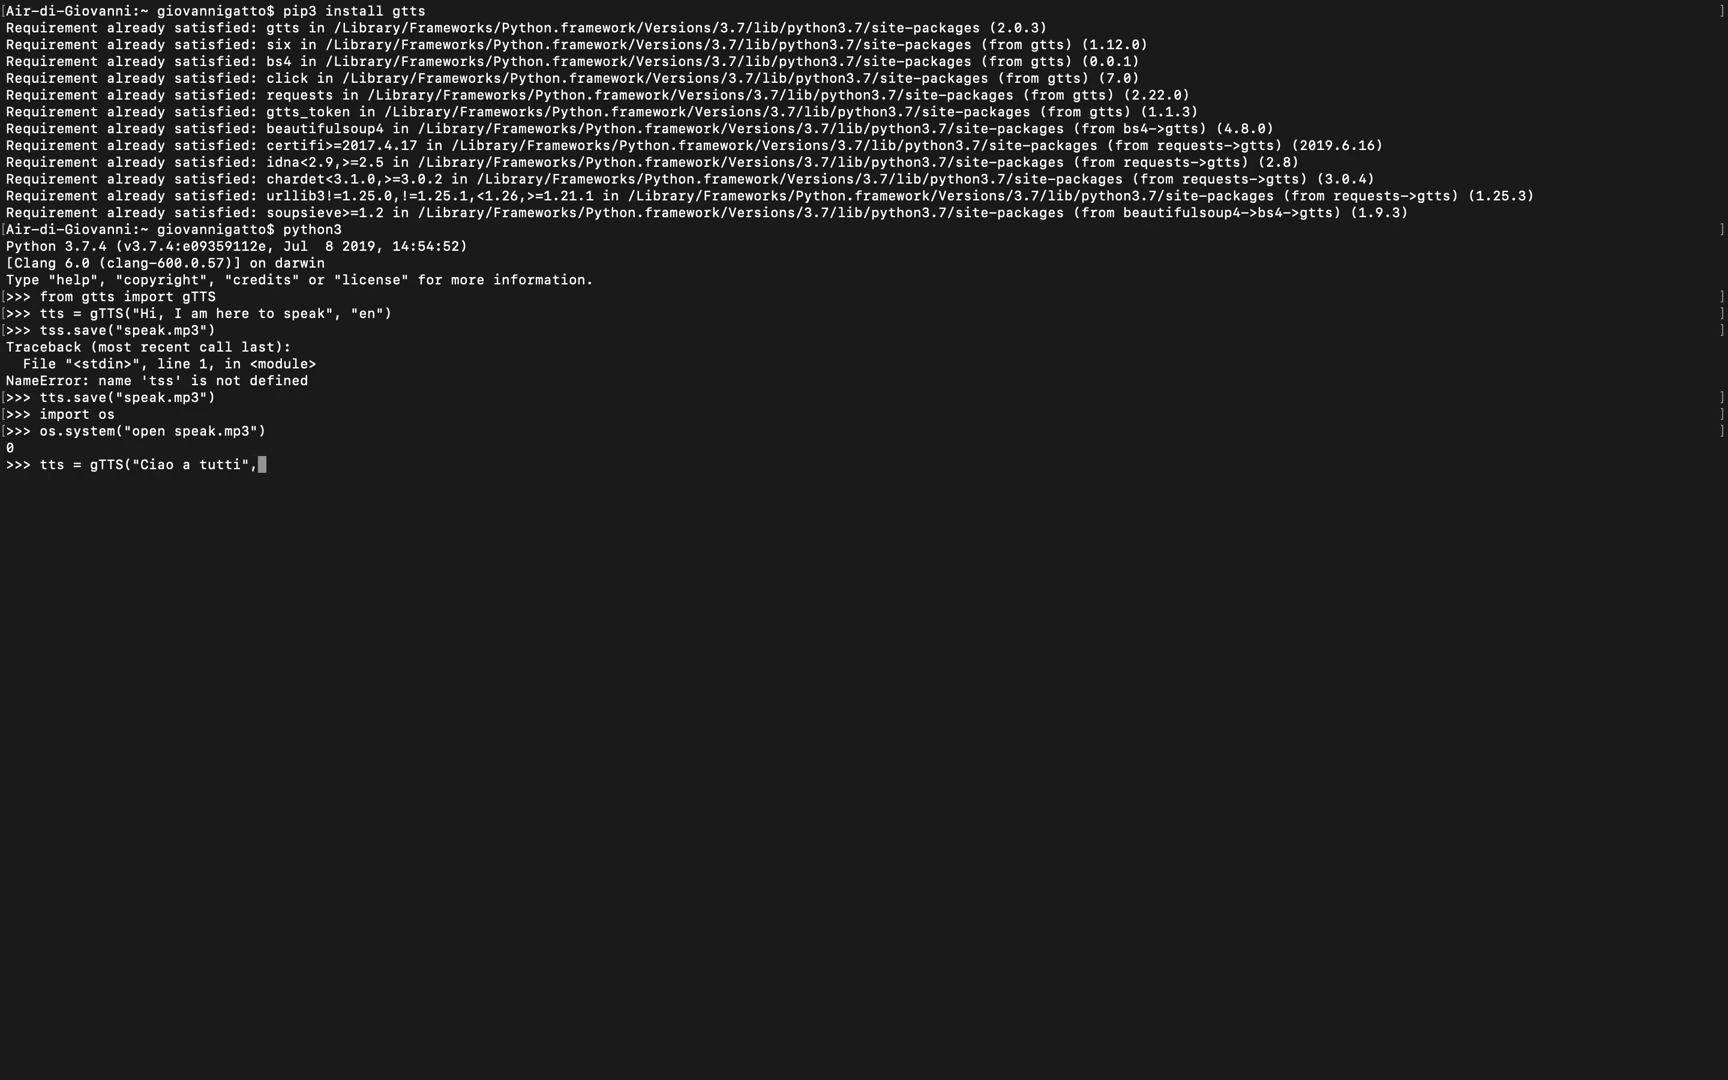
pyautogui.write('"it"')
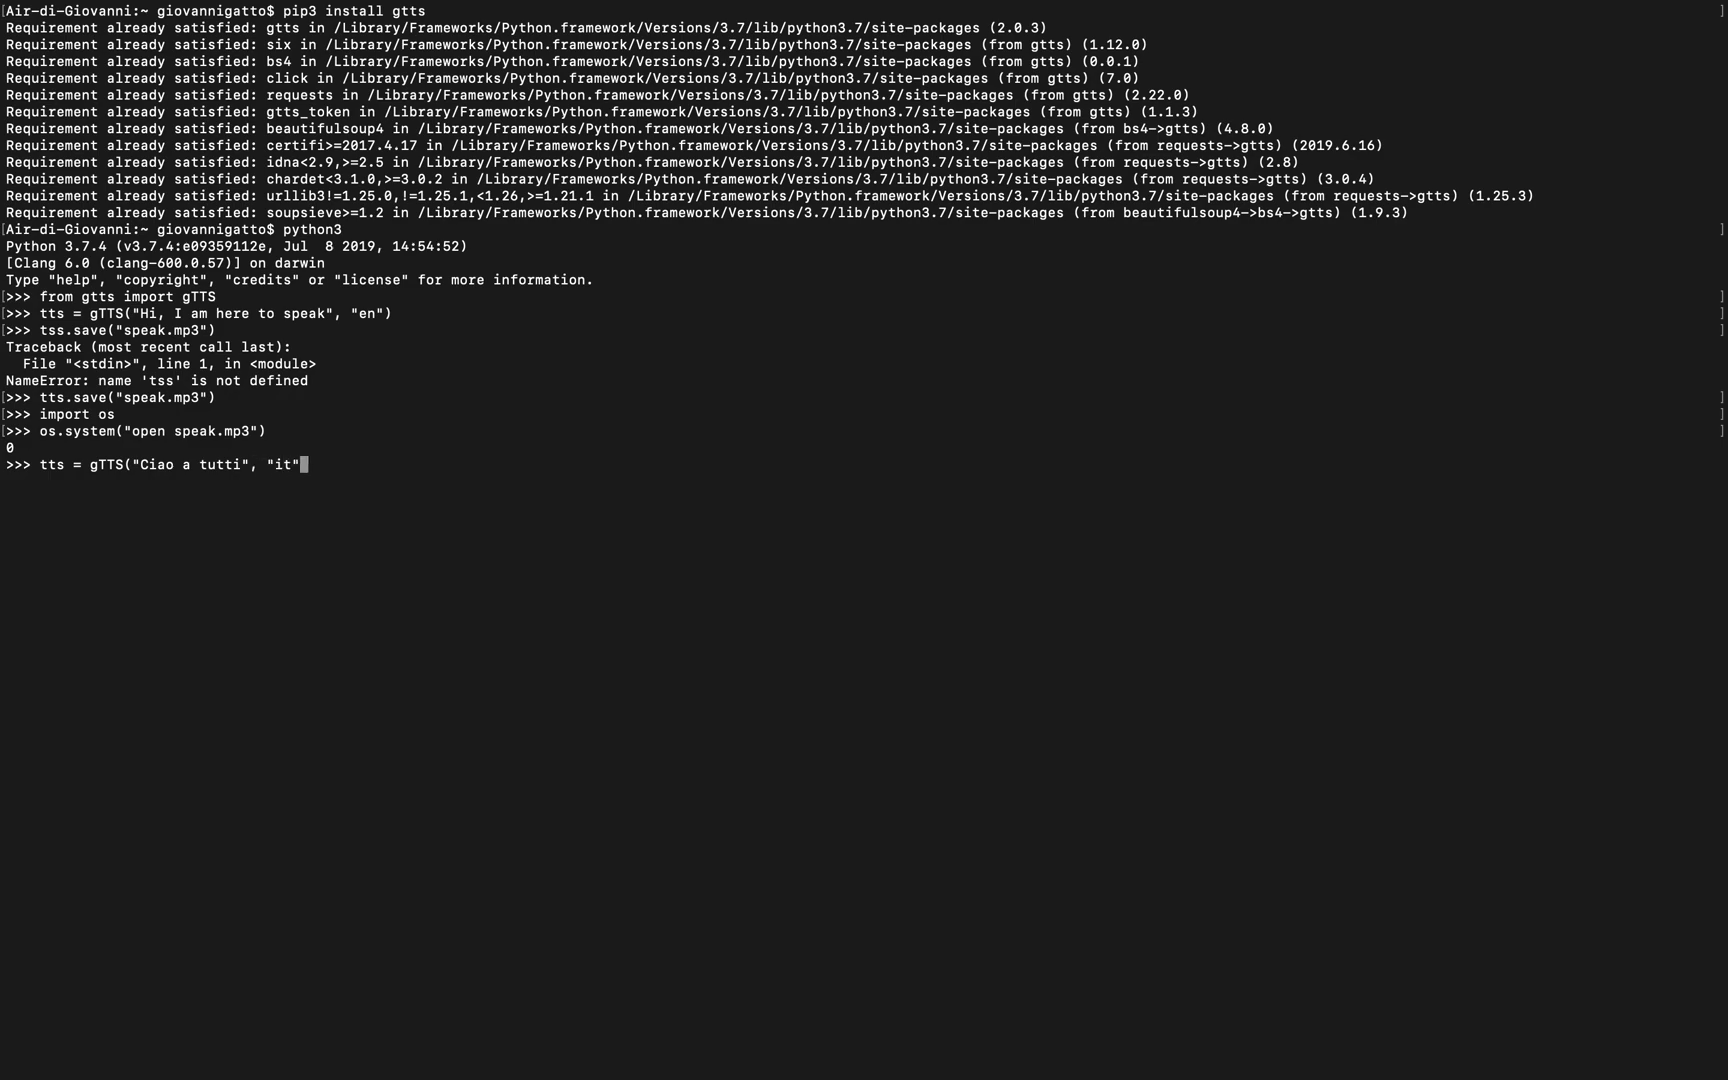
pyautogui.press('enter')
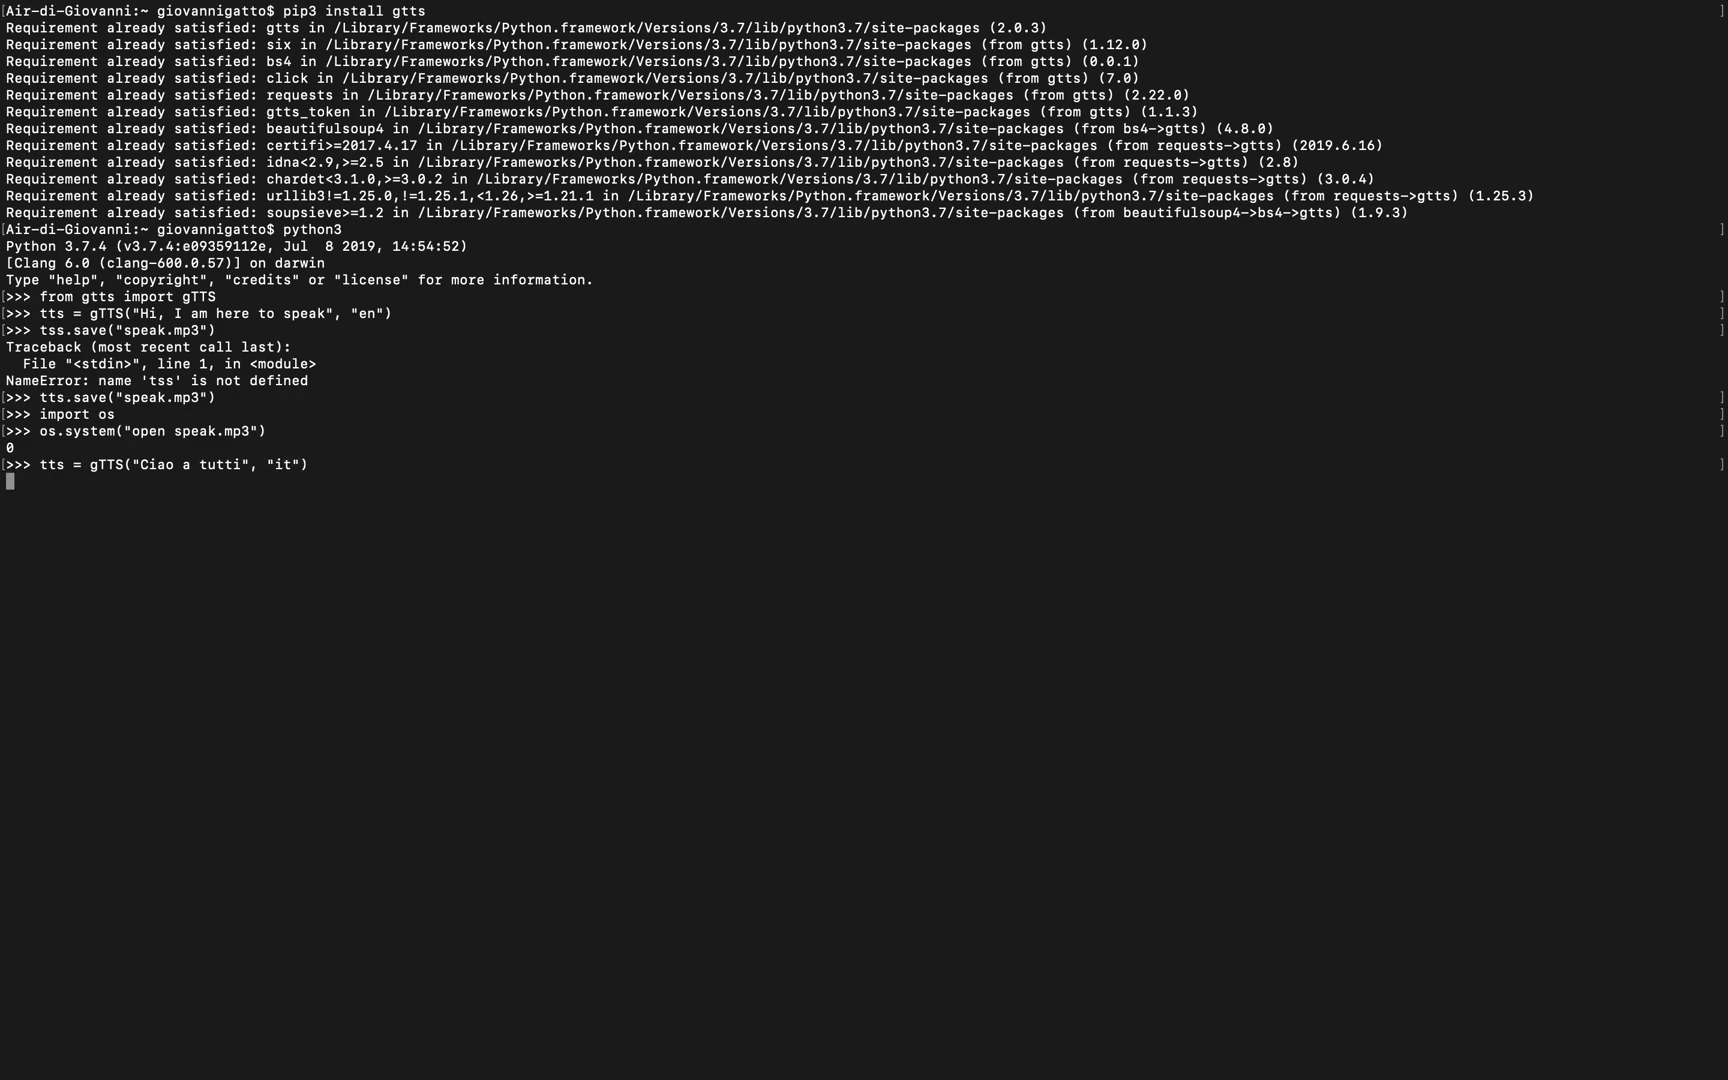
# Save the Italian speech as ciao.mp3 and run an os.system open command.
pyautogui.write('tts')
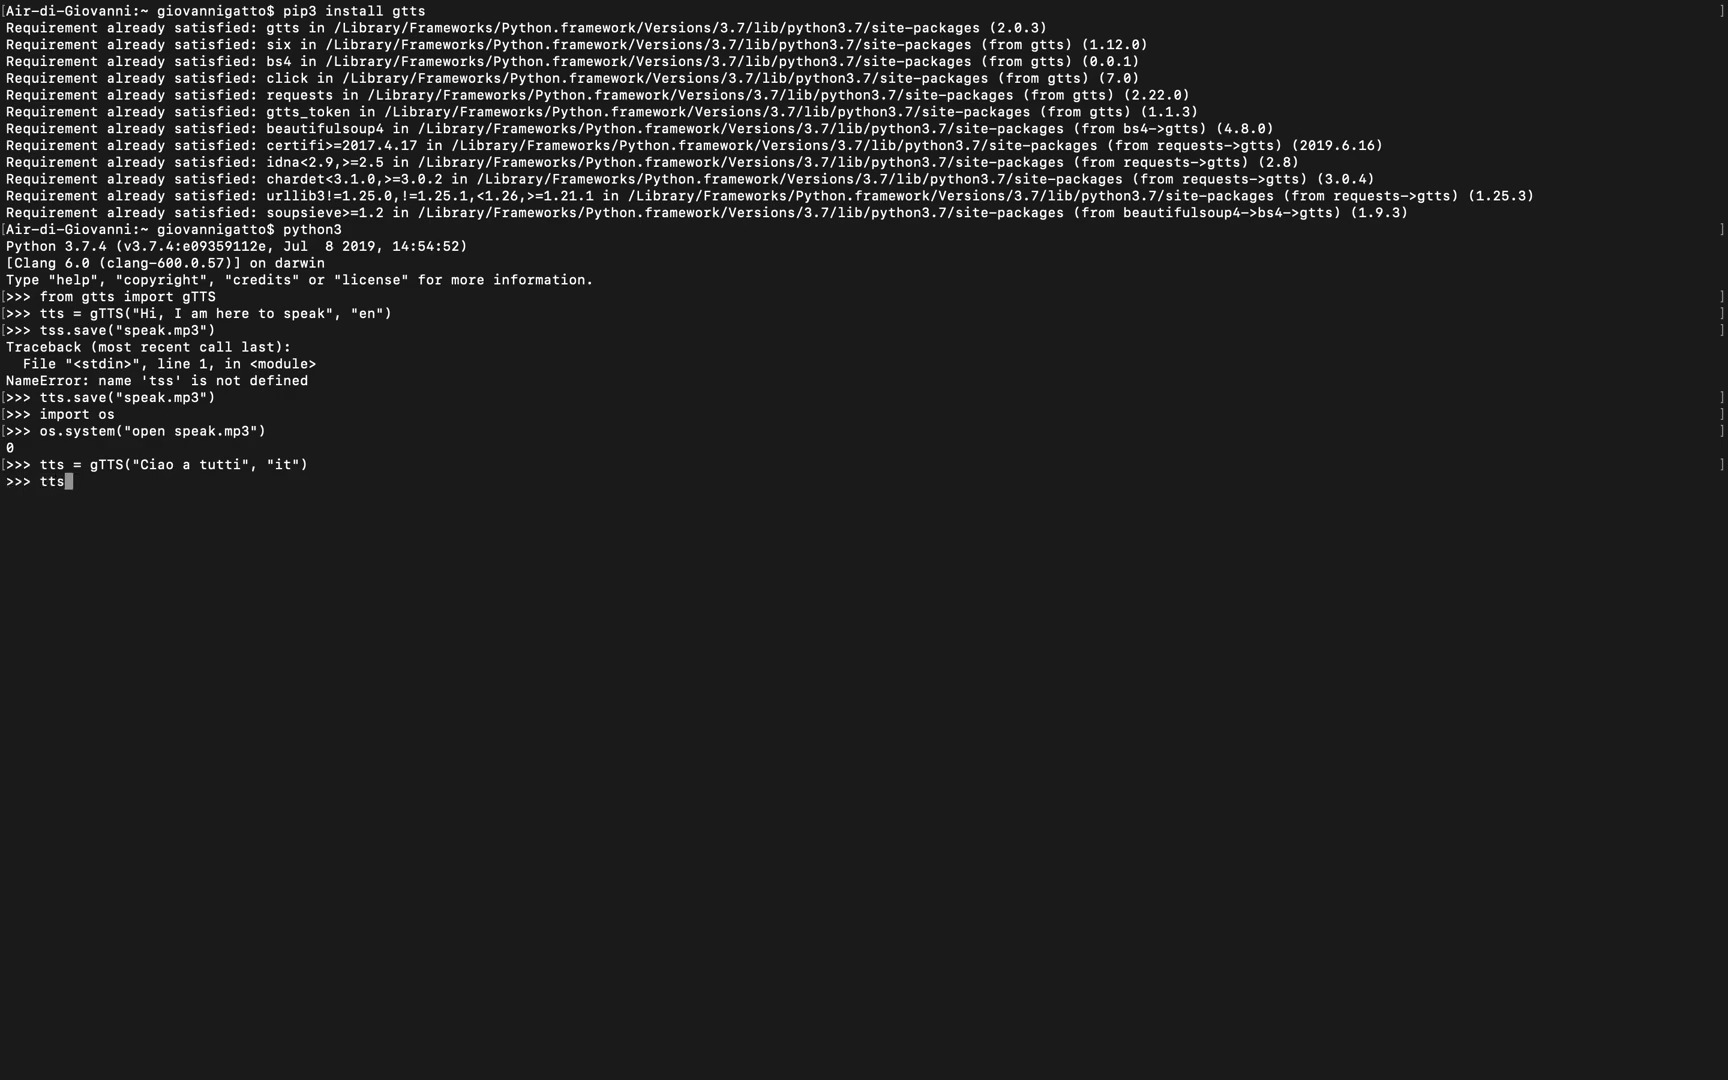
pyautogui.write('.save("')
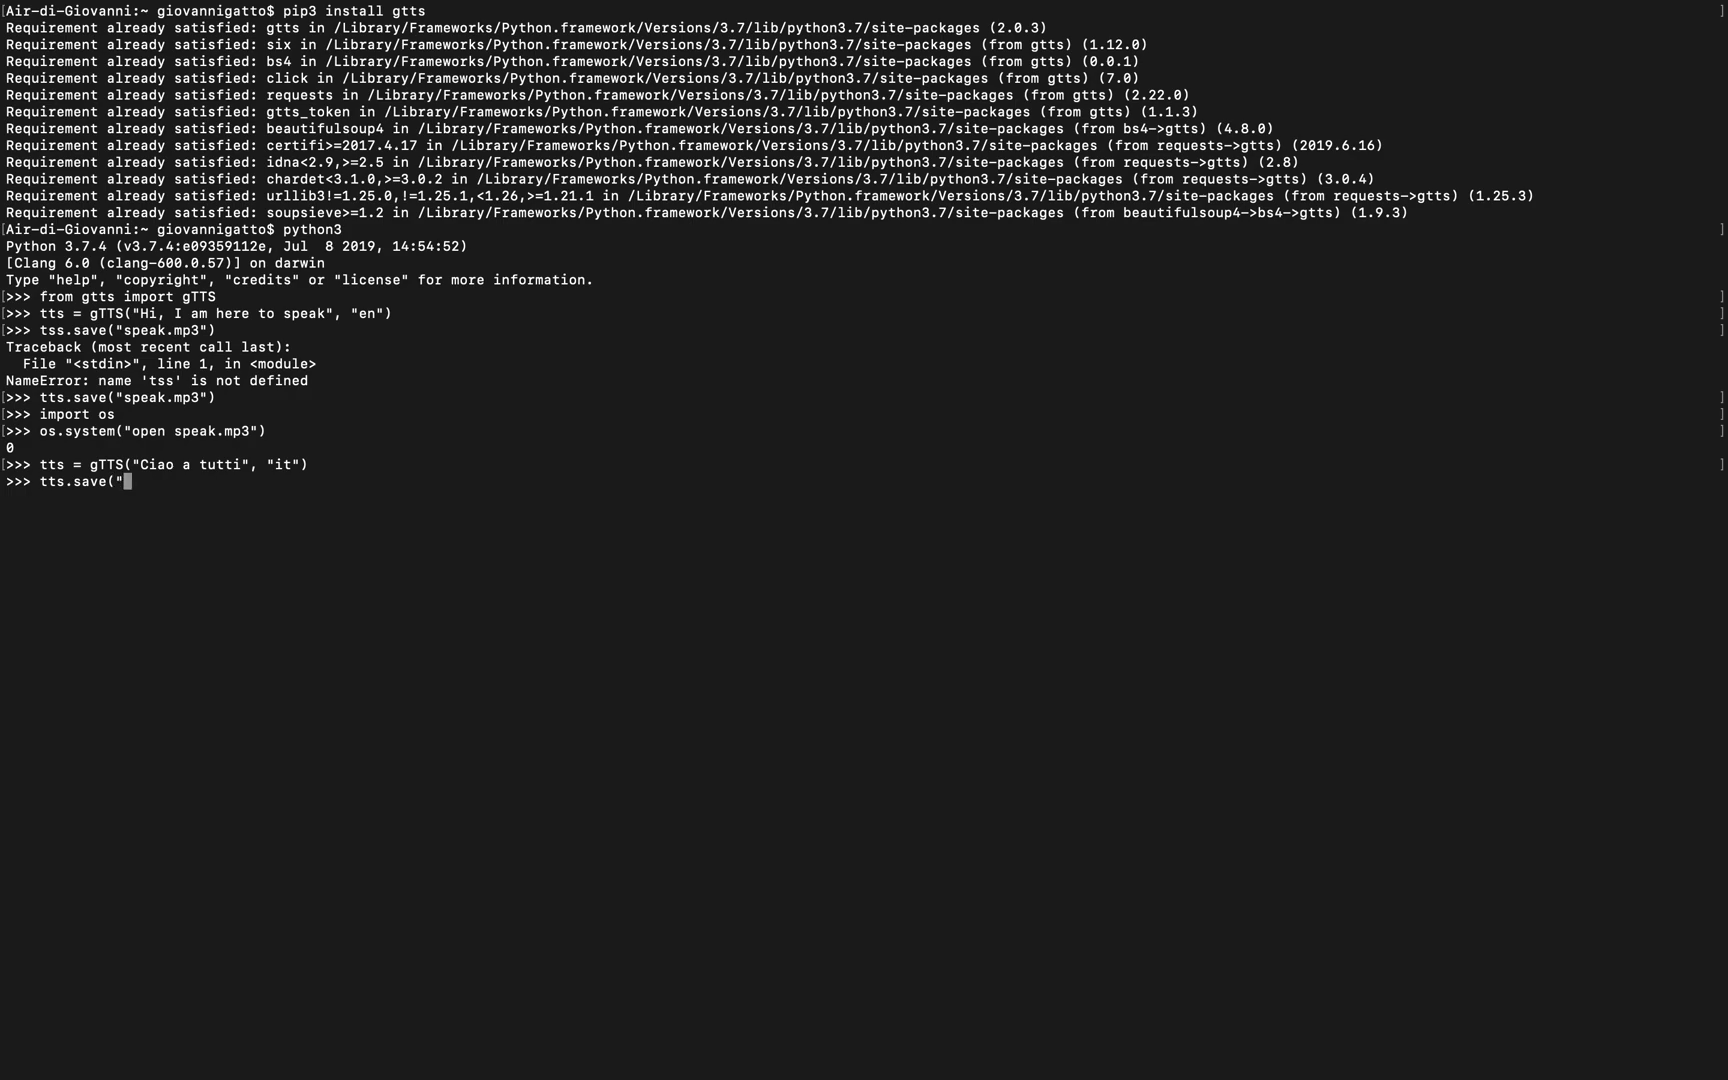
pyautogui.write('Ciao')
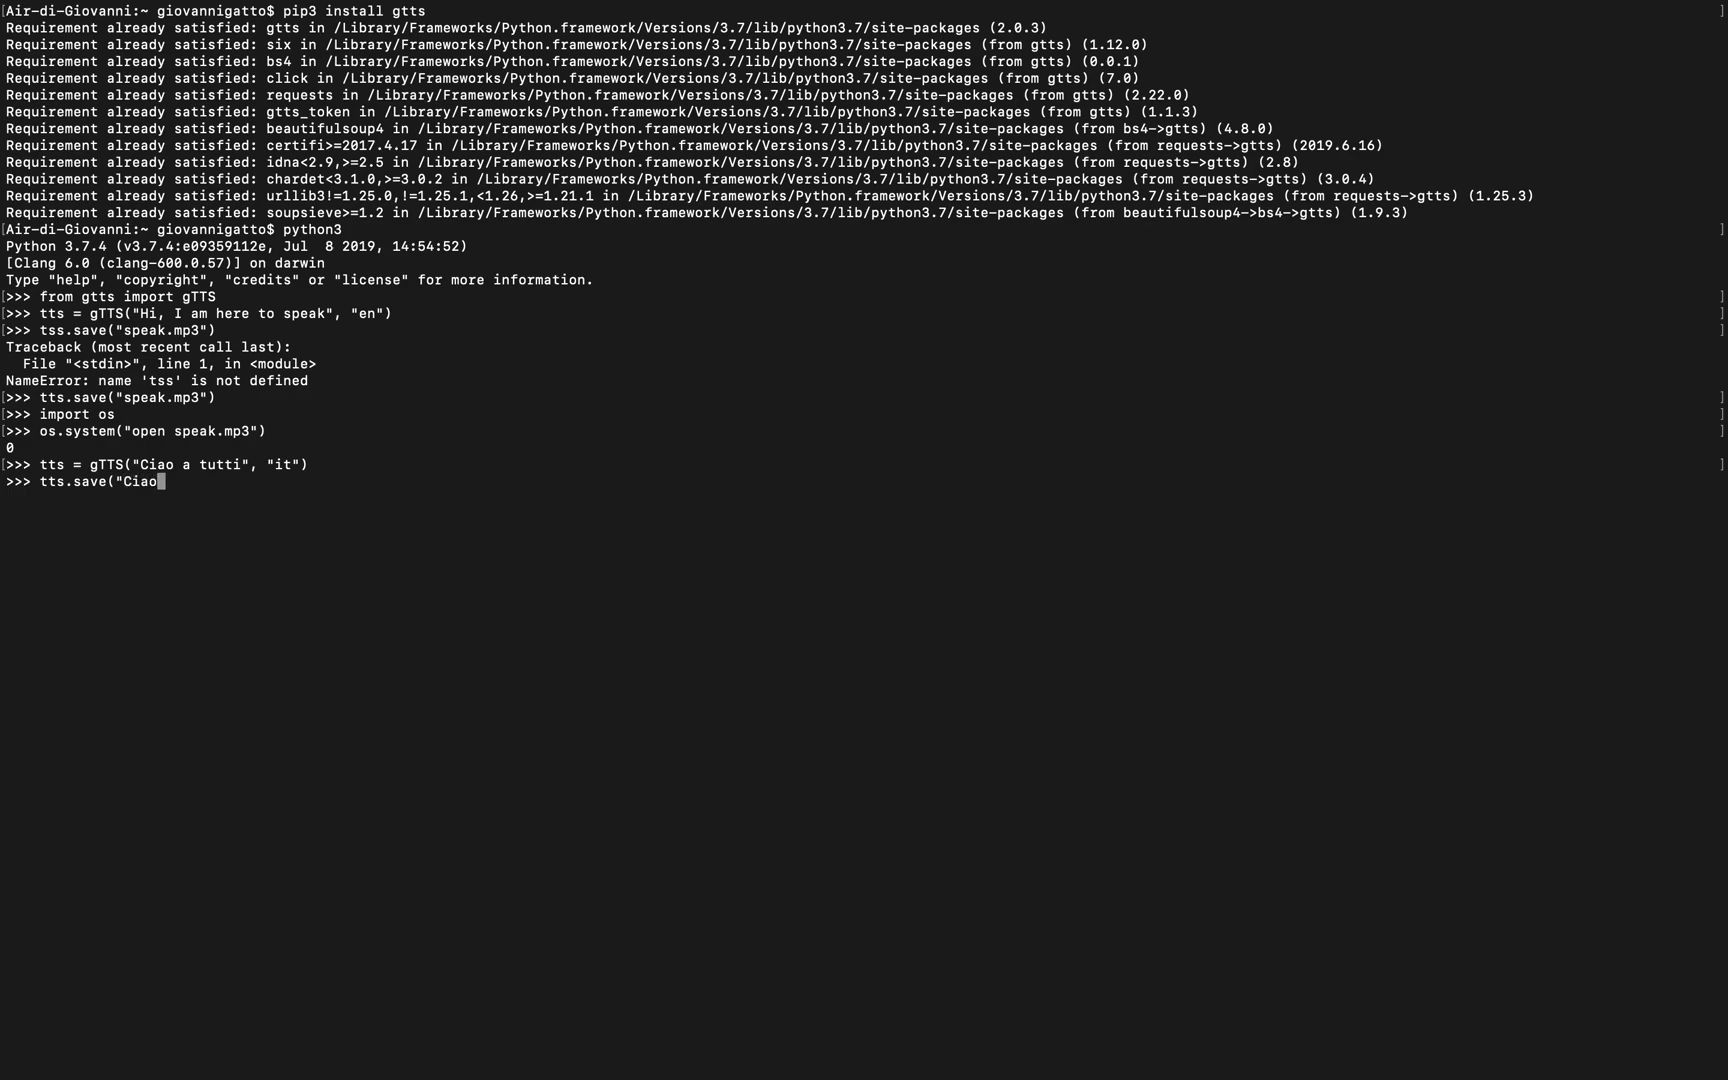
pyautogui.write('ciao.mp3')
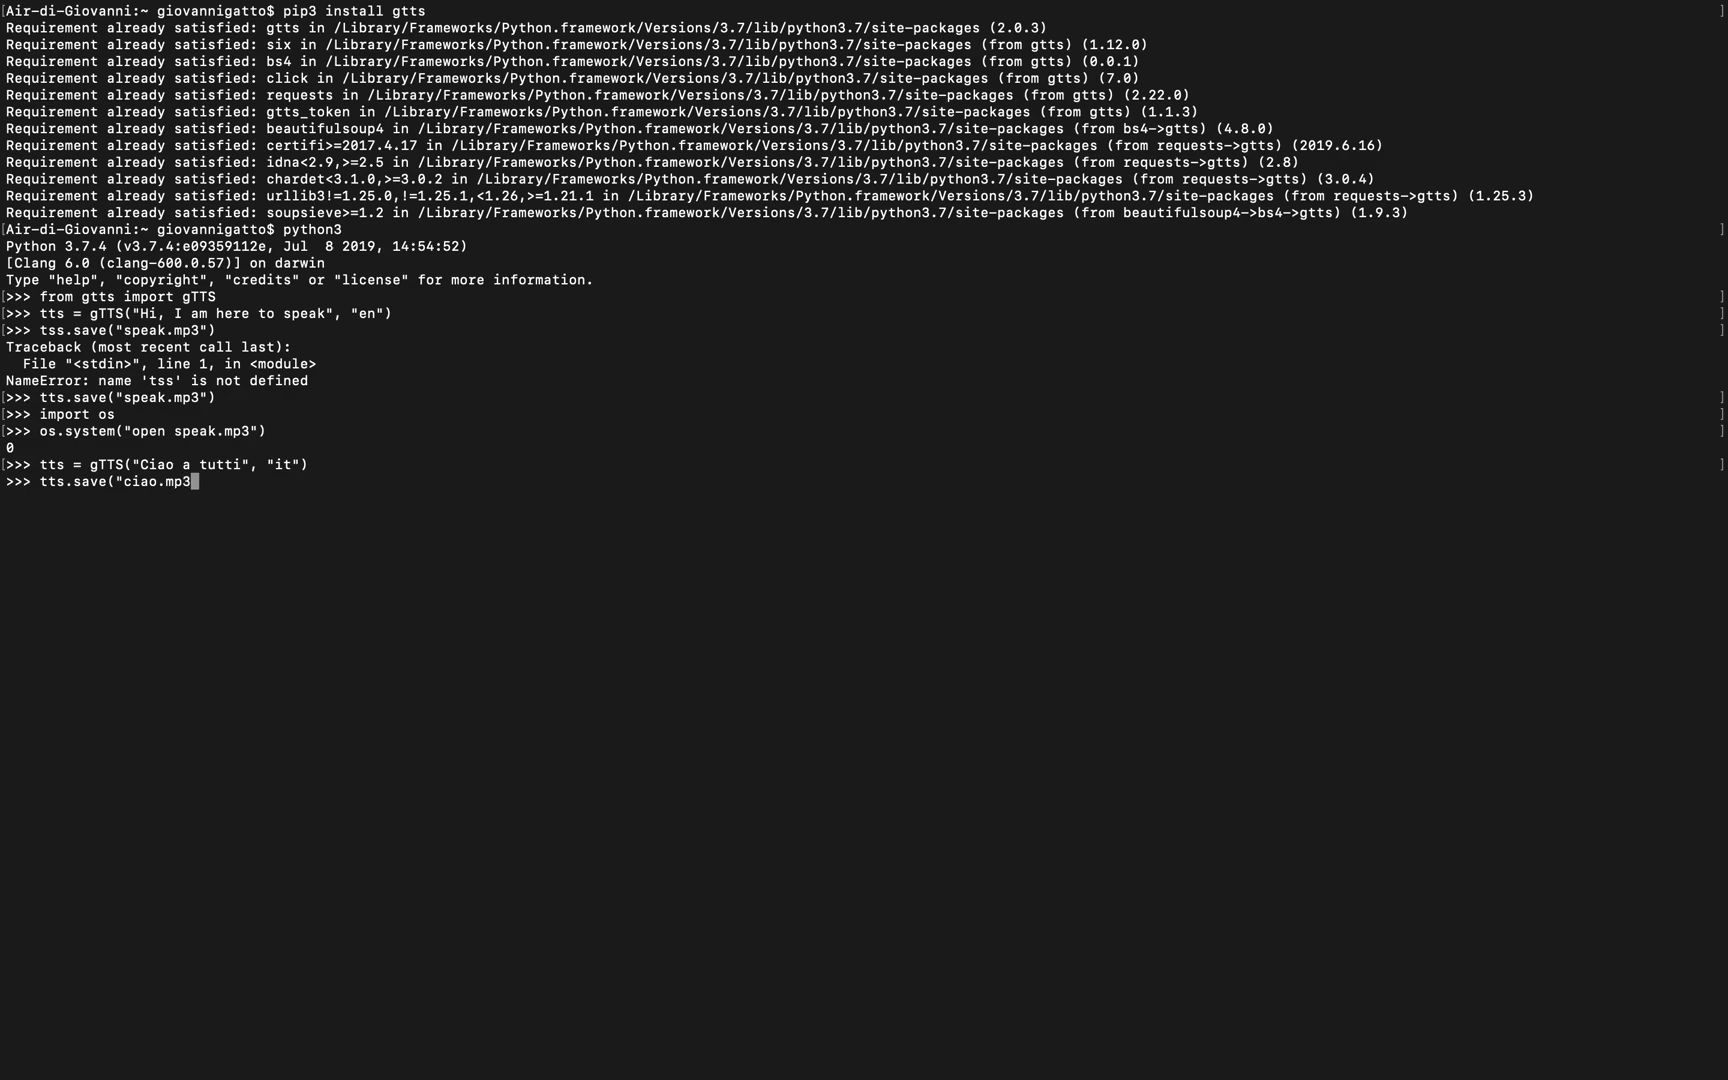
pyautogui.press('enter')
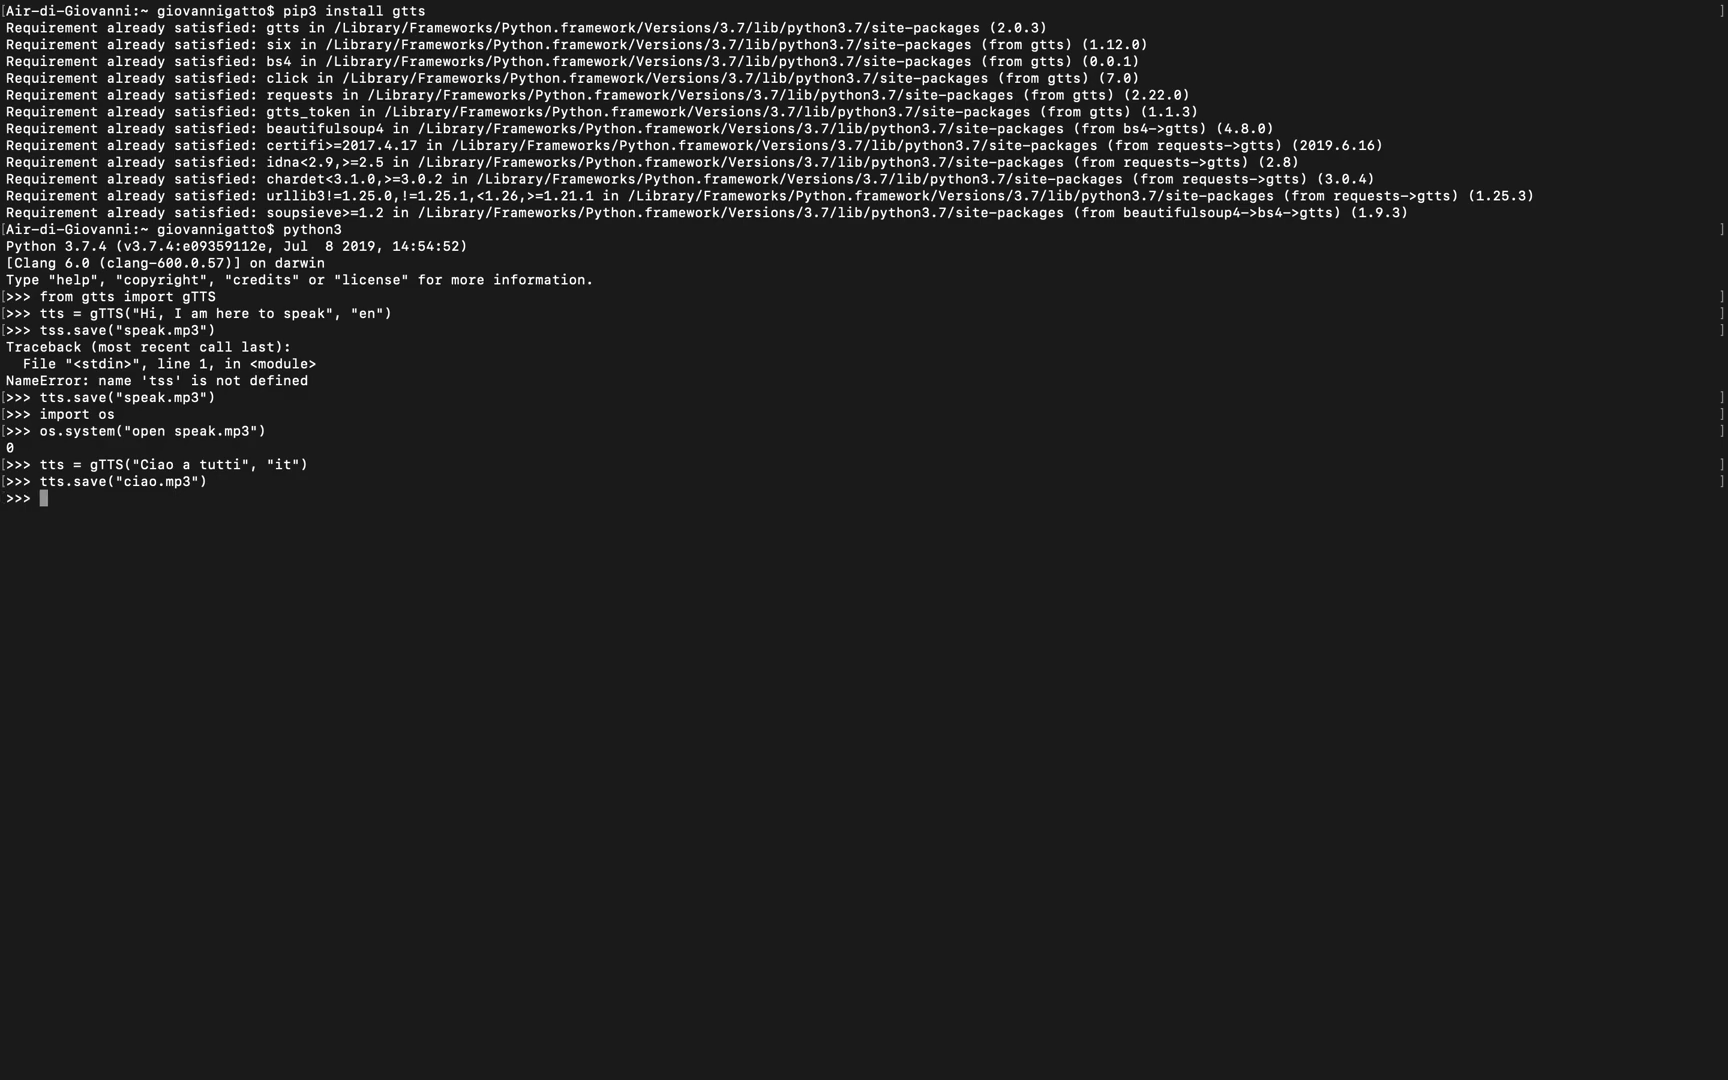
pyautogui.write('os.system("open speak.mp3")')
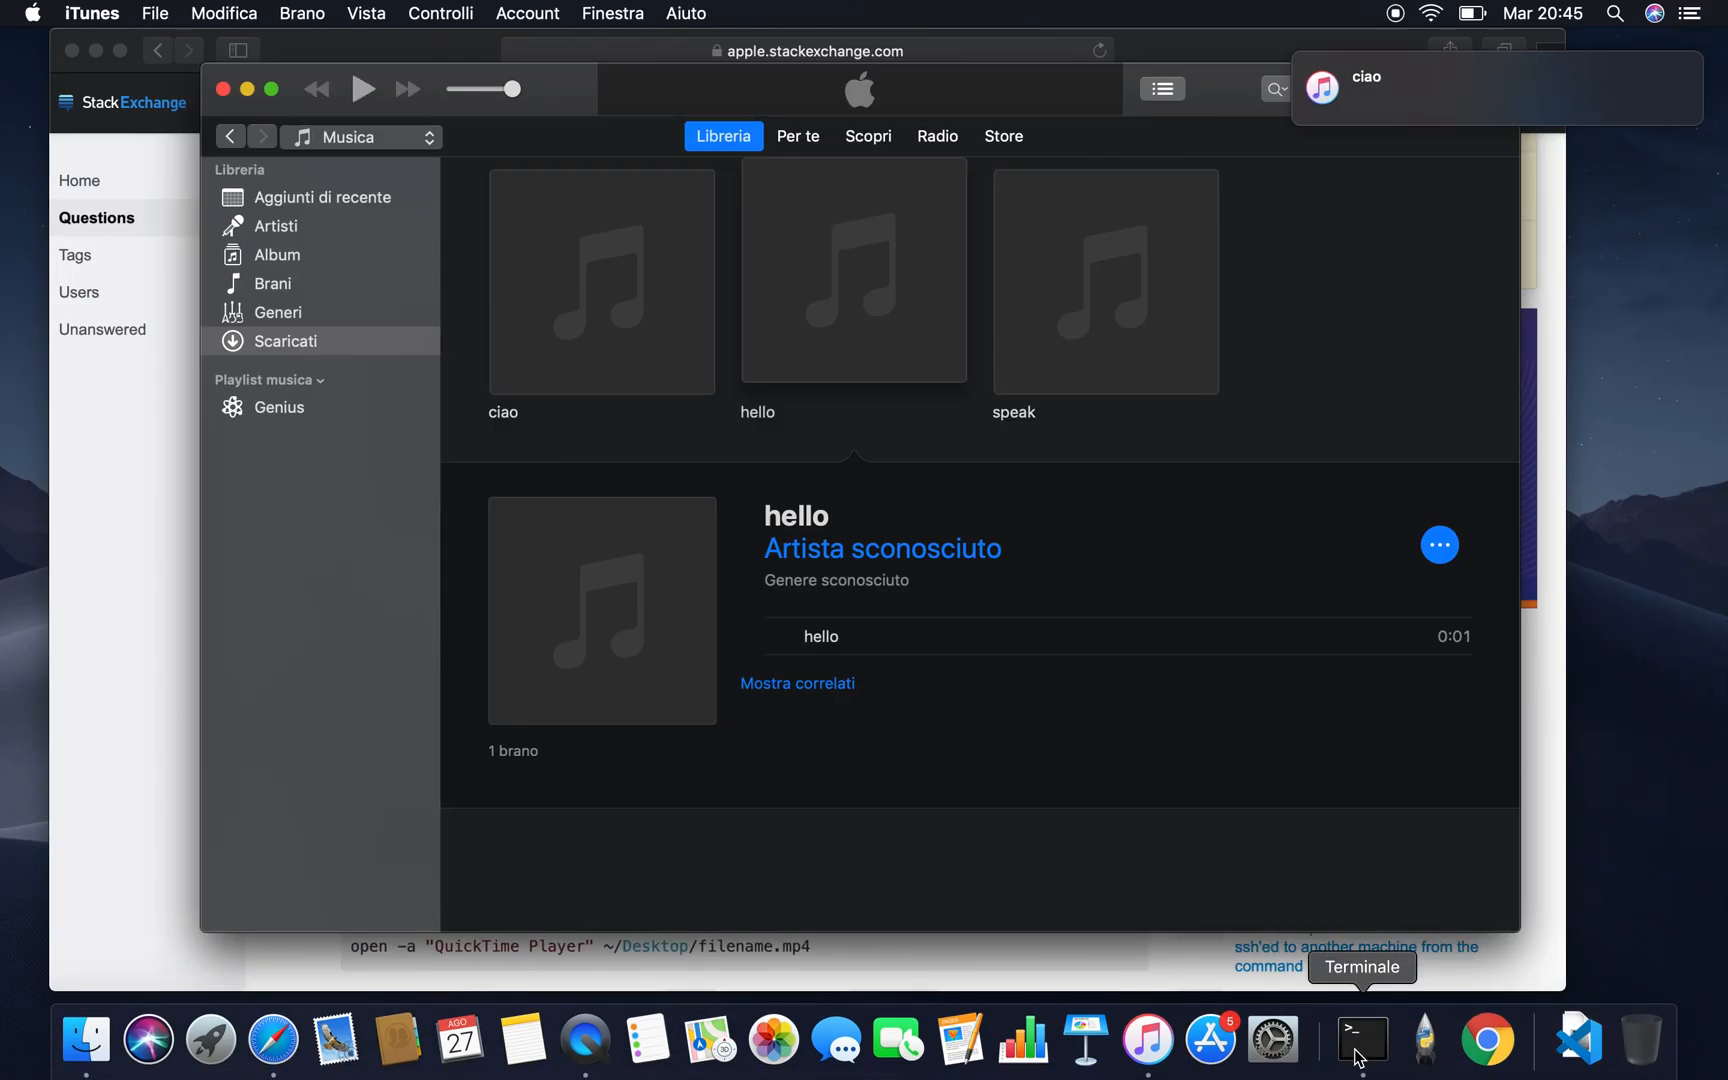
pyautogui.moveTo(1217, 503)
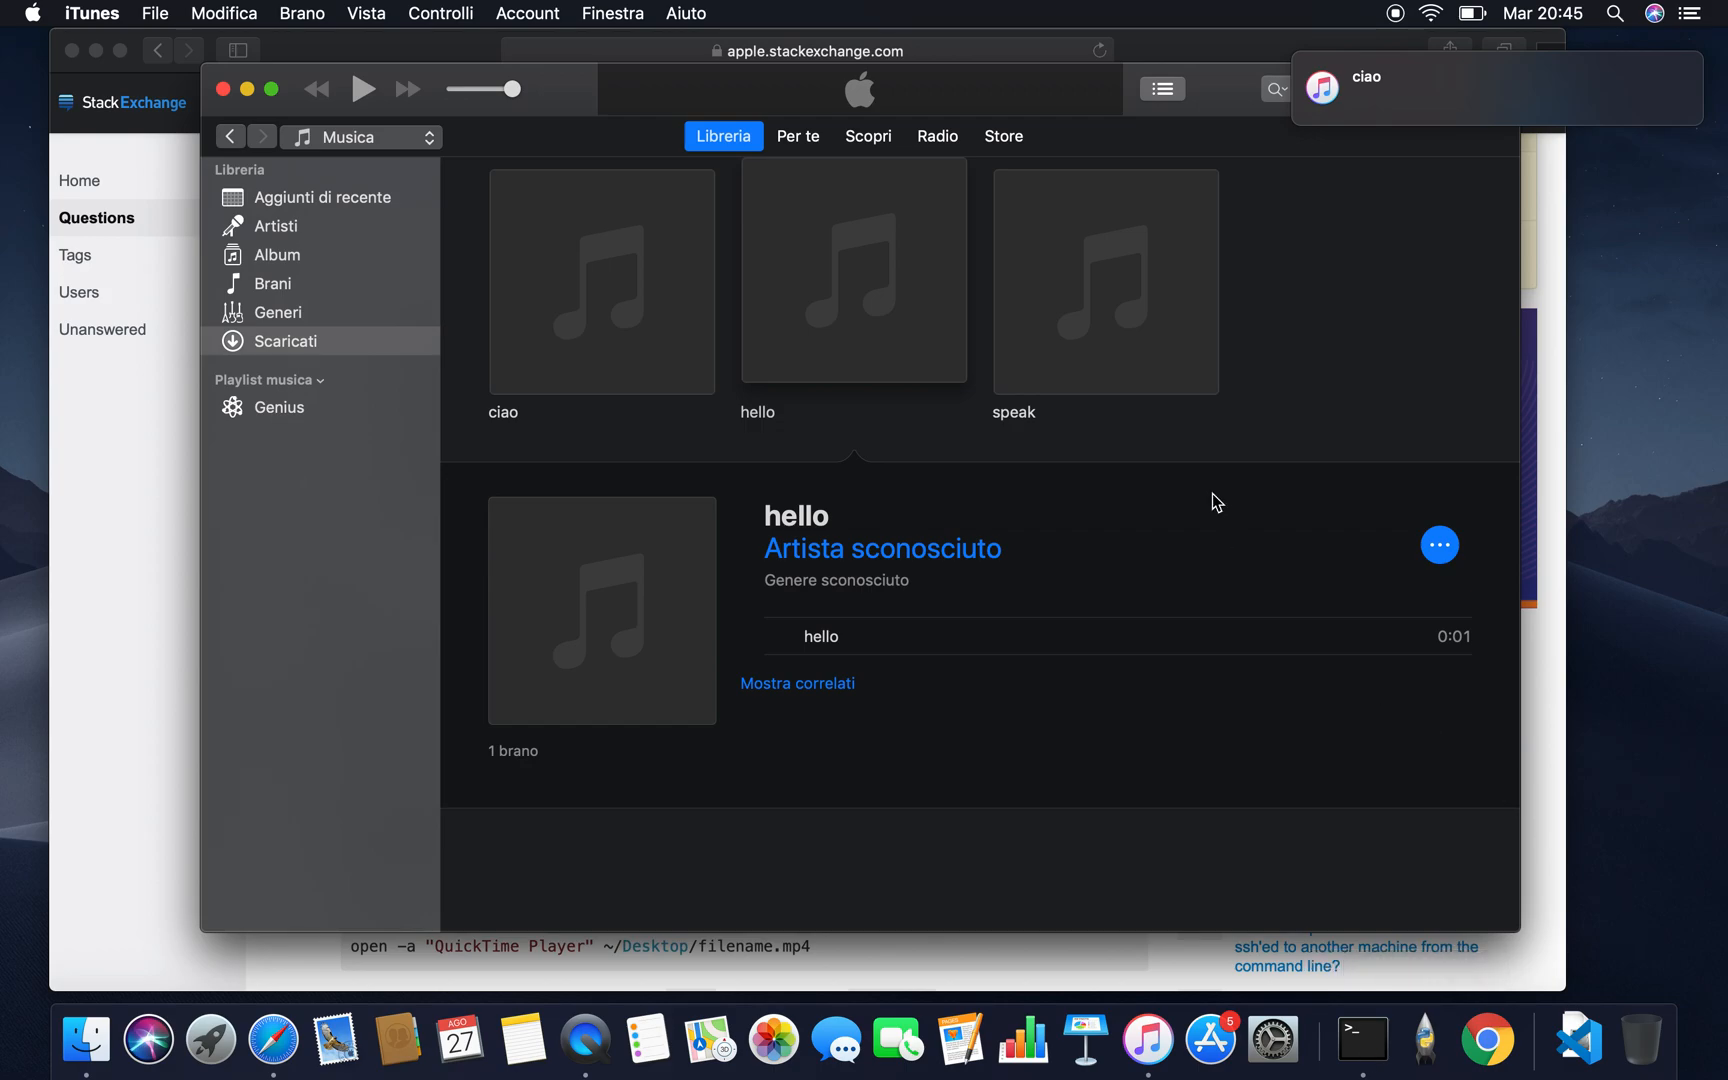